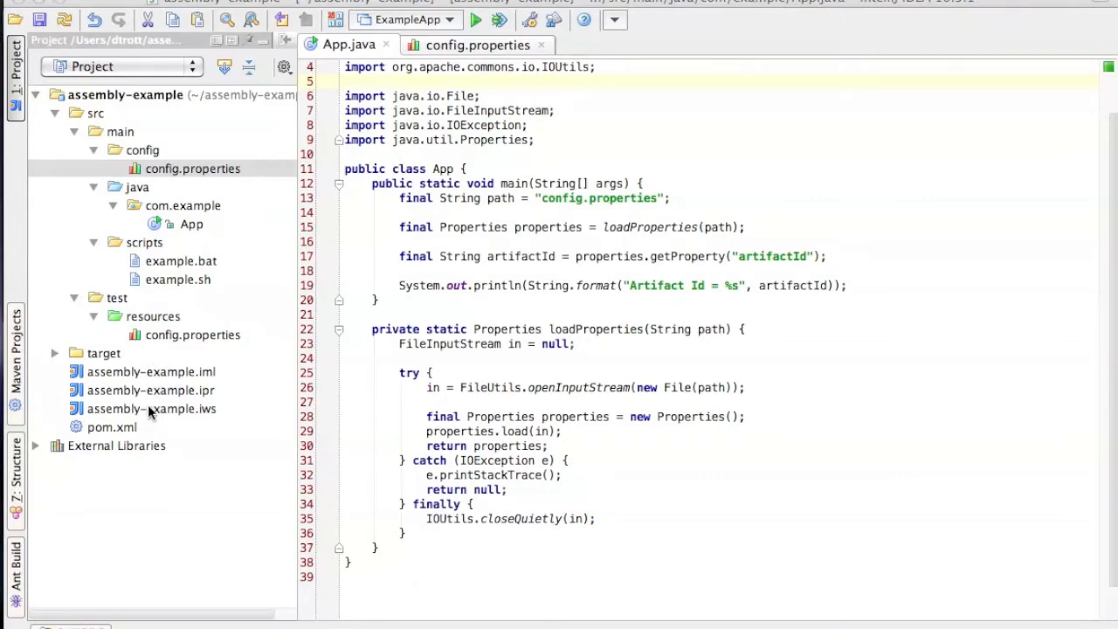
# Review pom.xml's maven-assembly-plugin execution: descriptor path, package phase and single goal.
pyautogui.click(112, 427)
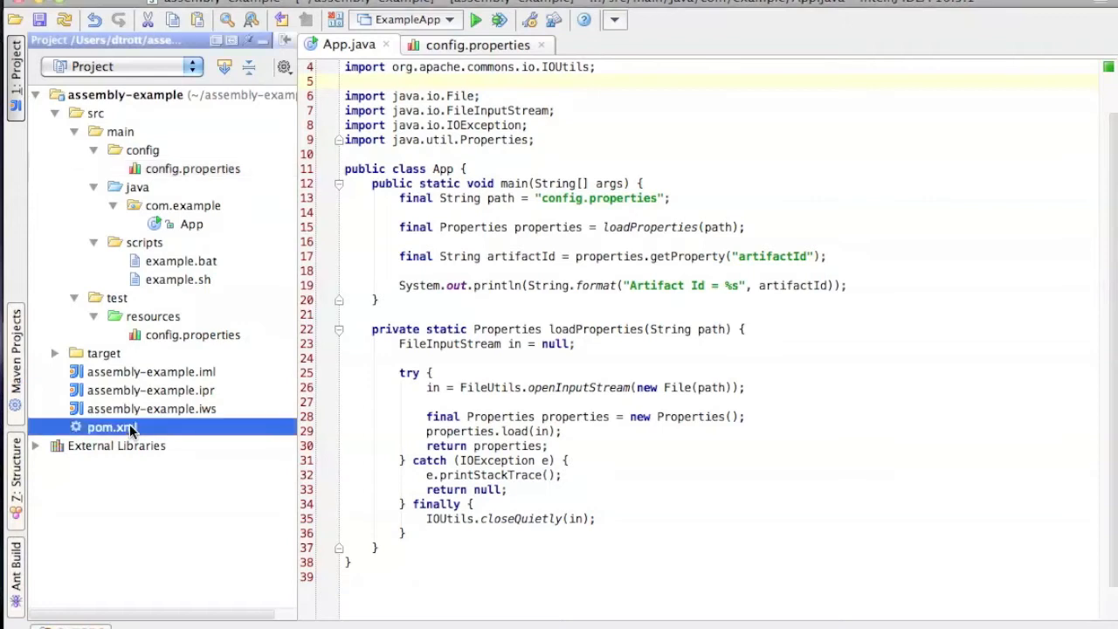
pyautogui.doubleClick(112, 427)
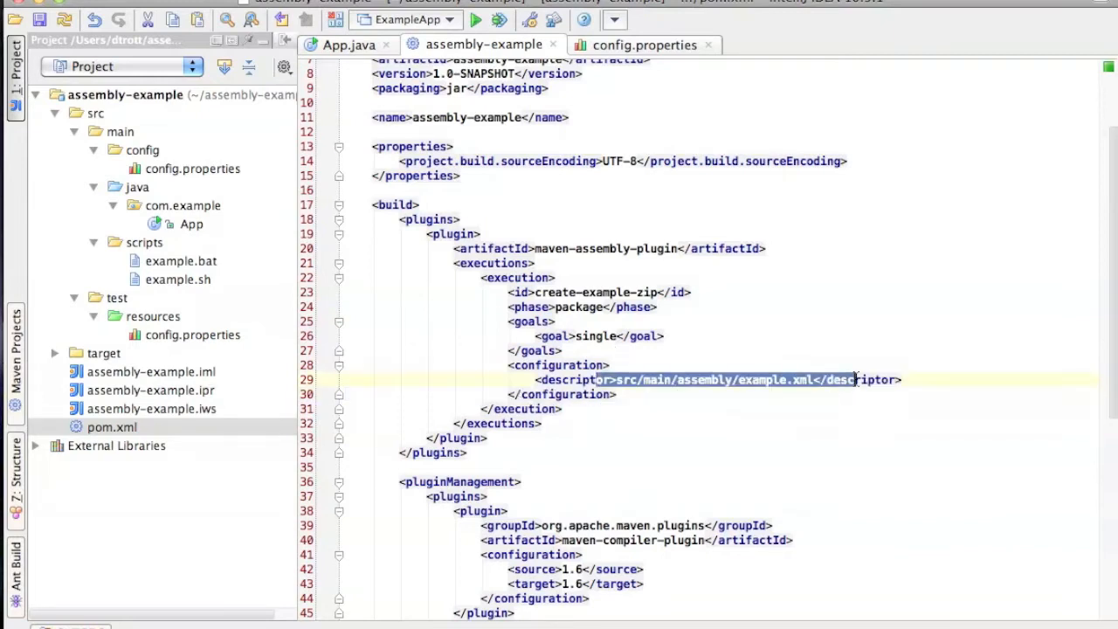
pyautogui.doubleClick(760, 379)
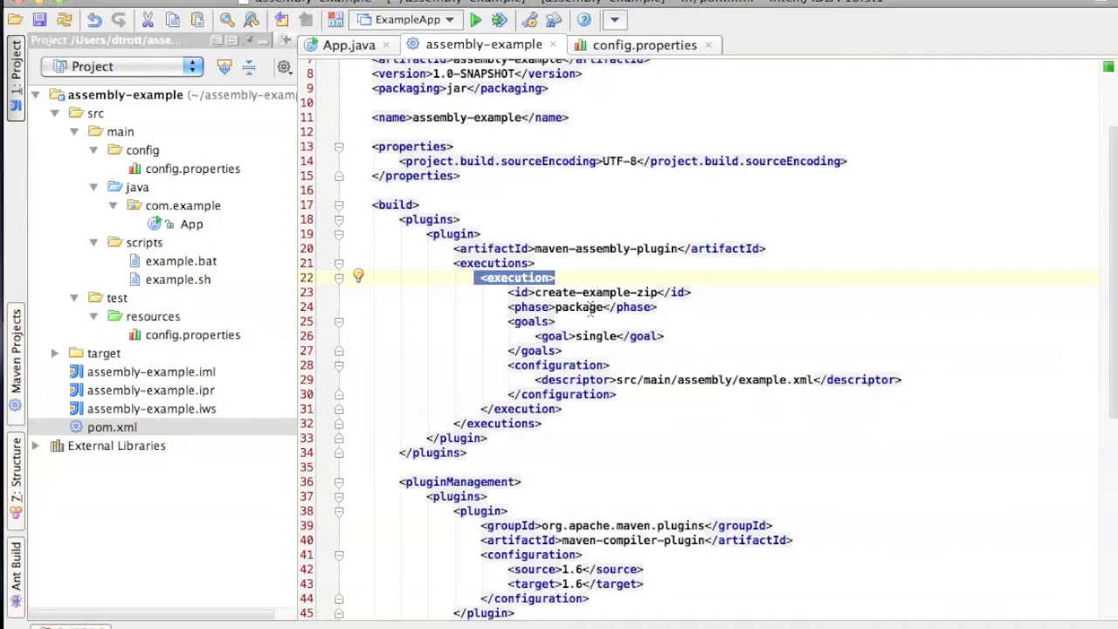
pyautogui.click(580, 308)
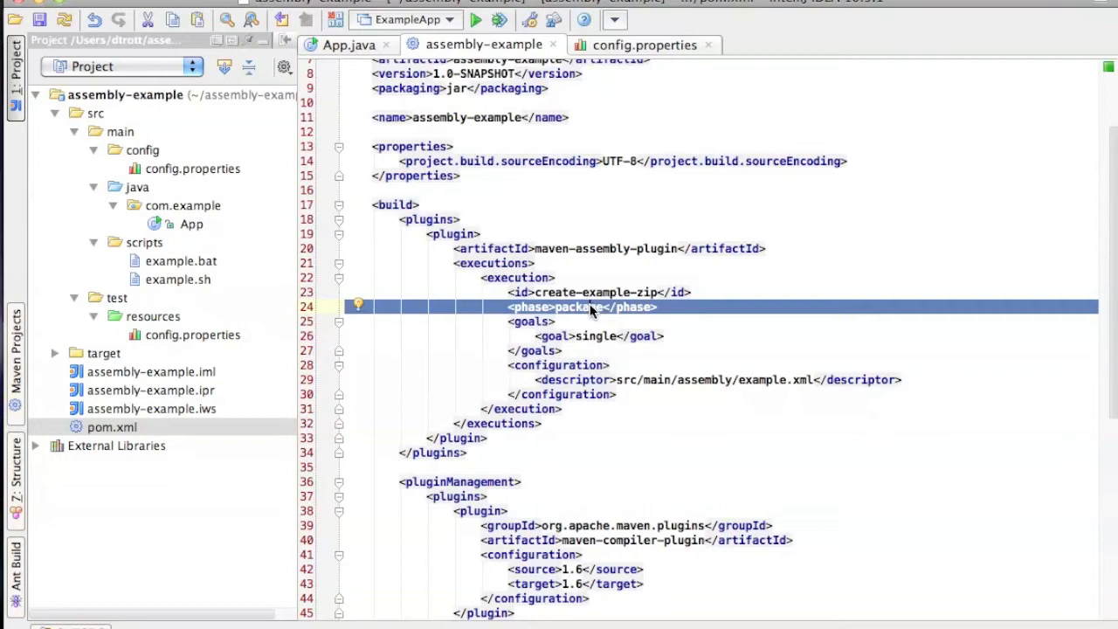
pyautogui.doubleClick(596, 336)
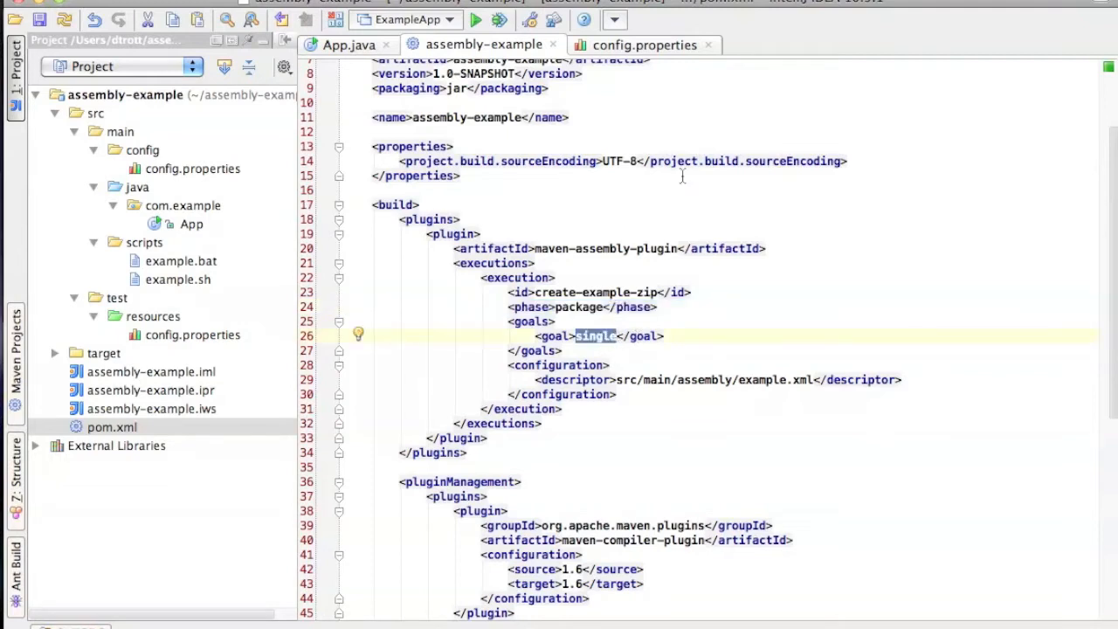
pyautogui.click(644, 45)
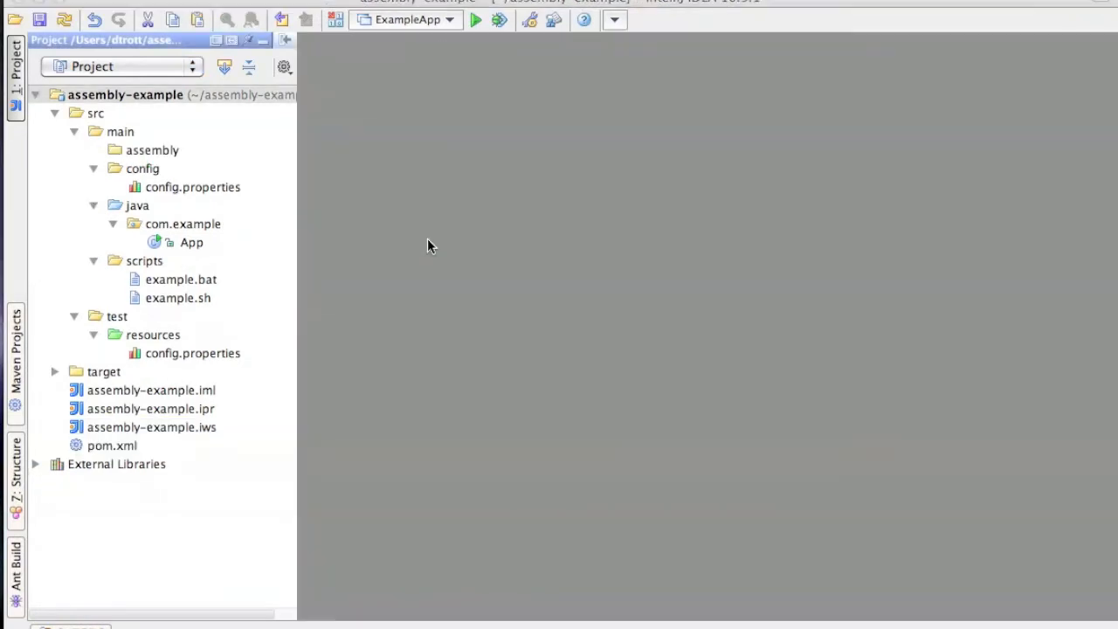
pyautogui.moveTo(293, 226)
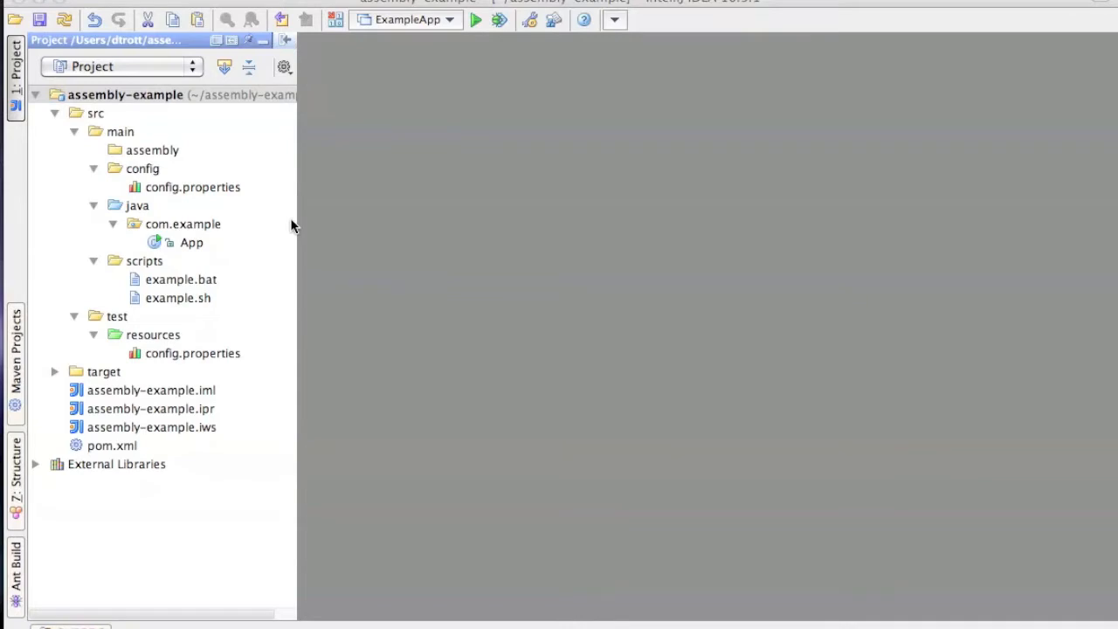
# Create a new file named example.xml inside the assembly folder.
pyautogui.rightClick(152, 150)
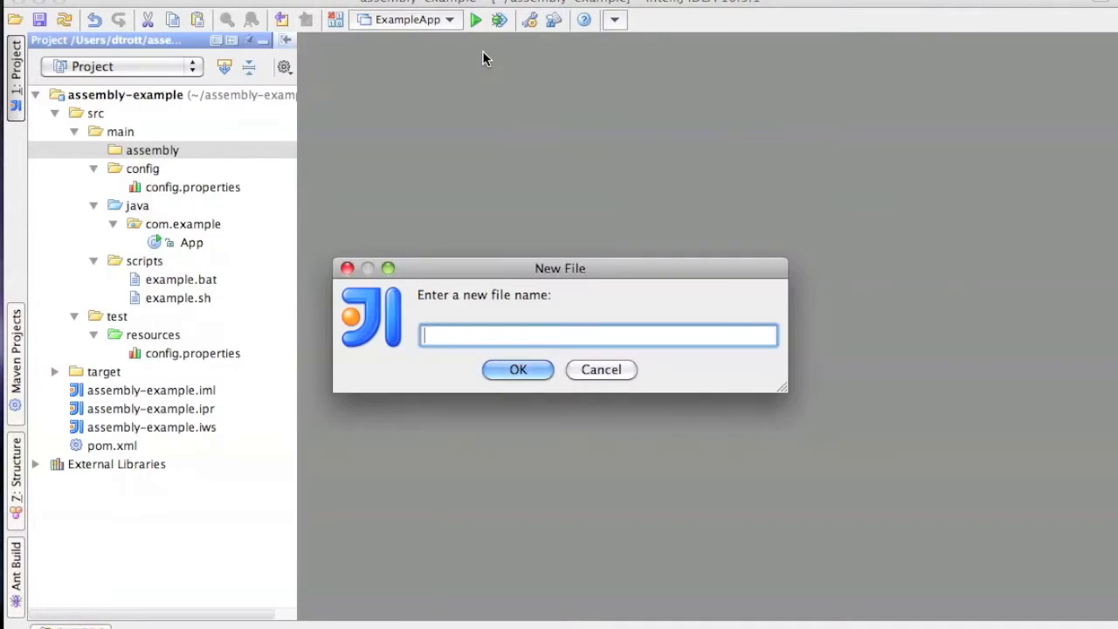
pyautogui.write('example.xml')
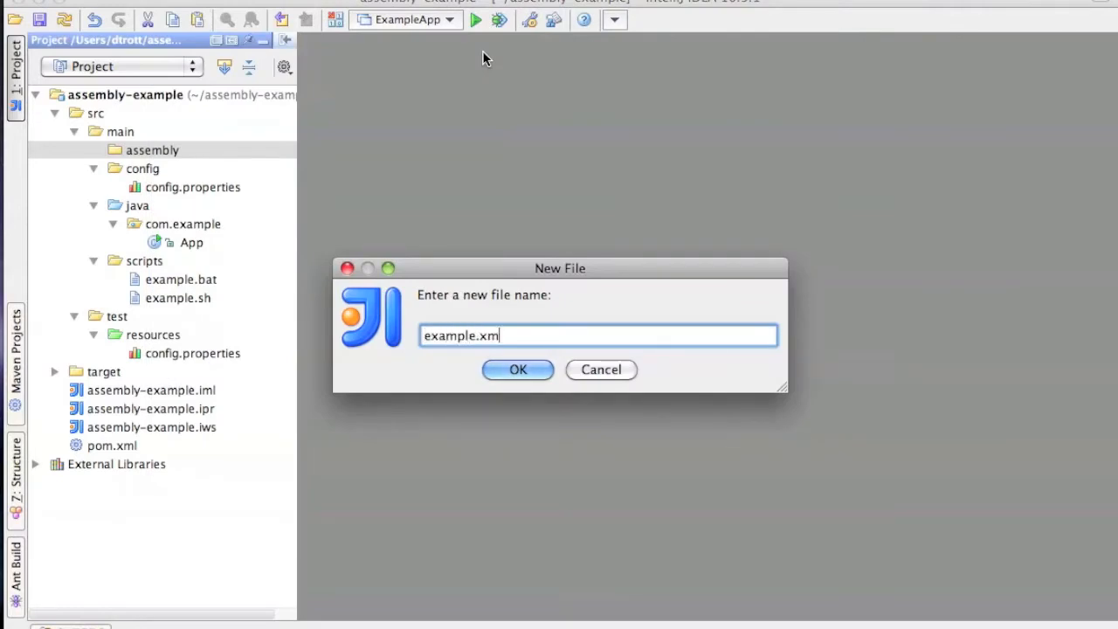
pyautogui.click(518, 369)
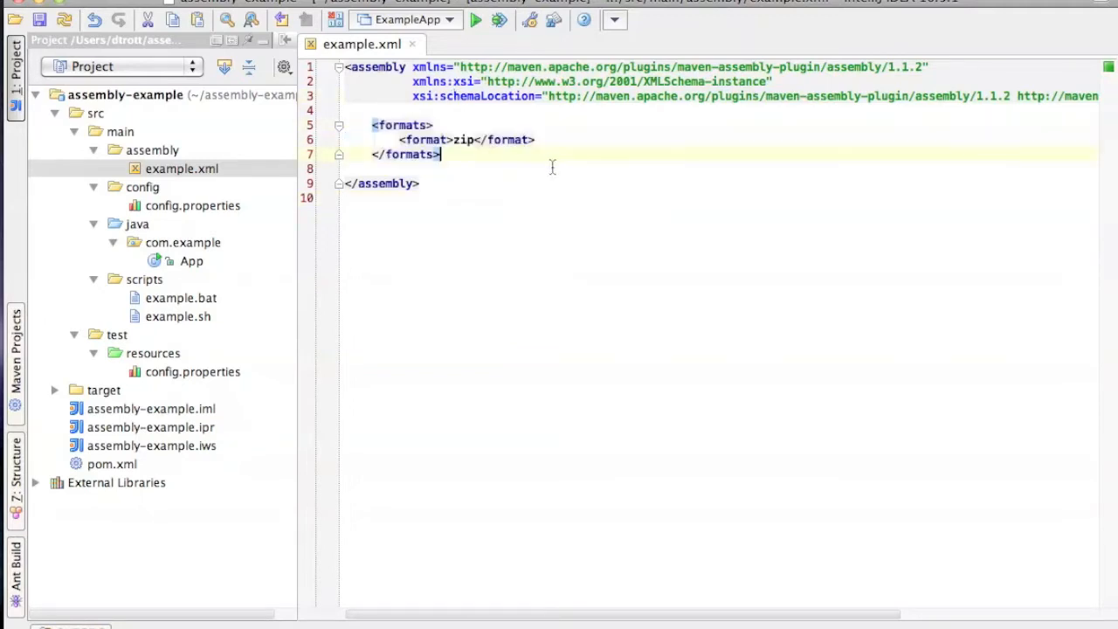
# Add a <file><source> entry pasting the copied absolute config.properties path.
pyautogui.press('enter')
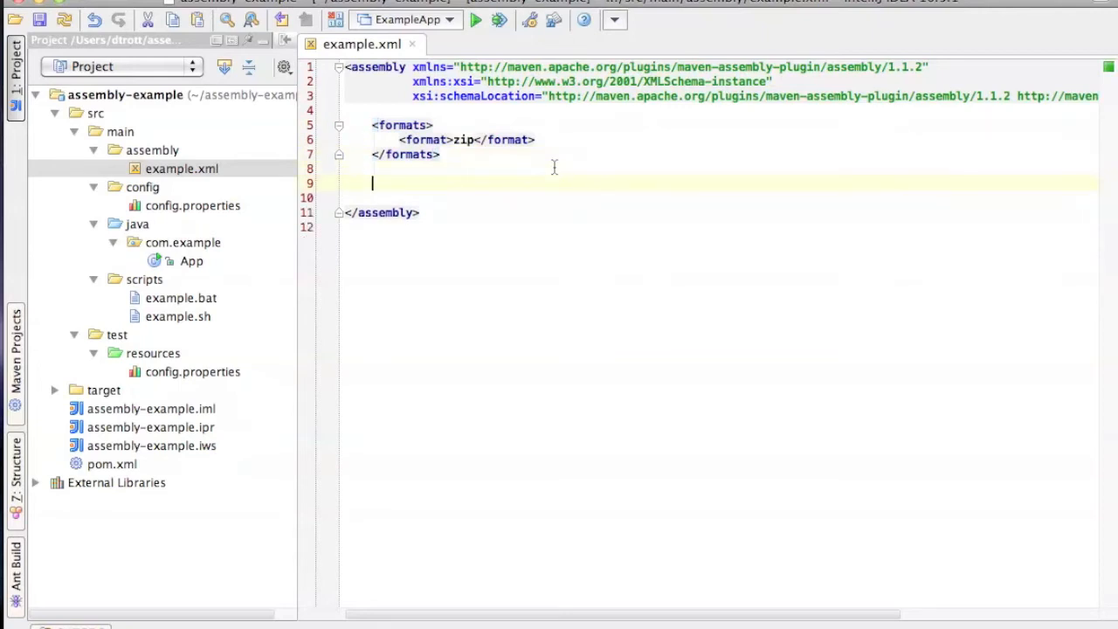
pyautogui.write('<file>')
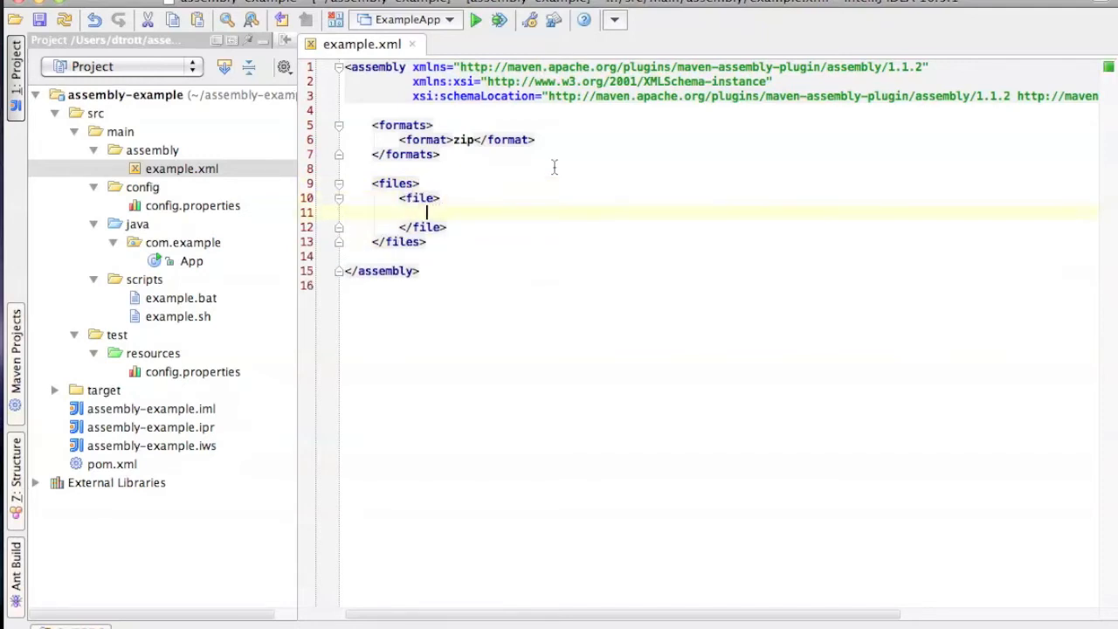
pyautogui.write('<source></source>')
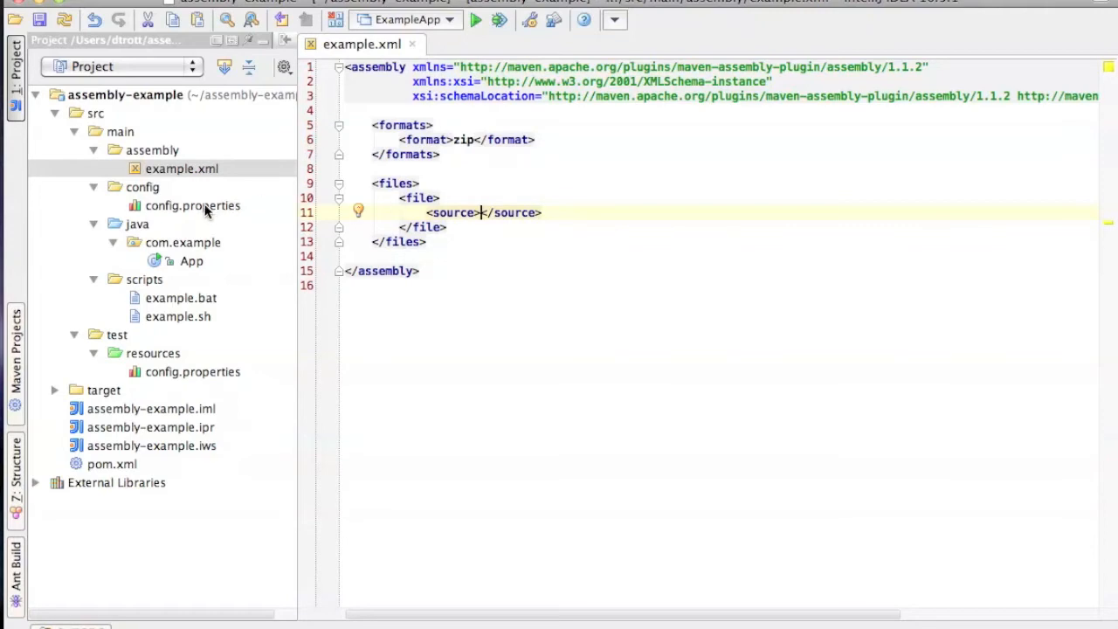
pyautogui.rightClick(192, 206)
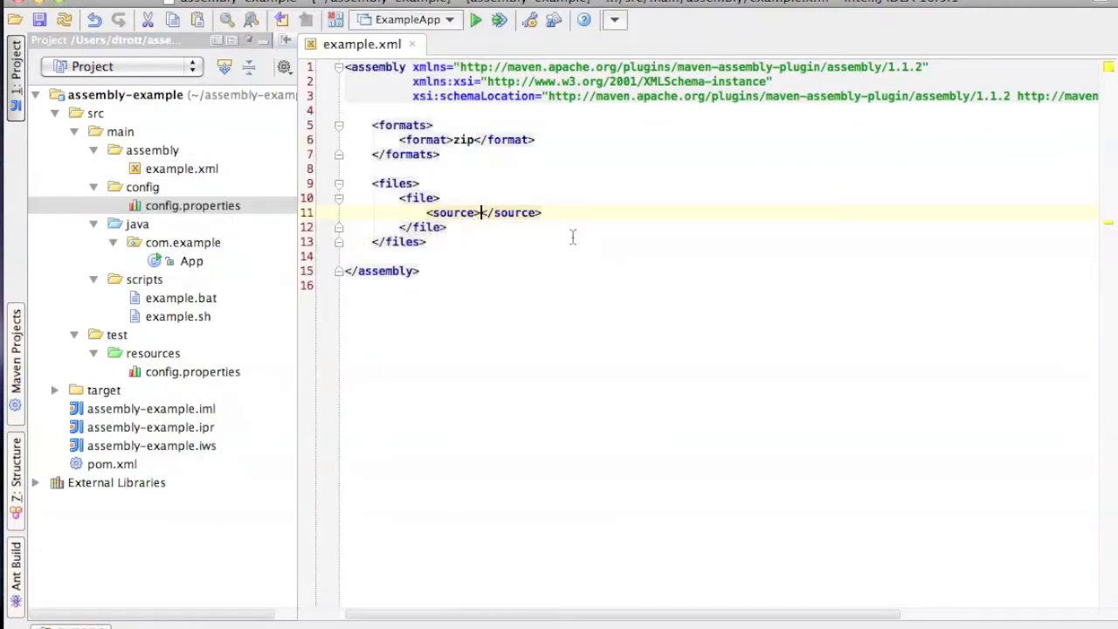
pyautogui.write('/Users/dtrott/assembly-example/src/main/config/config.properties')
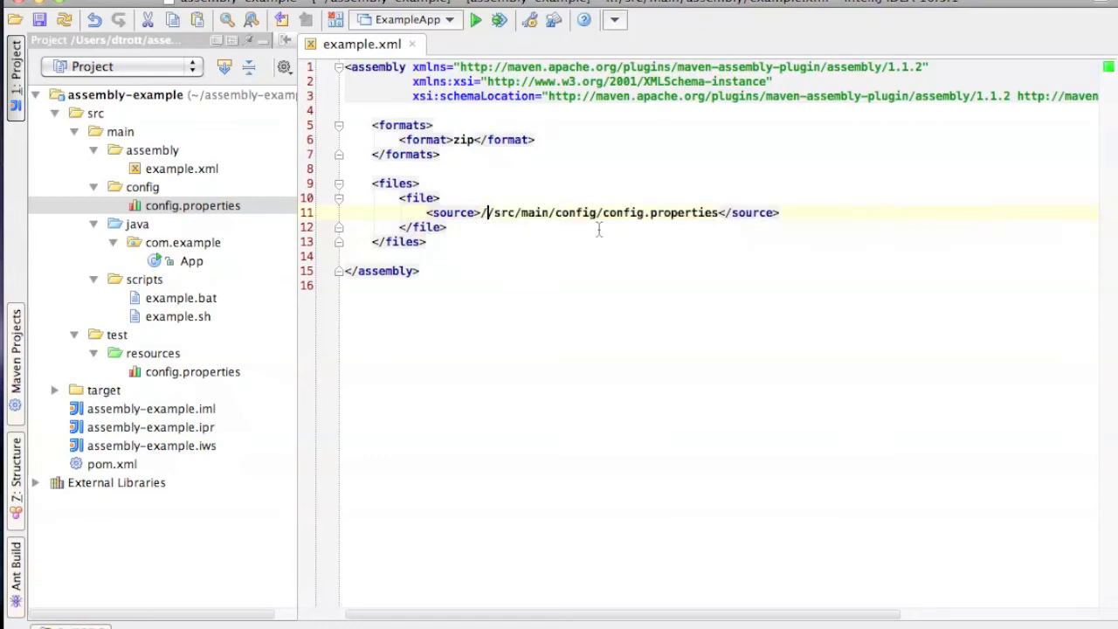
# Replace the absolute path prefix with ${project.basedir}.
pyautogui.write('${')
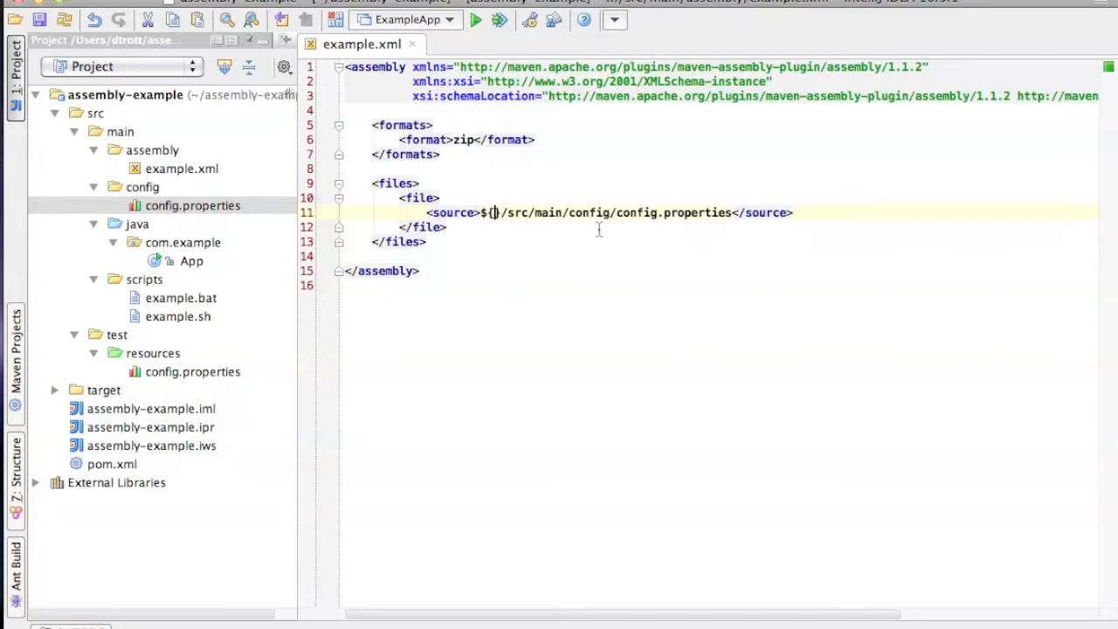
pyautogui.write('project')
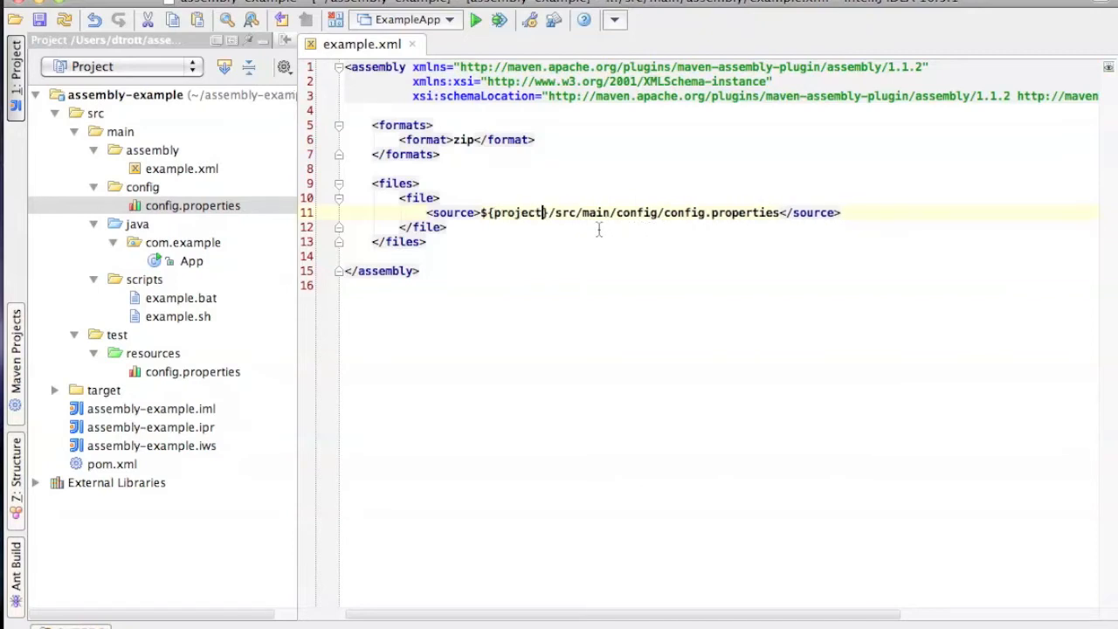
pyautogui.write('base')
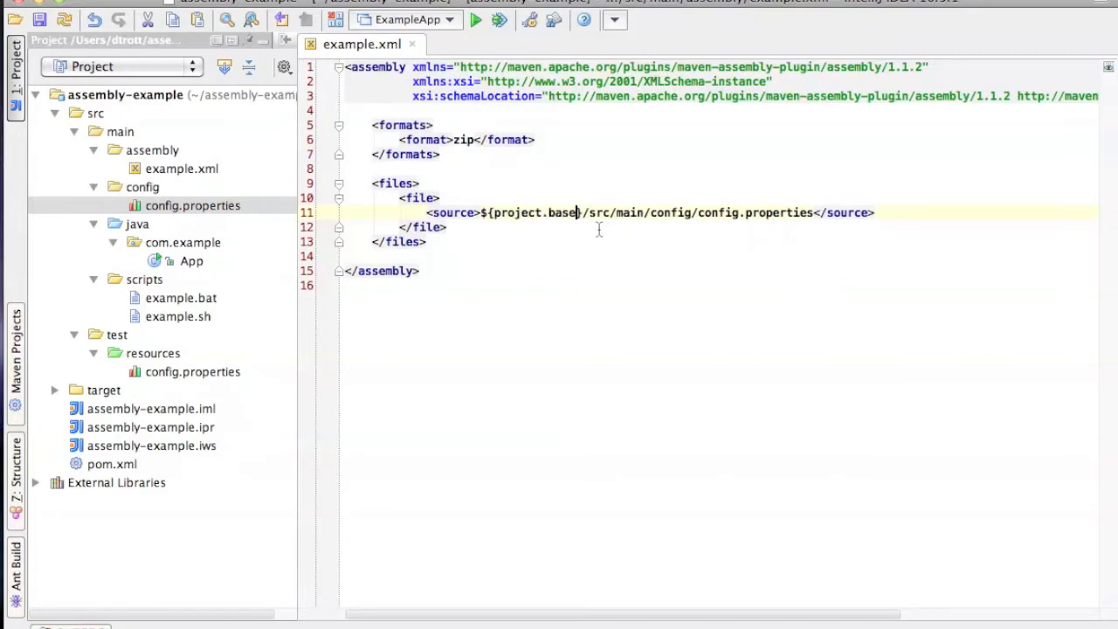
pyautogui.write('dir')
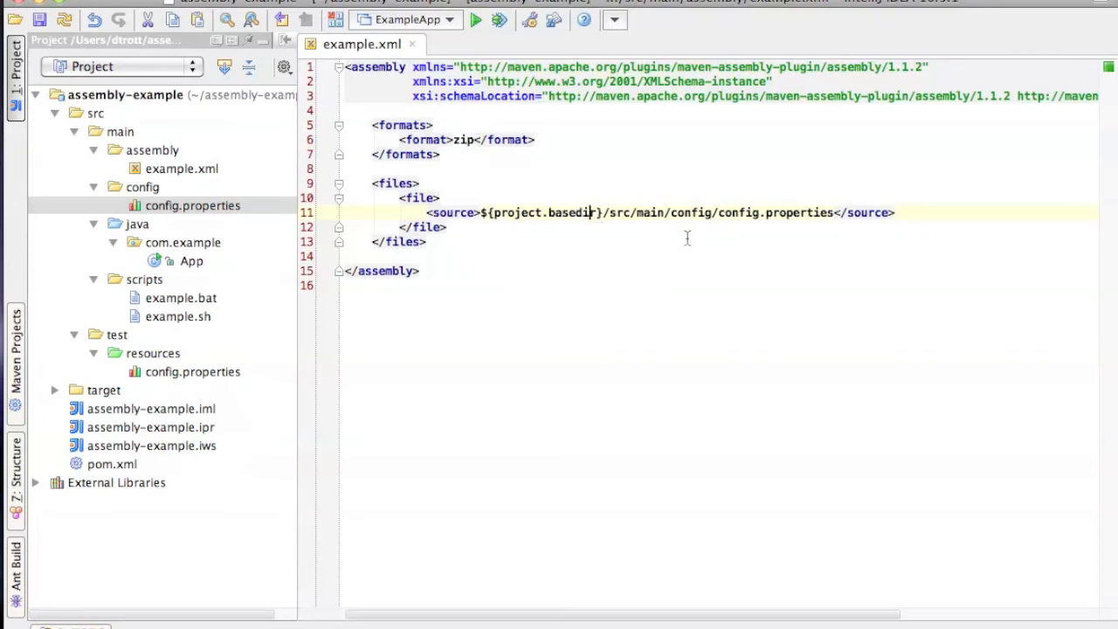
pyautogui.moveTo(635, 262)
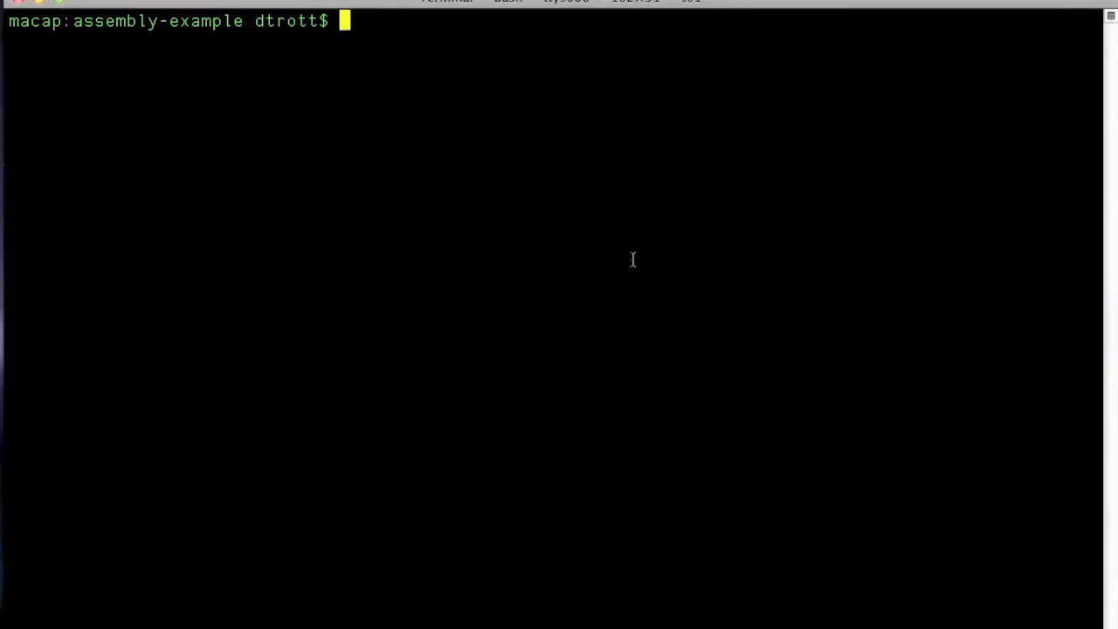
# Run mvn clean install, then list assembly-example-1.0-SNAPSHOT.zip with jar -tf.
pyautogui.write('mvn clean i')
pyautogui.write('cd target/')
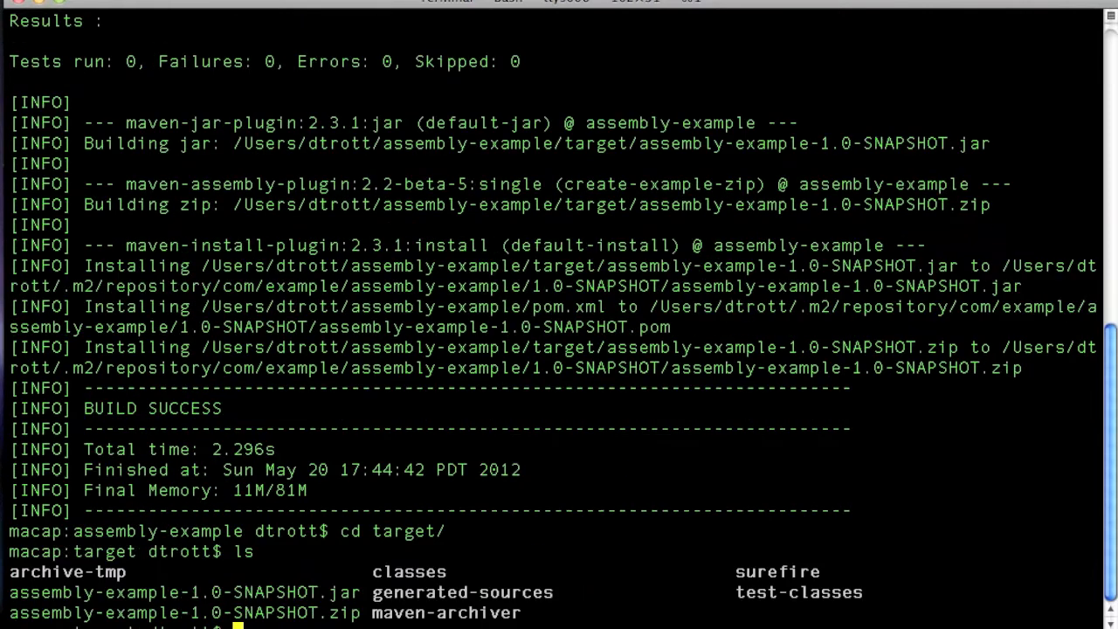
pyautogui.doubleClick(231, 592)
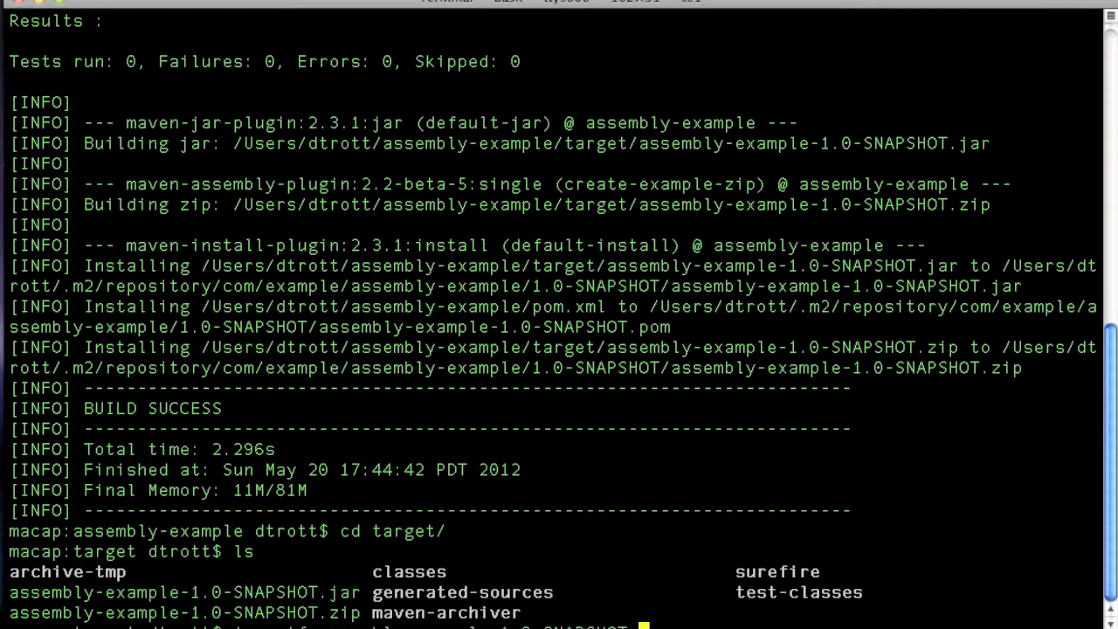
pyautogui.write('jar -tf assembly-example-1.0-SNAPSHOT.zip')
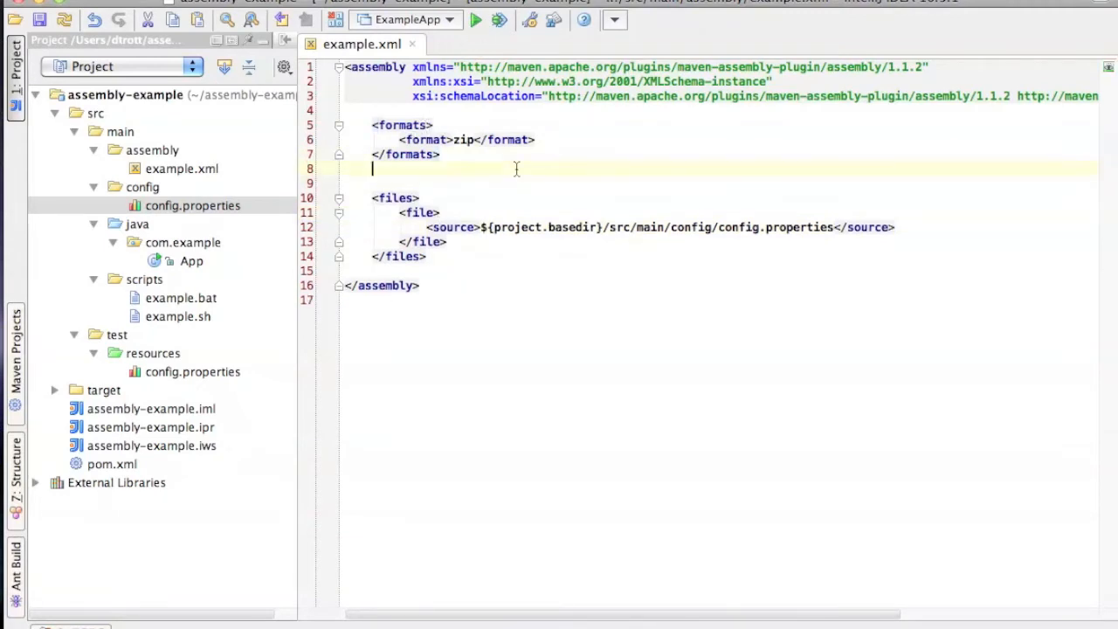
# Insert an includeBaseDirectory element below the formats via code completion.
pyautogui.write('<i')
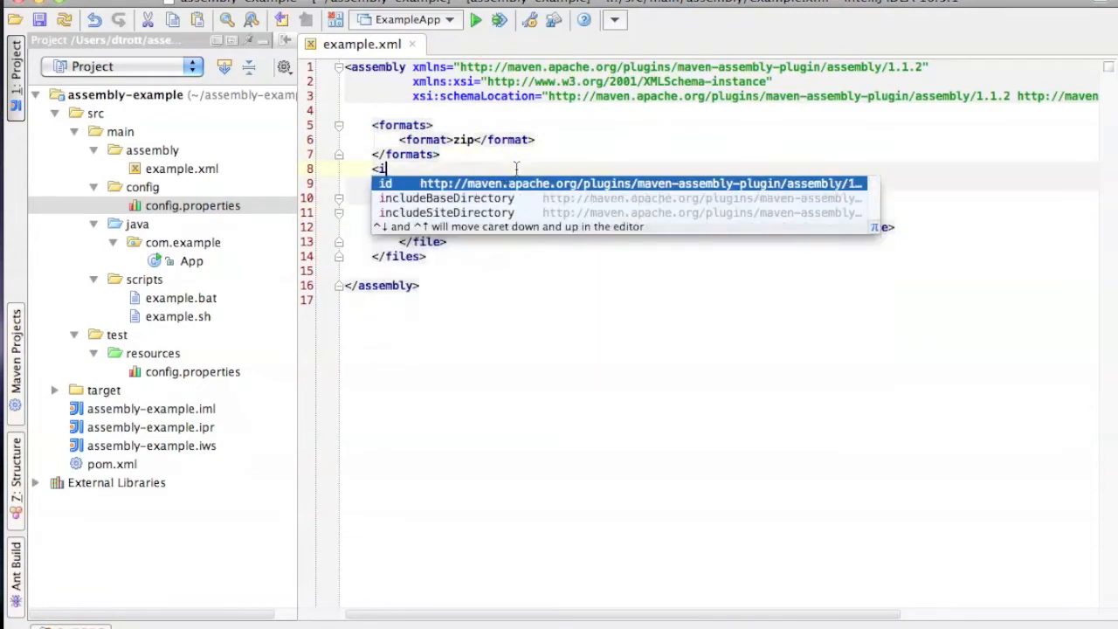
pyautogui.click(445, 198)
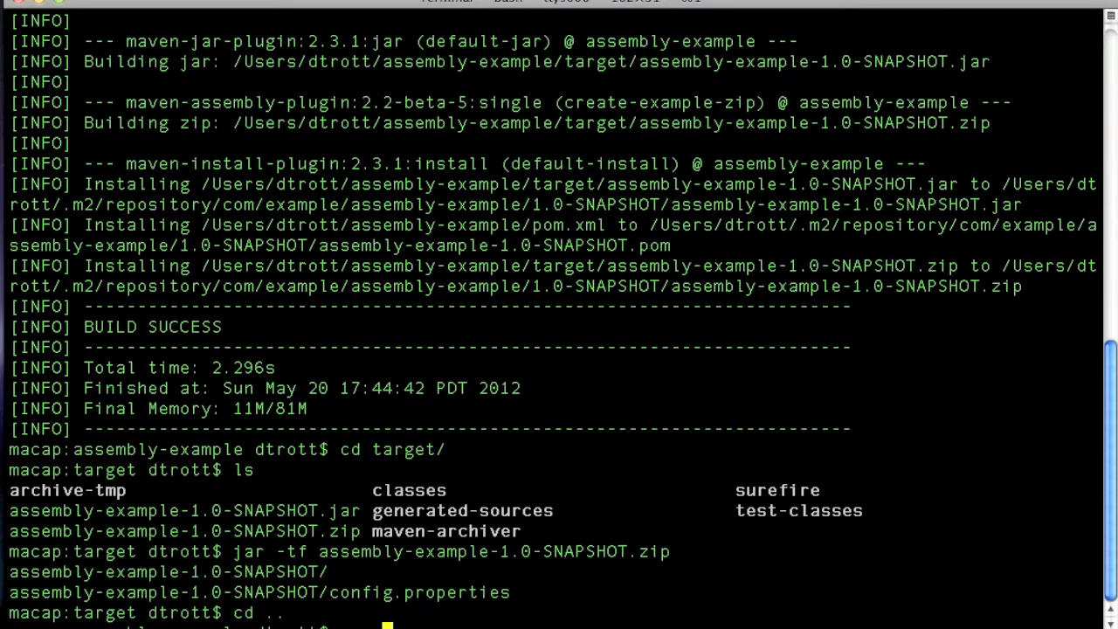
# Rebuild with mvn clean install and start jar -tf on the new zip.
pyautogui.write('mvn clean install')
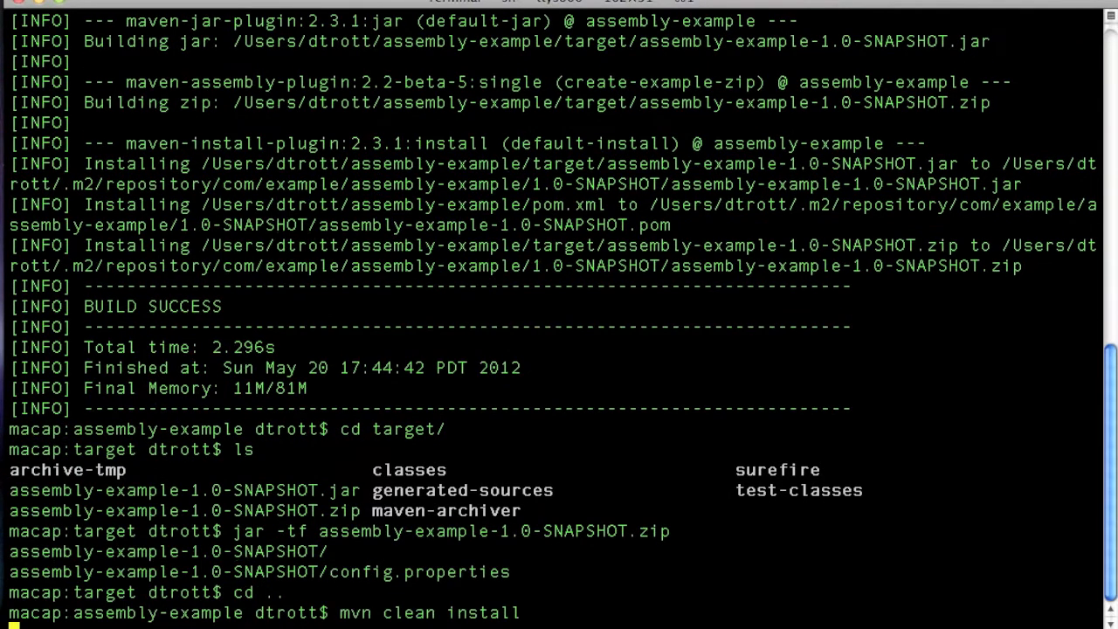
pyautogui.press('Return')
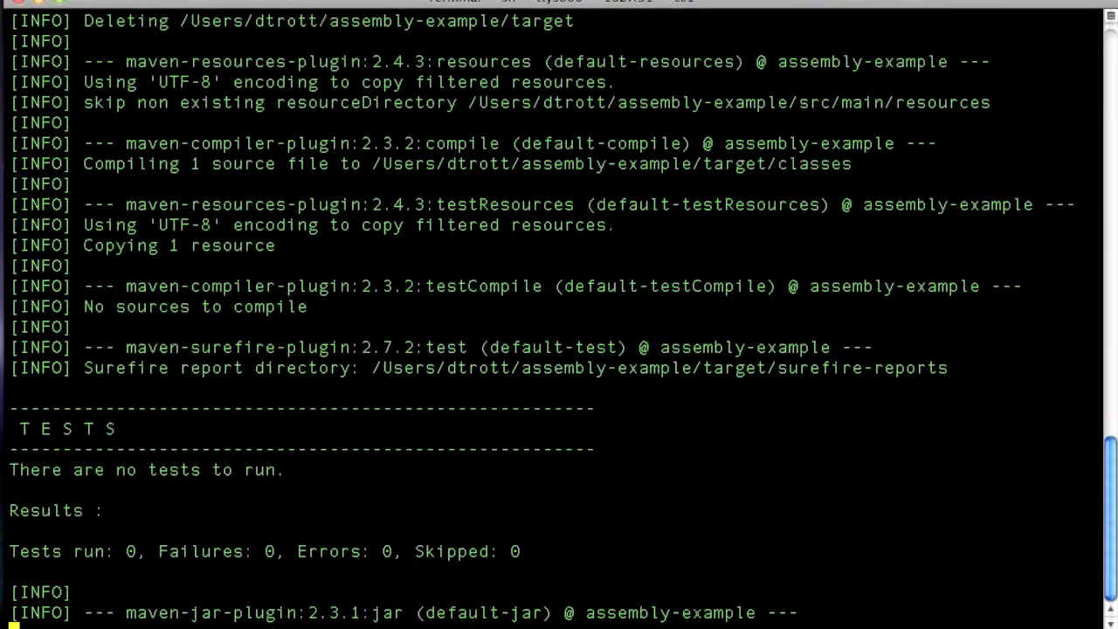
pyautogui.scroll(-3)
pyautogui.write('jar')
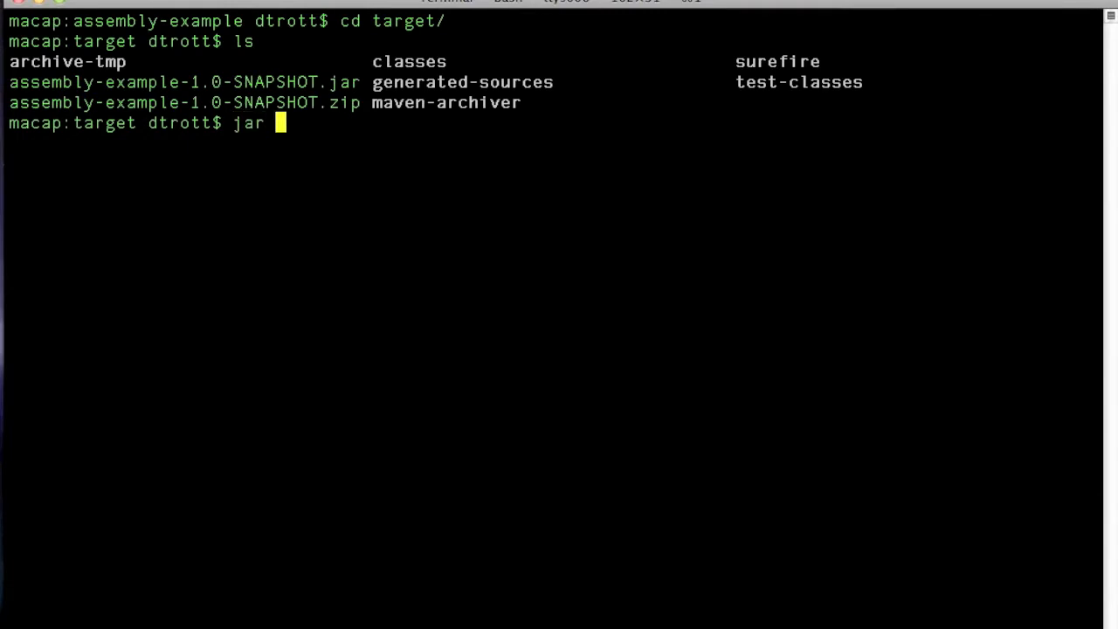
pyautogui.write('-tf assembly-example-1.0-SNAPSHOT.')
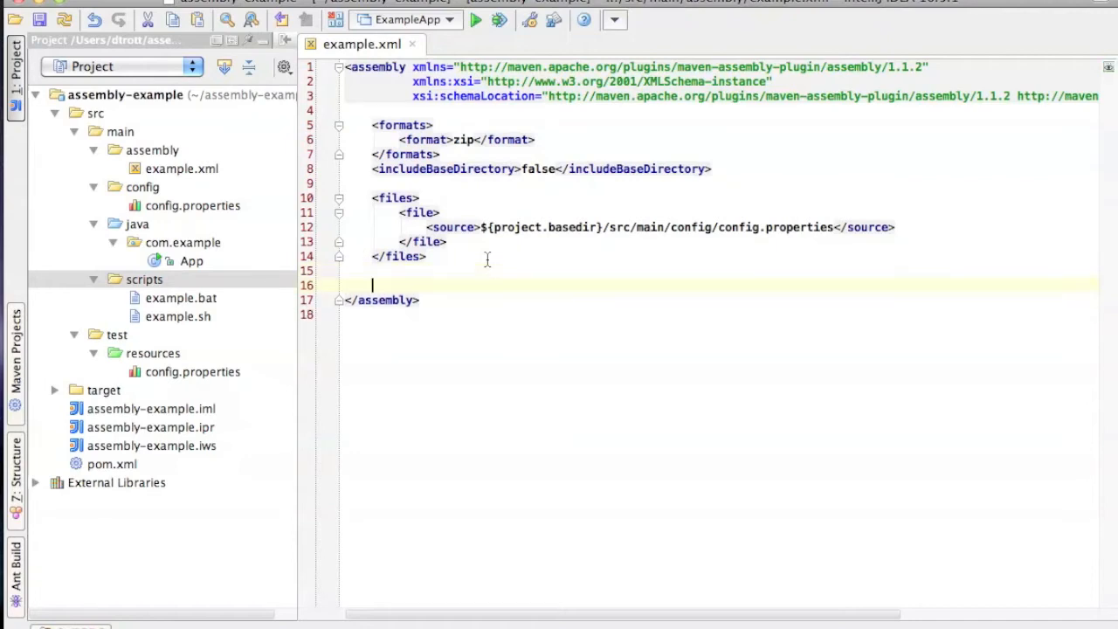
# Add a fileSets/fileSet with directory ${project.basedir}/src/main/scripts.
pyautogui.write('<fileSets>')
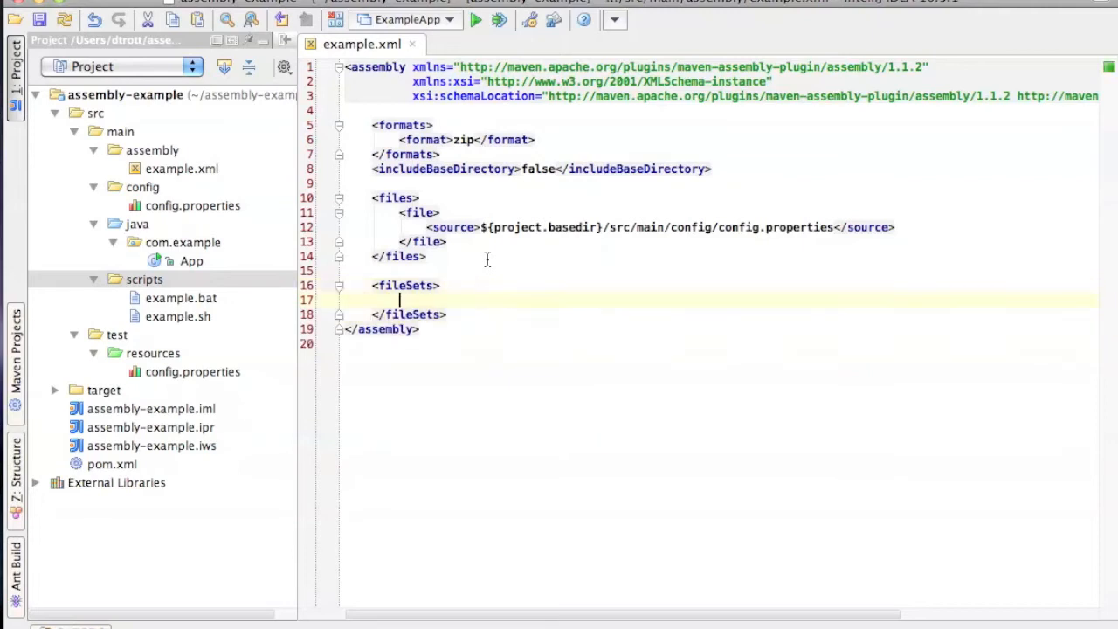
pyautogui.write('<fileSet></fileSet>')
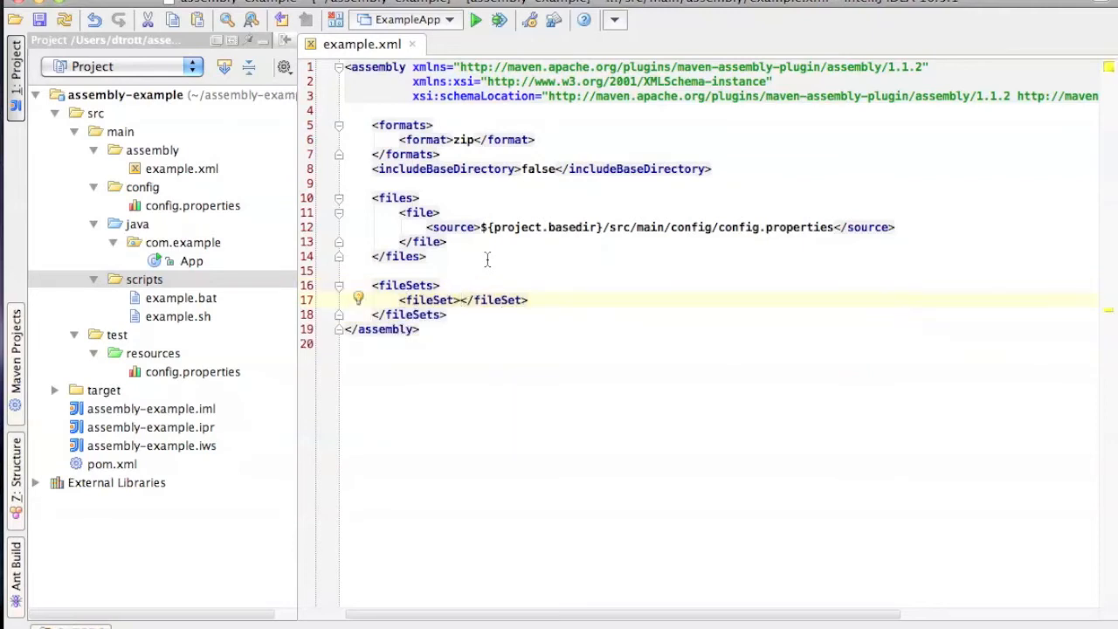
pyautogui.write('<directory></directory>')
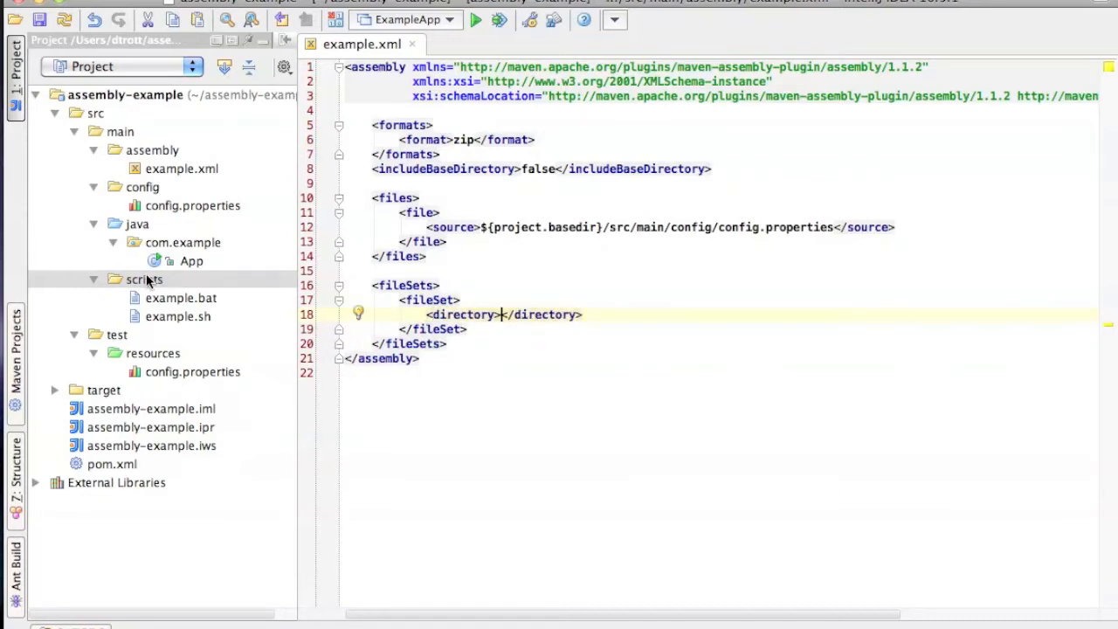
pyautogui.click(144, 280)
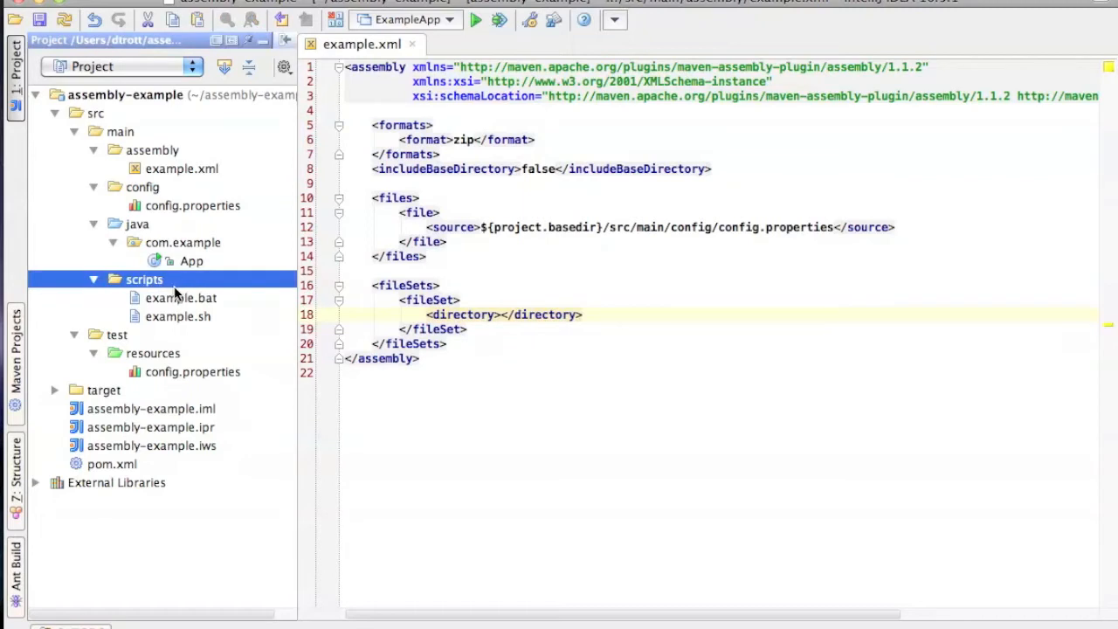
pyautogui.moveTo(185, 301)
pyautogui.write('${project.basedir}/src/main')
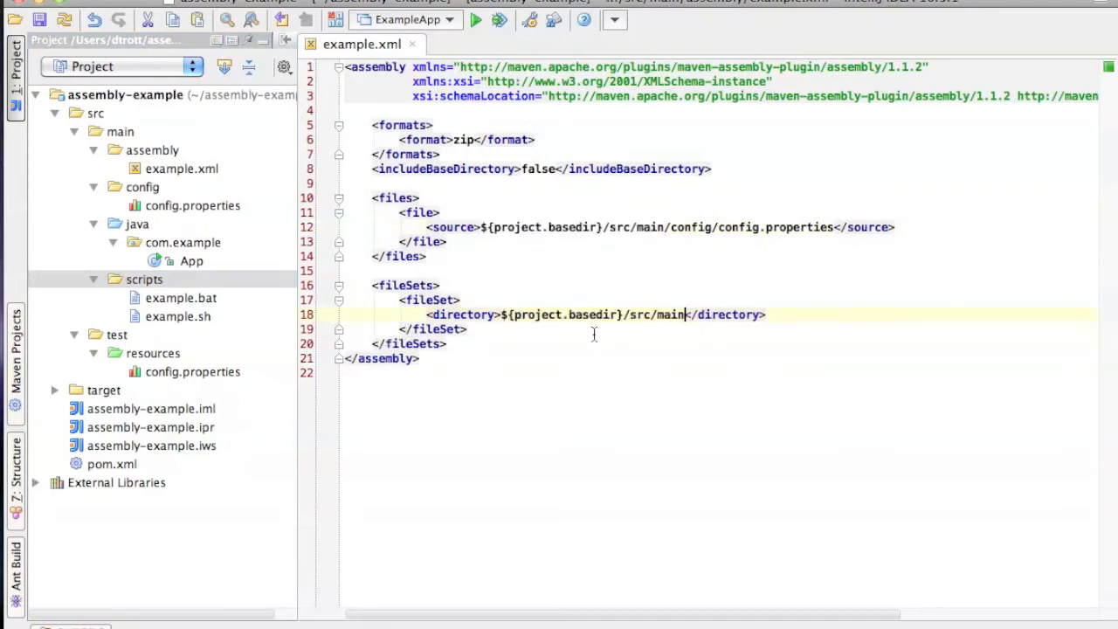
pyautogui.write('/scr')
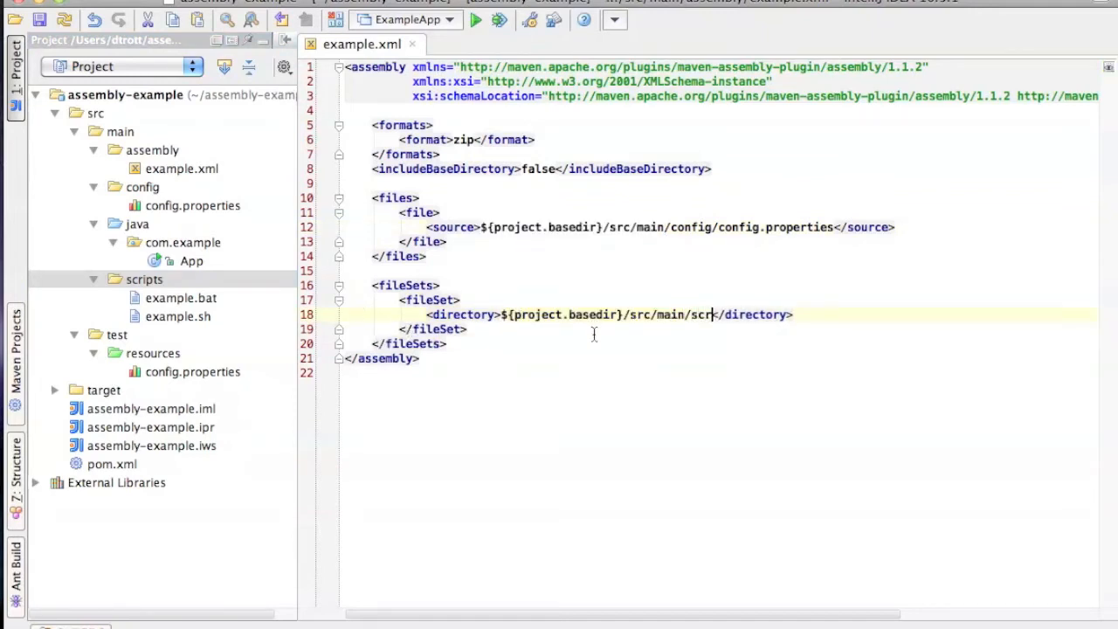
pyautogui.write('ipts')
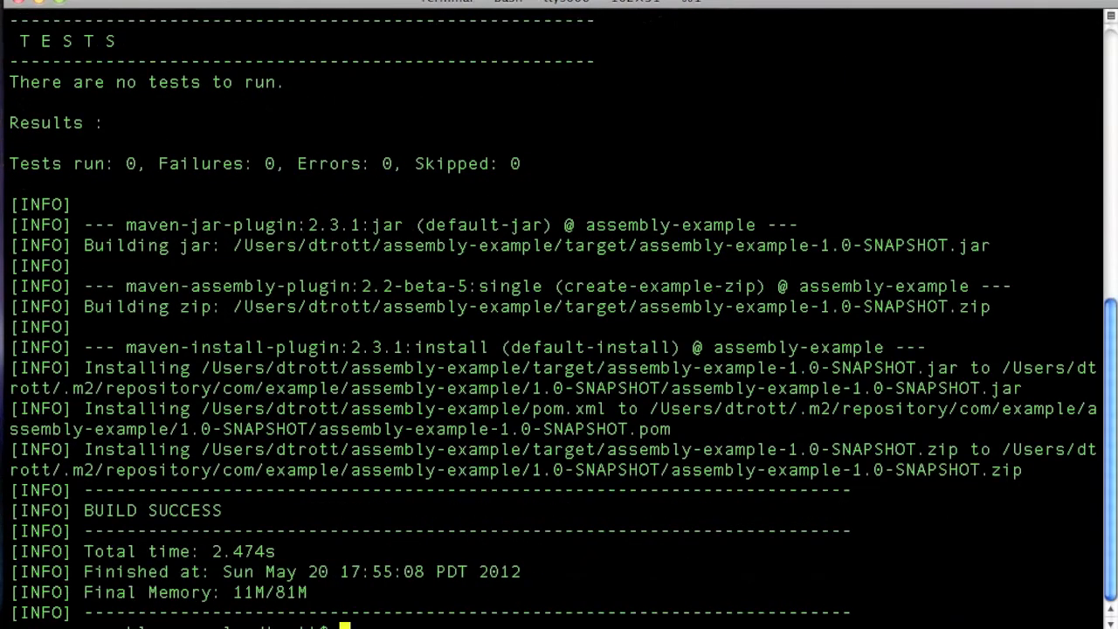
# List the zip showing scripts nested under src/main/scripts/, then return to IntelliJ.
pyautogui.write('jar -tf target/assembly-example-1.0-SNAPSHOT.zip')
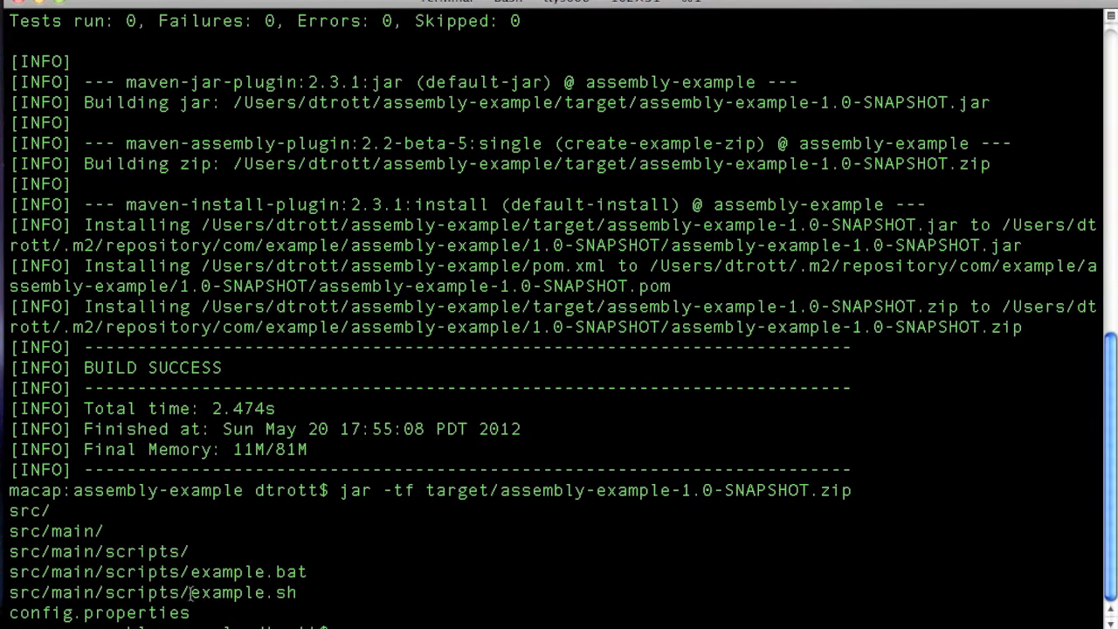
pyautogui.doubleClick(98, 592)
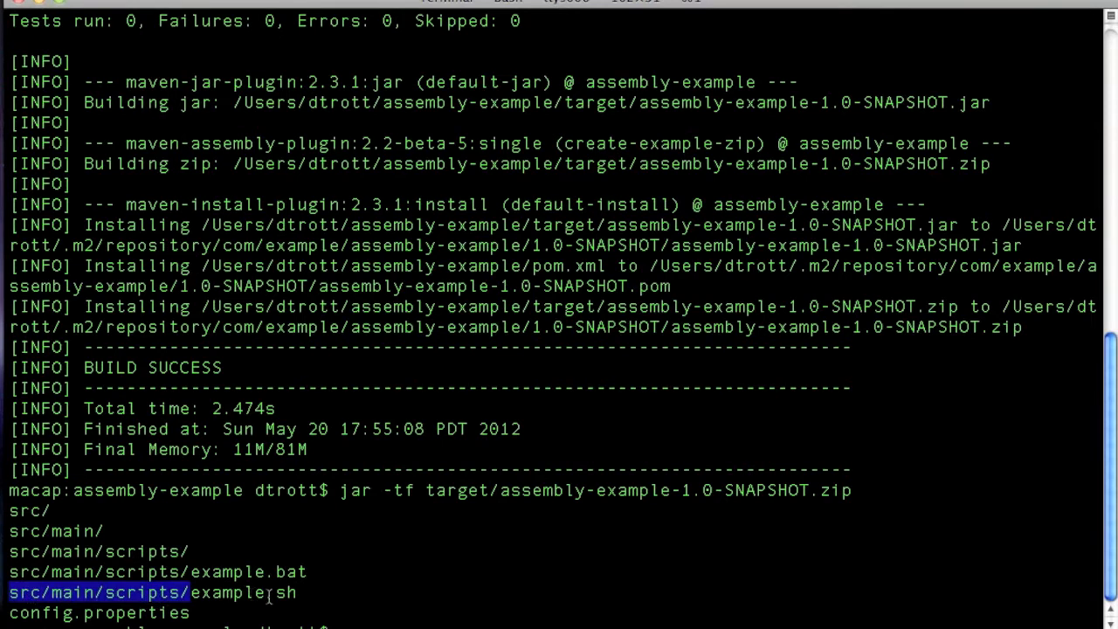
pyautogui.press('cmd+tab')
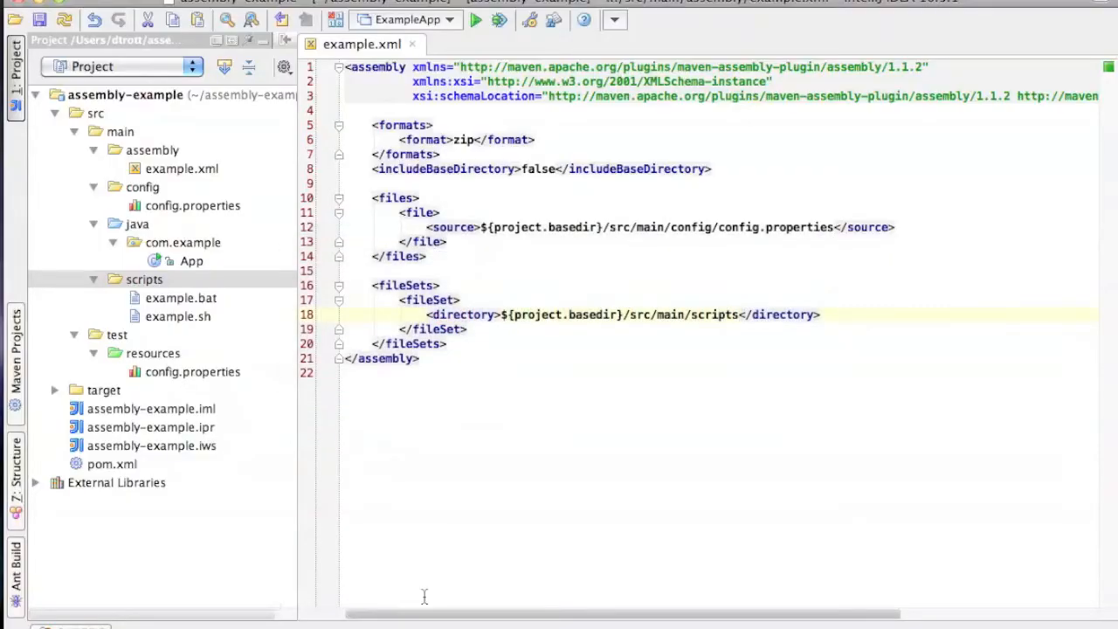
# Begin a new tag on a fresh line inside the scripts fileSet.
pyautogui.press('Return')
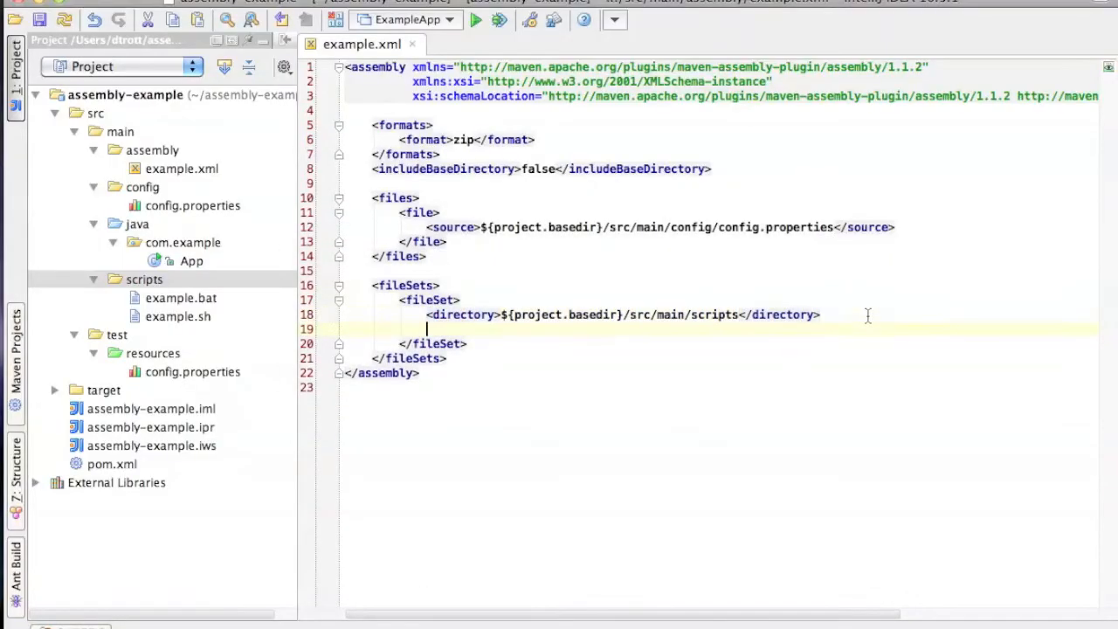
pyautogui.write('<')
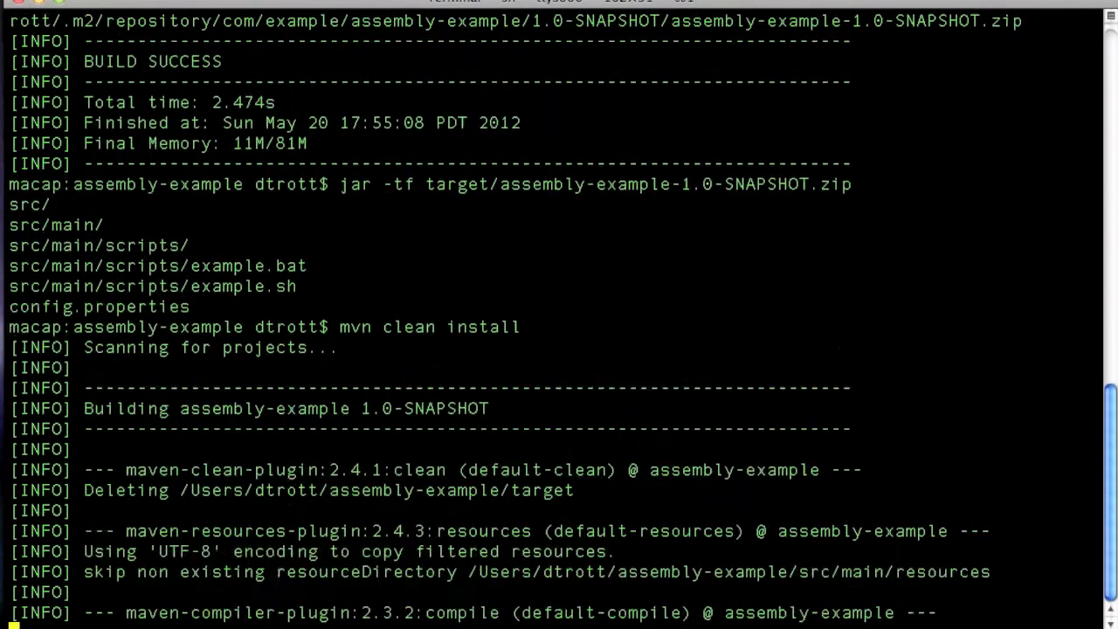
# List the freshly built zip's contents with jar -tf target/assembly-example-1.0-SNAPSHOT.zip.
pyautogui.scroll(-3)
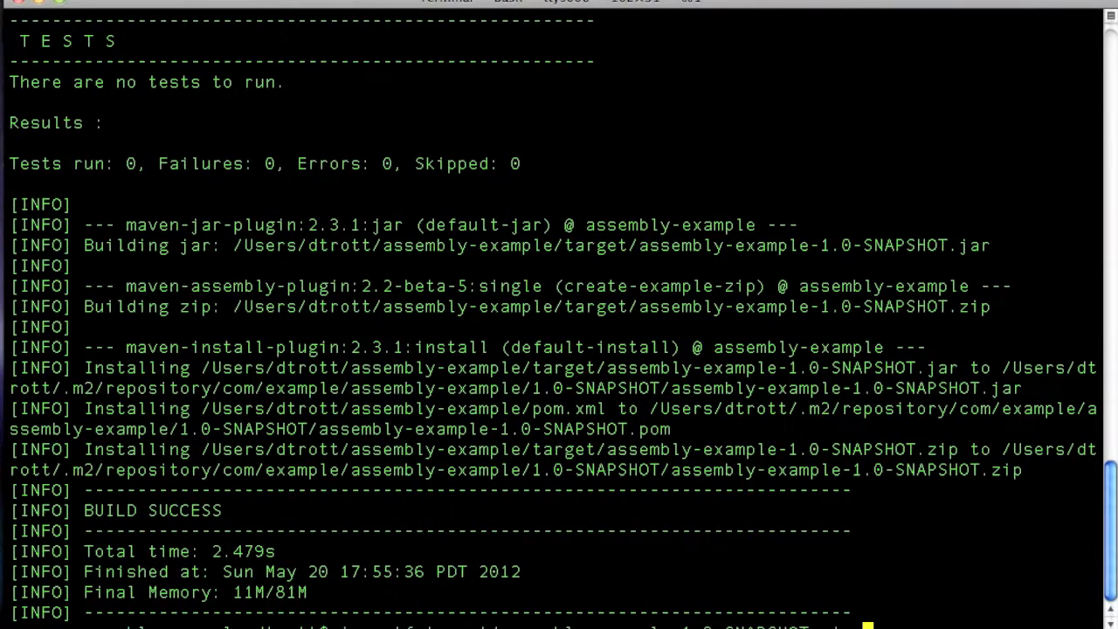
pyautogui.write('jar -tf target/assembly-example-1.0-SNAPSHOT.zip')
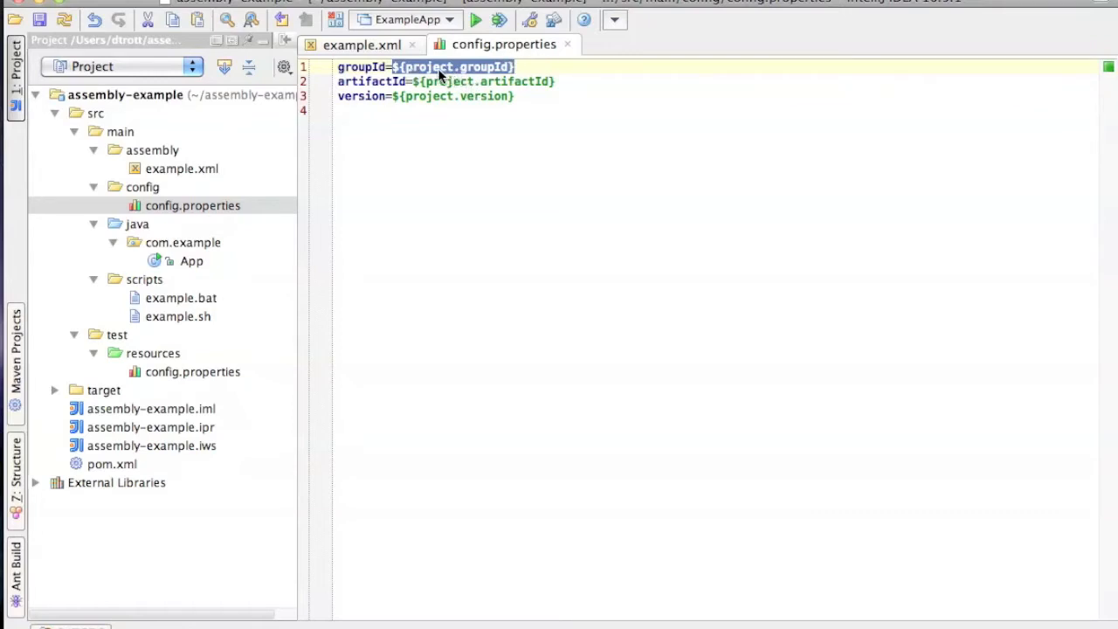
pyautogui.moveTo(468, 98)
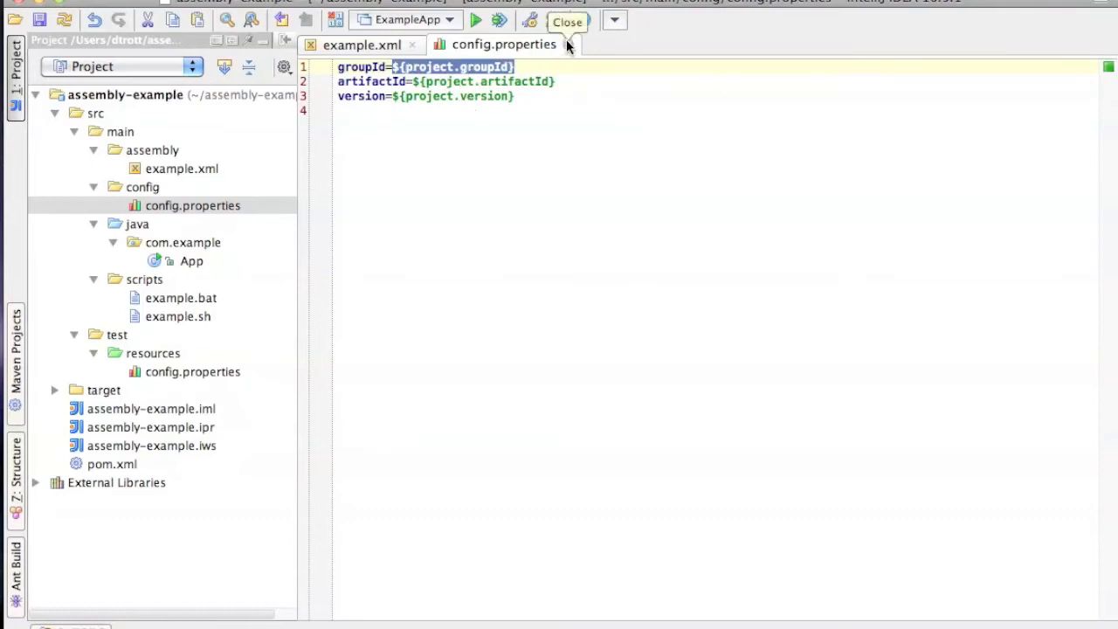
# Close the config.properties tab after editing example.xml and switch to the terminal.
pyautogui.click(566, 21)
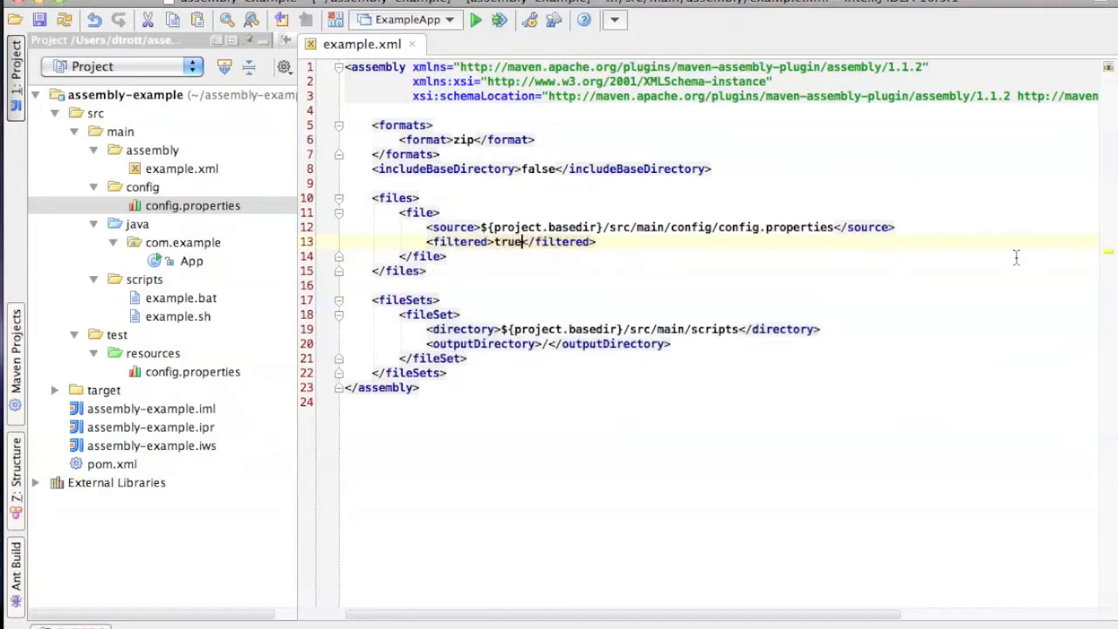
pyautogui.press('cmd+tab')
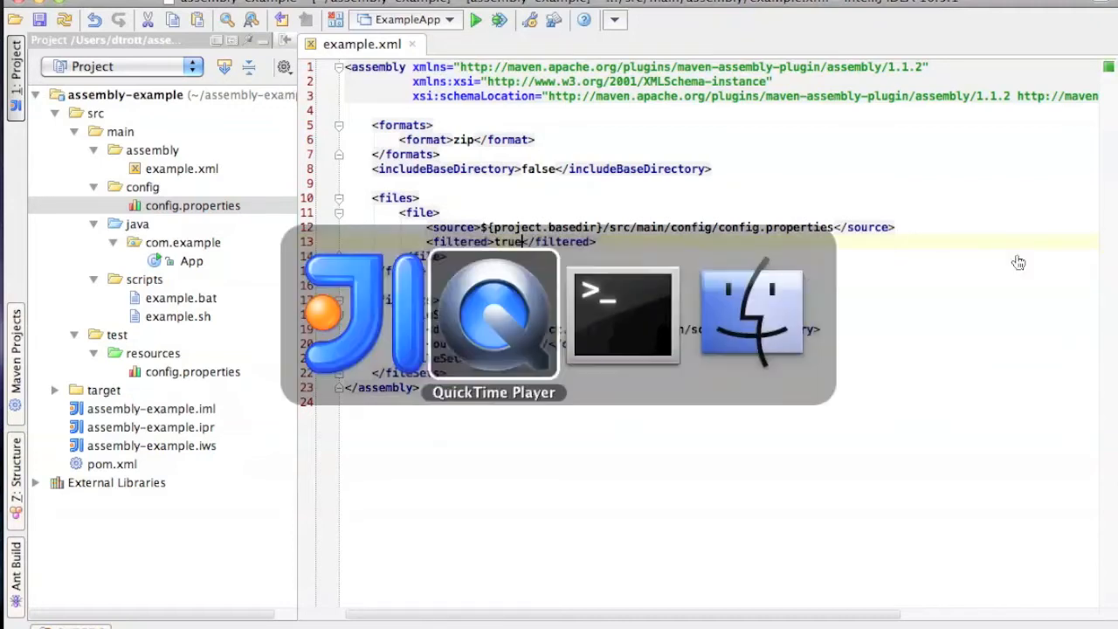
# Unpack the zip into target/unpack and view config.properties showing com.example, assembly-example, 1.0-SNAPSHOT.
pyautogui.click(622, 314)
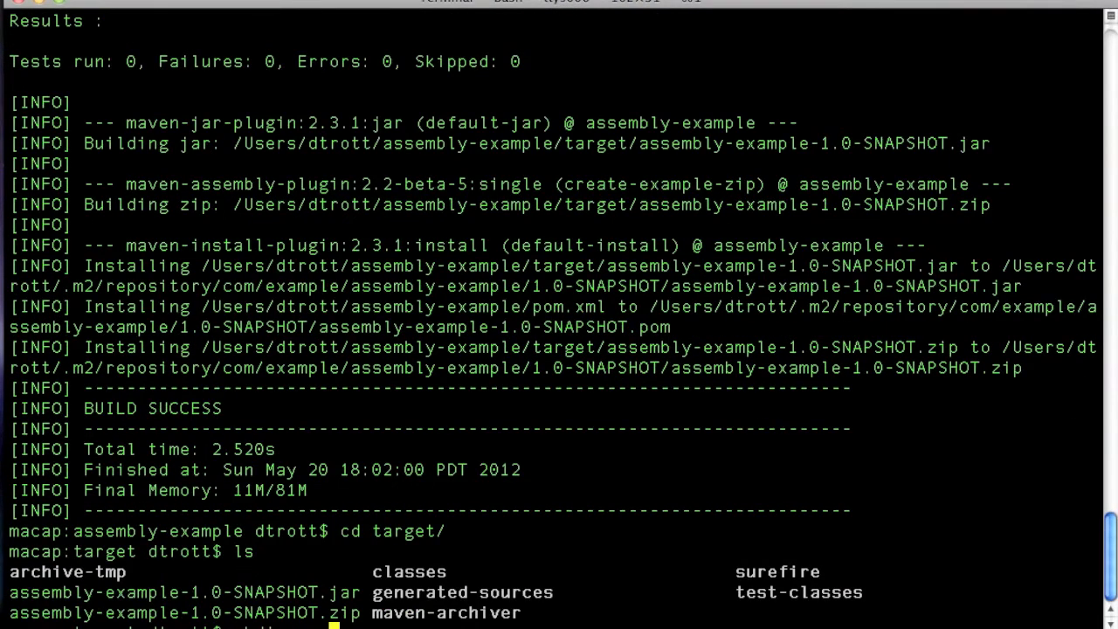
pyautogui.write('mkdir unpack')
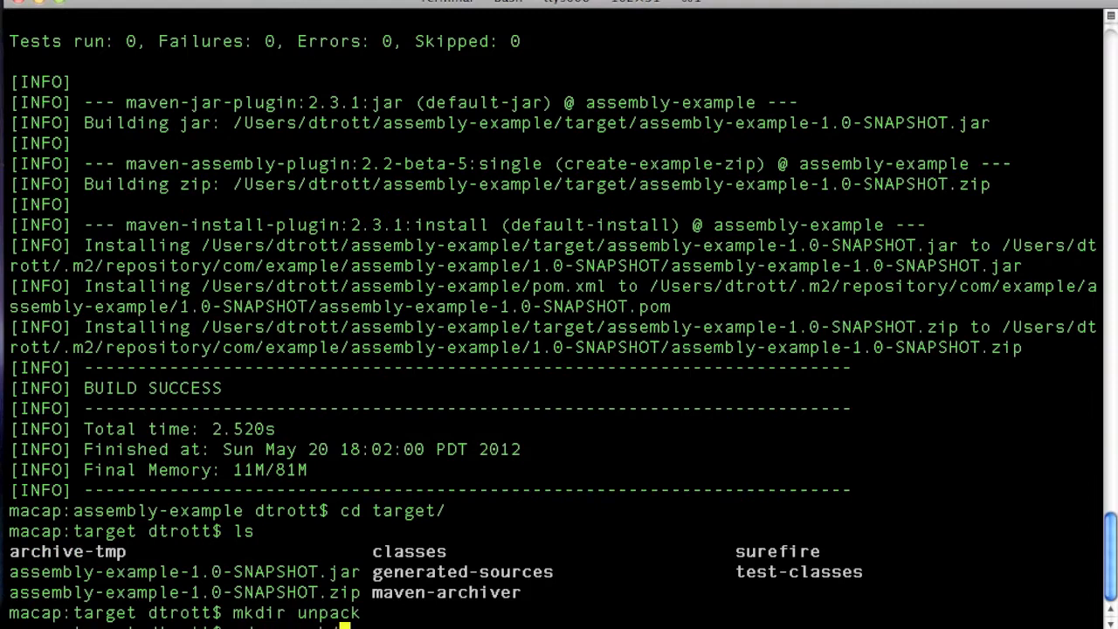
pyautogui.write('cd unpack/')
pyautogui.write('jar -xf ../assembly-example-1.0-SNAPSHOT.zip')
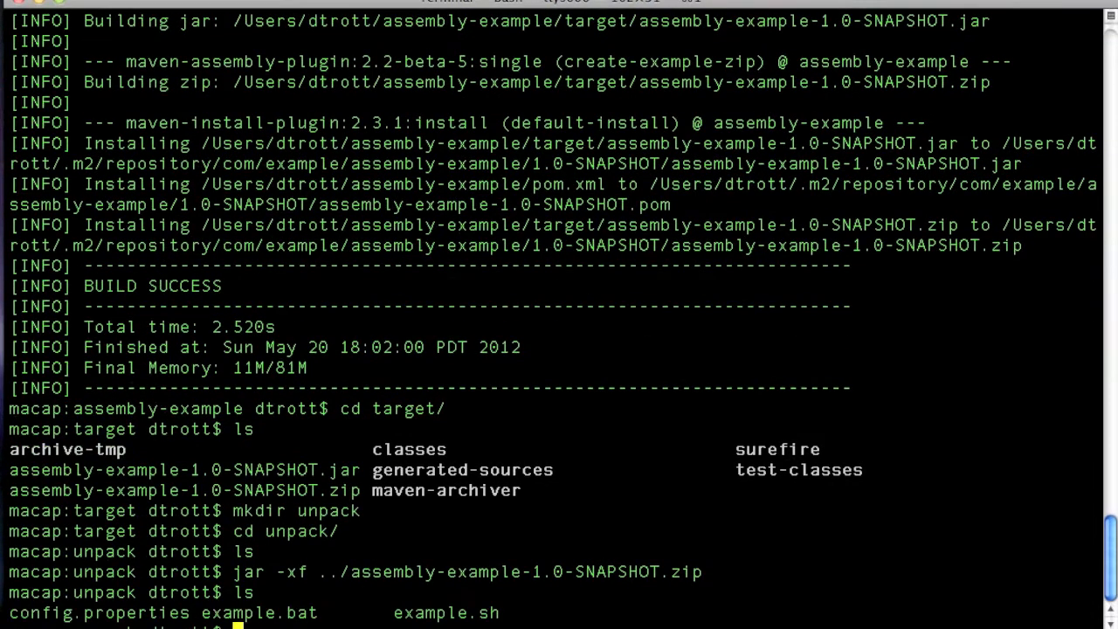
pyautogui.write('more config.properties')
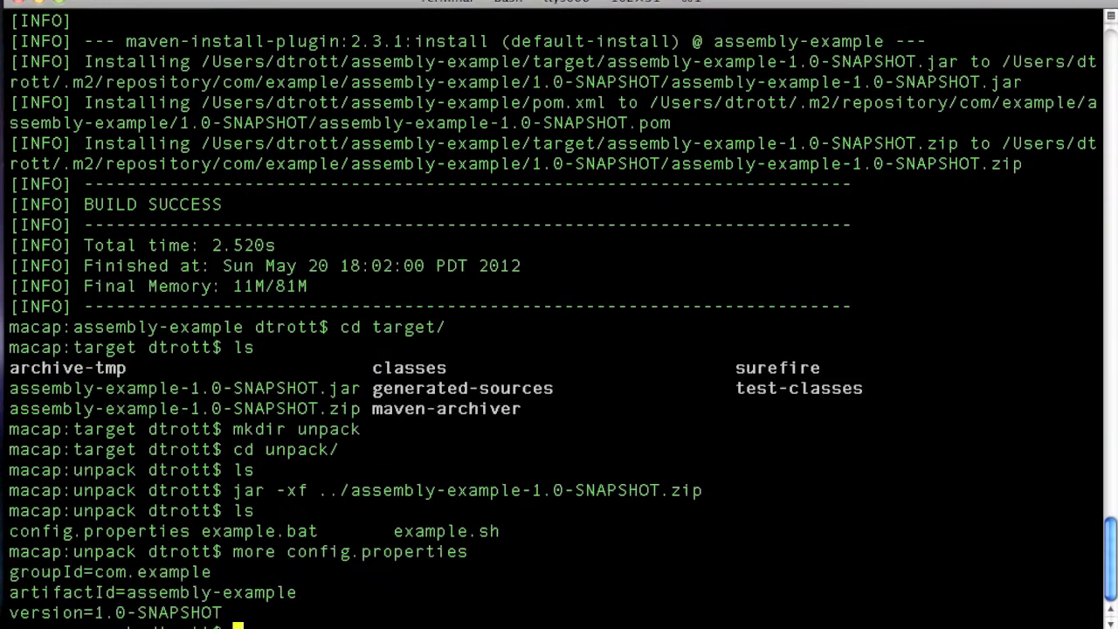
pyautogui.doubleClick(178, 571)
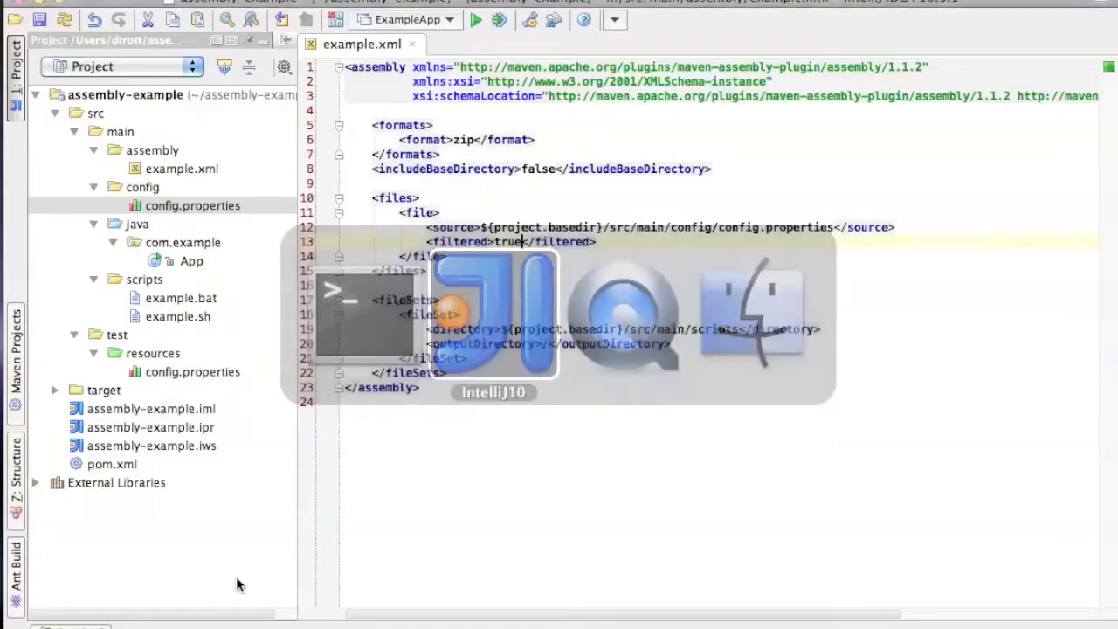
# Reopen config.properties in the IDE to review its property placeholders, then return to example.xml.
pyautogui.click(192, 206)
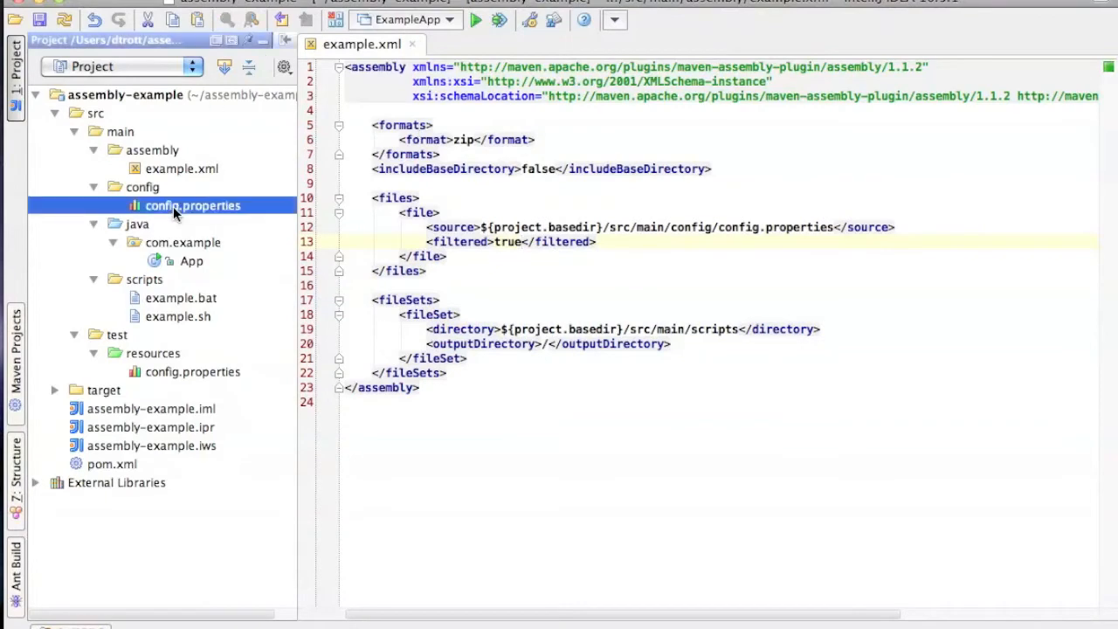
pyautogui.doubleClick(192, 207)
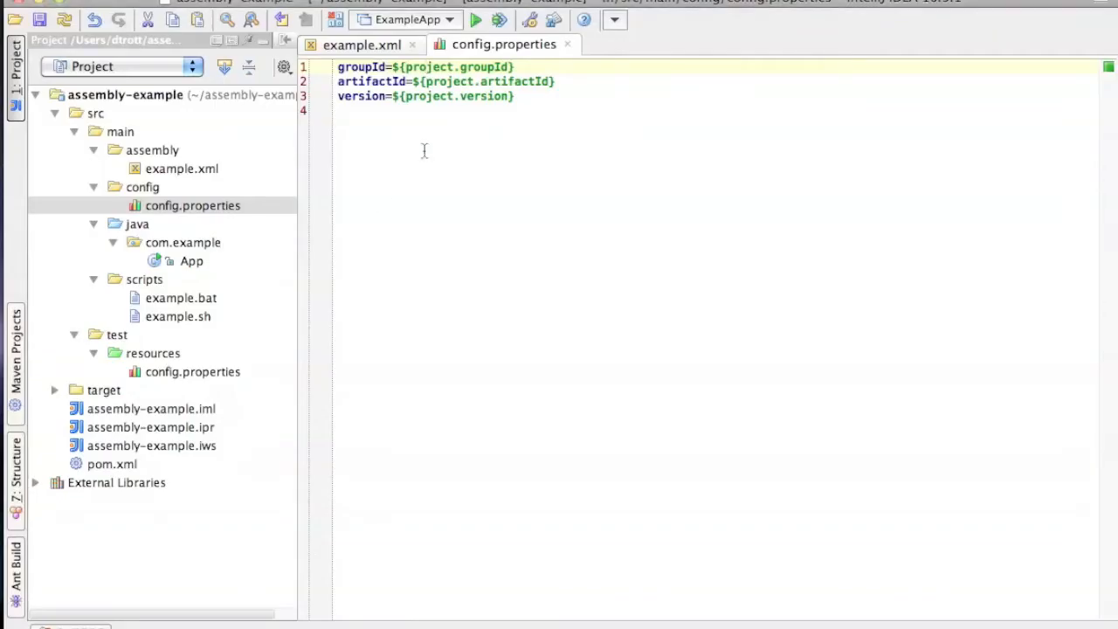
pyautogui.click(362, 45)
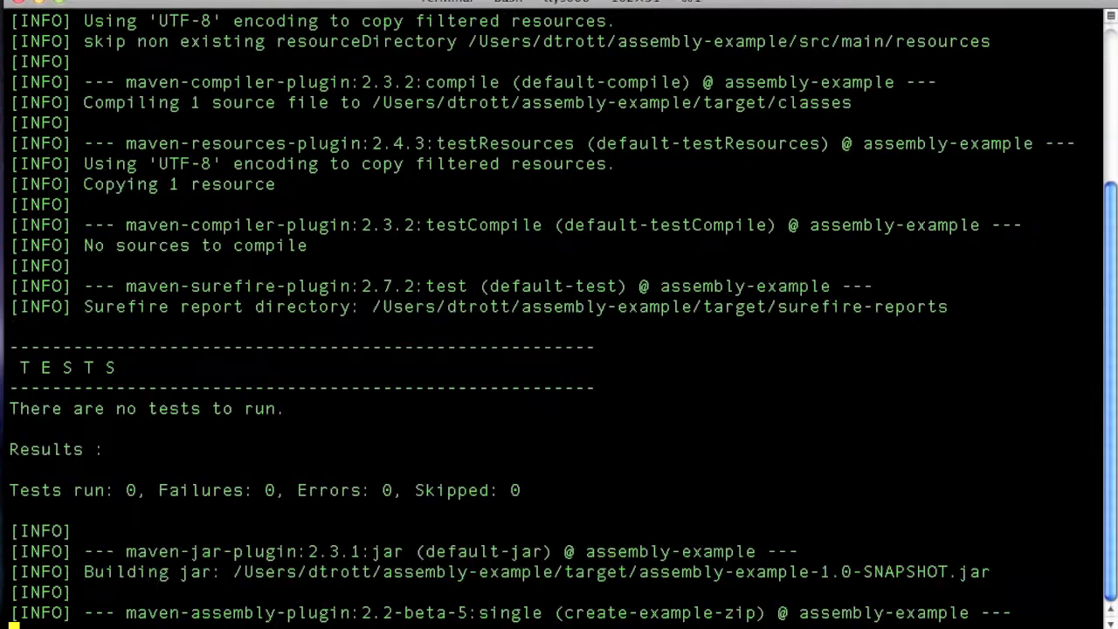
# Check the zip listing for the project jar and set useProjectArtifact to false in example.xml.
pyautogui.scroll(-3)
pyautogui.write('jar -tf target/assembly-example-1.0-SNAPSHOT.zip')
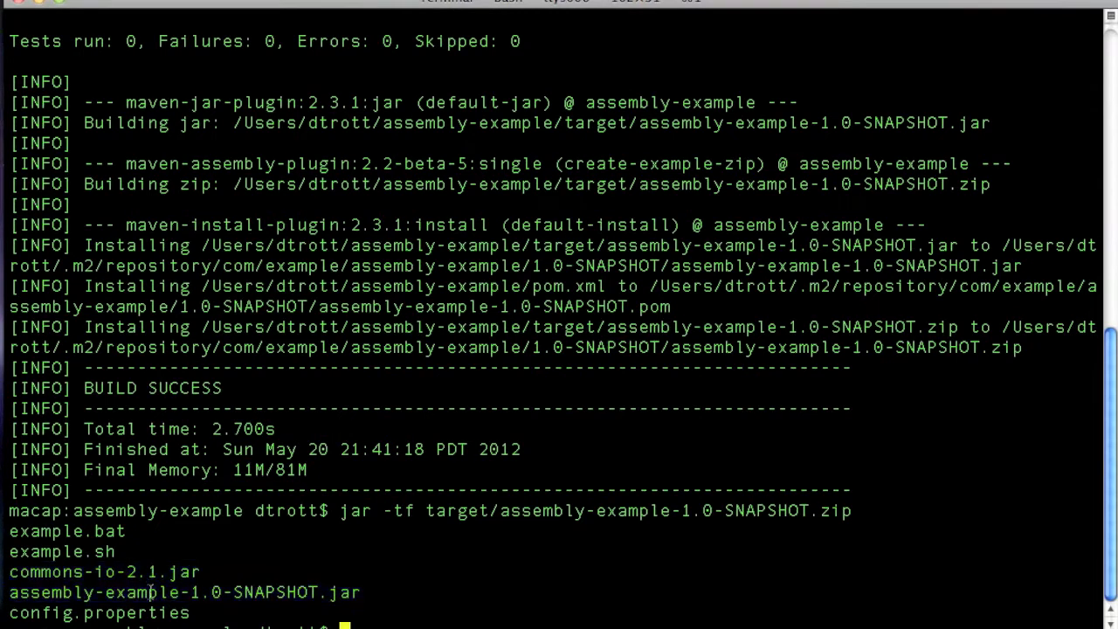
pyautogui.doubleClick(183, 592)
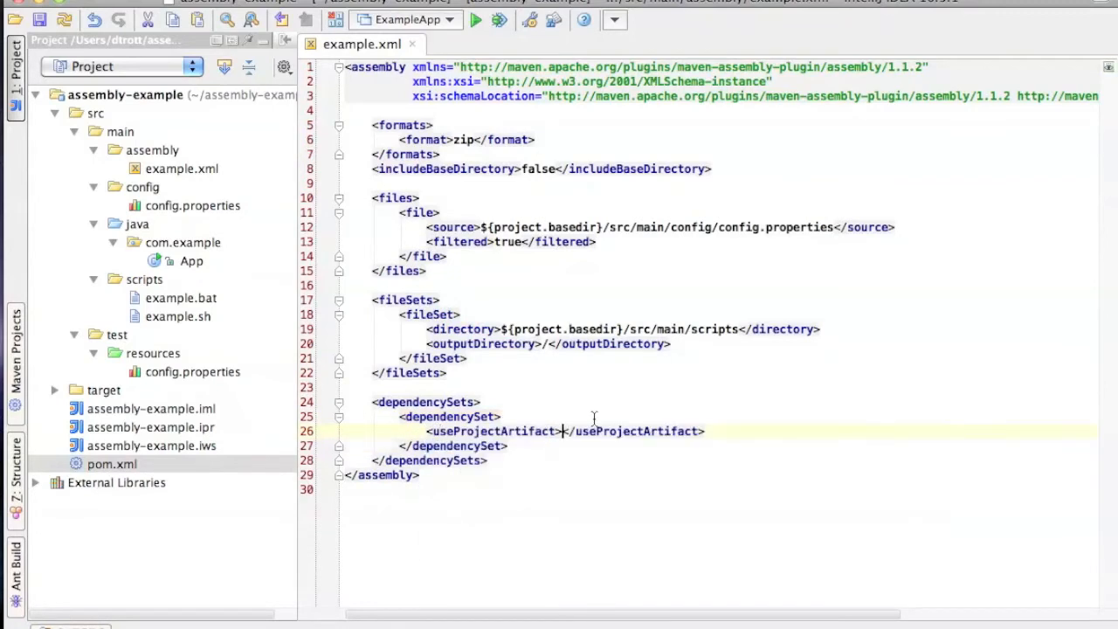
pyautogui.write('false')
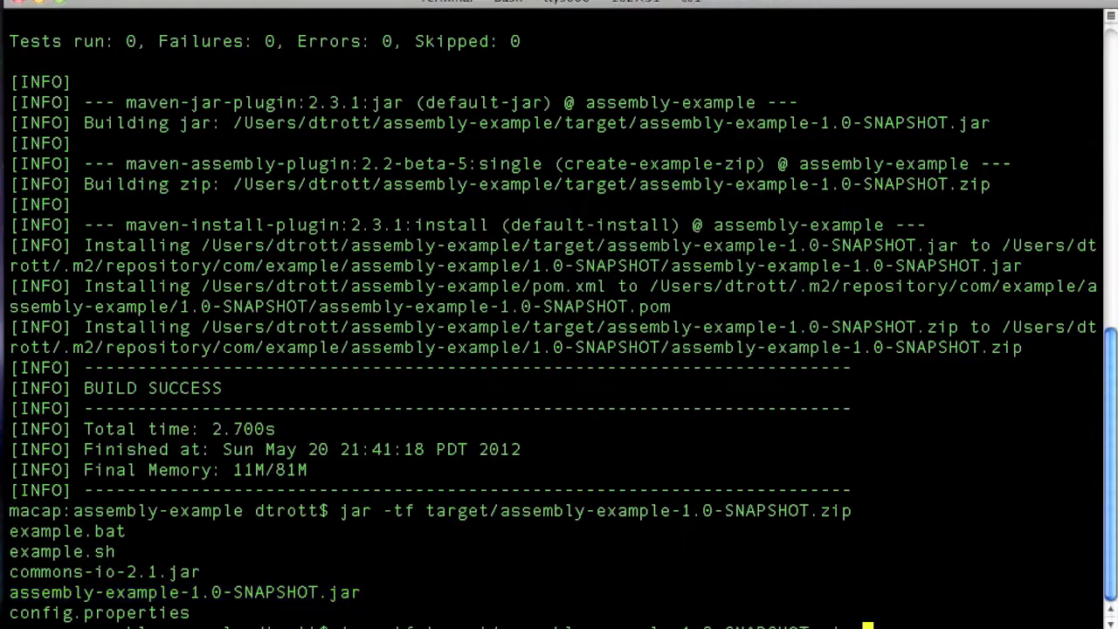
# Rebuild with mvn clean install, list the zip without the project jar, and set lib as output directory.
pyautogui.write('mvn clean install')
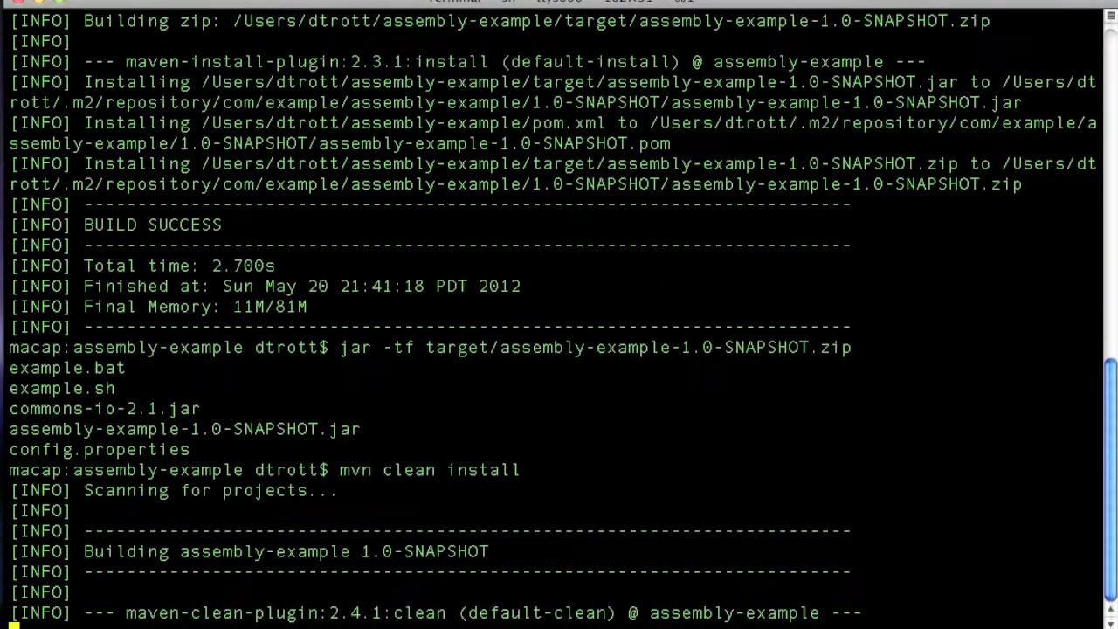
pyautogui.scroll(-3)
pyautogui.write('jar -tf target/assembly-example-1.0-SNAPSHOT.zip')
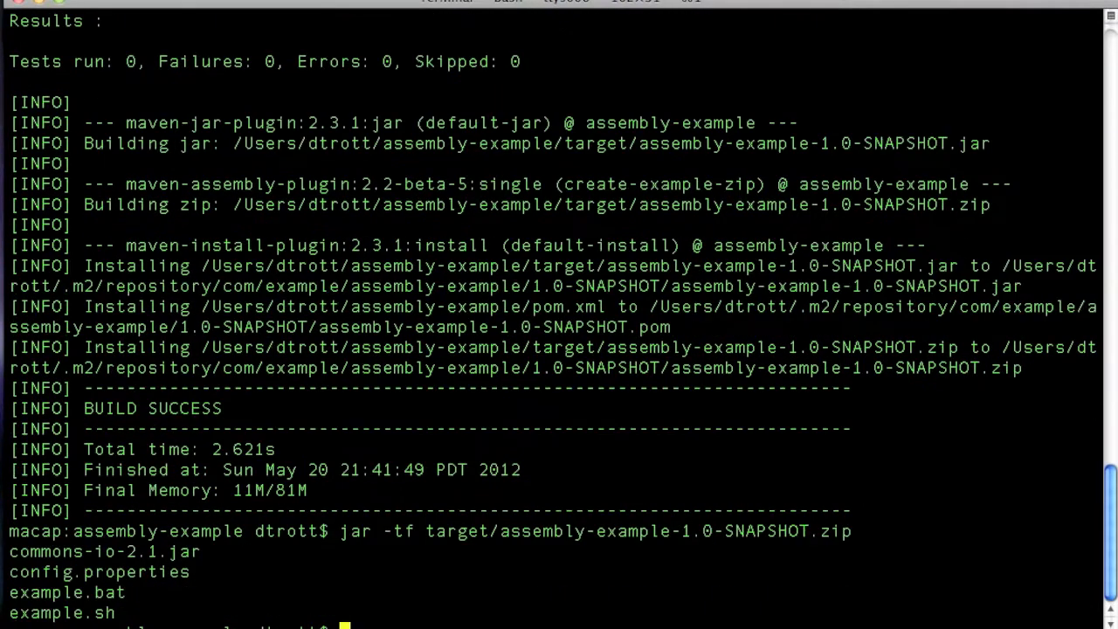
pyautogui.doubleClick(143, 553)
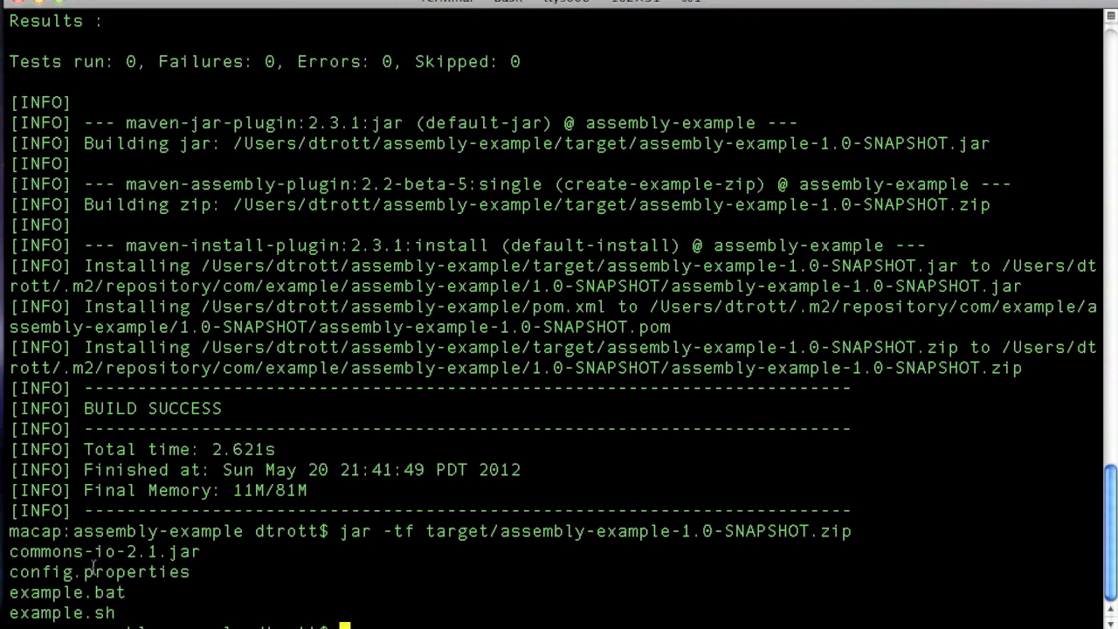
pyautogui.moveTo(185, 553)
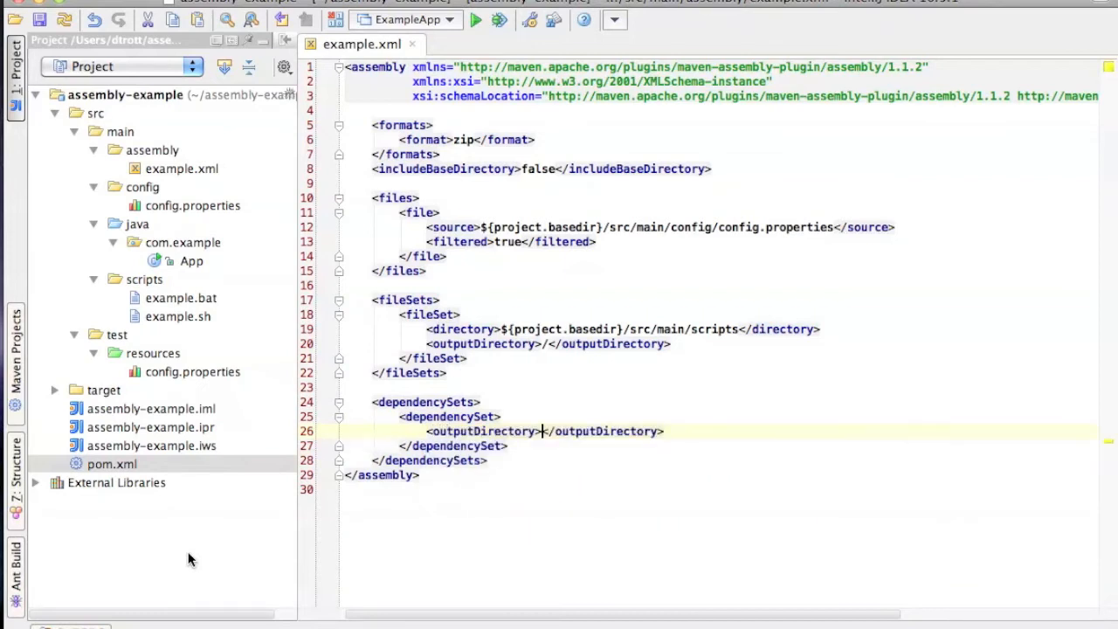
pyautogui.write('lib')
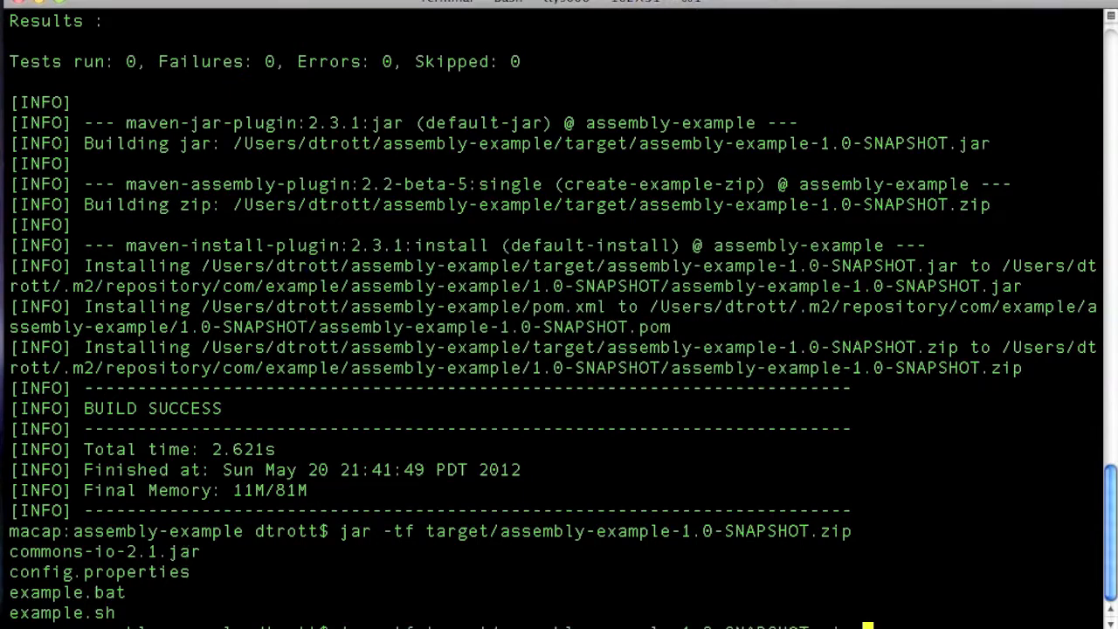
# Run mvn clean install again to place dependency jars under lib/, then list the parent folder.
pyautogui.write('mvn clean install')
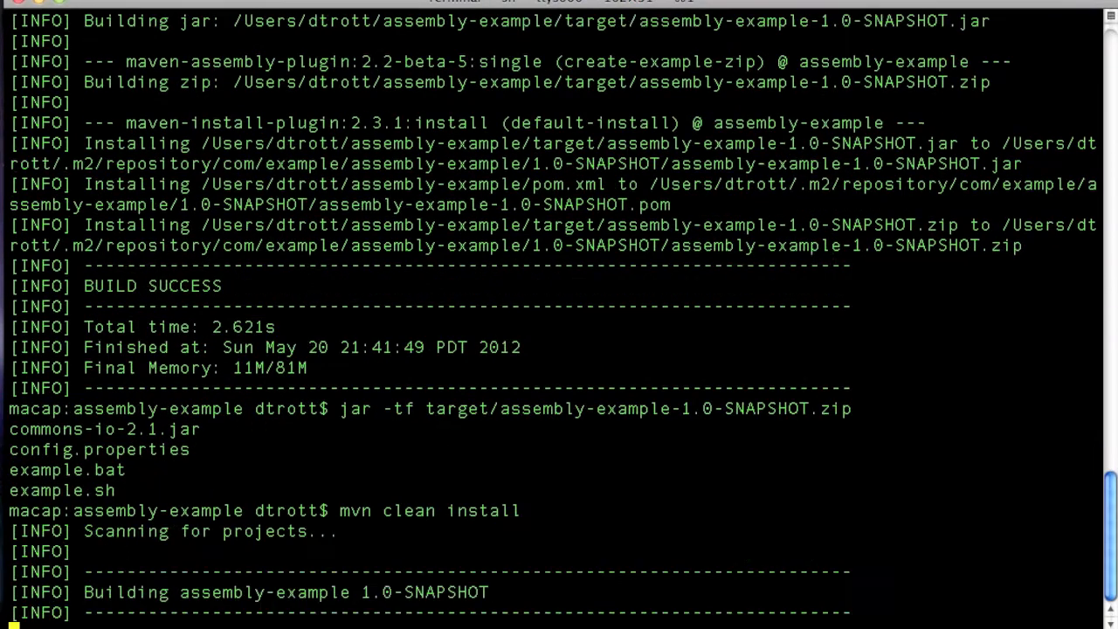
pyautogui.scroll(-3)
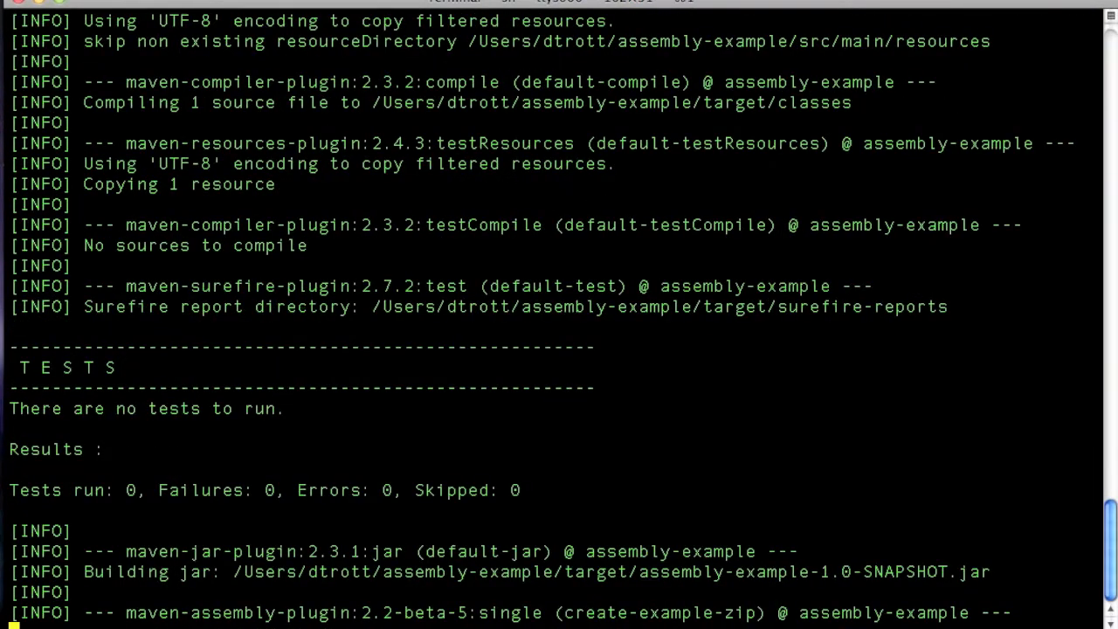
pyautogui.scroll(-3)
pyautogui.write('jar -tf target/assembly-example-1.0-SNAPSHOT.zip')
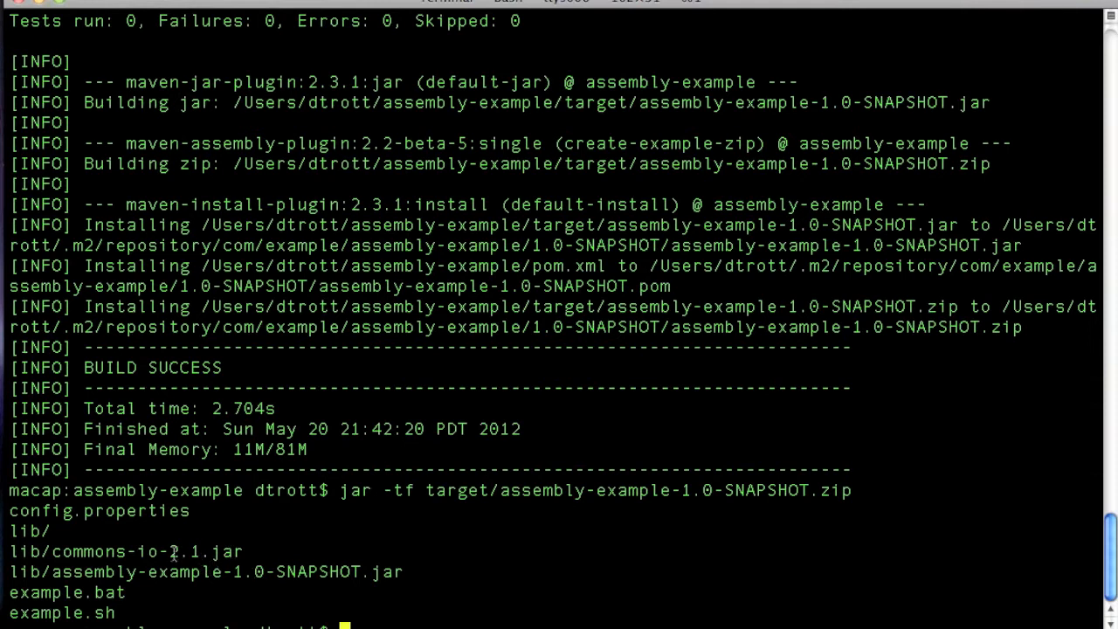
pyautogui.moveTo(462, 245)
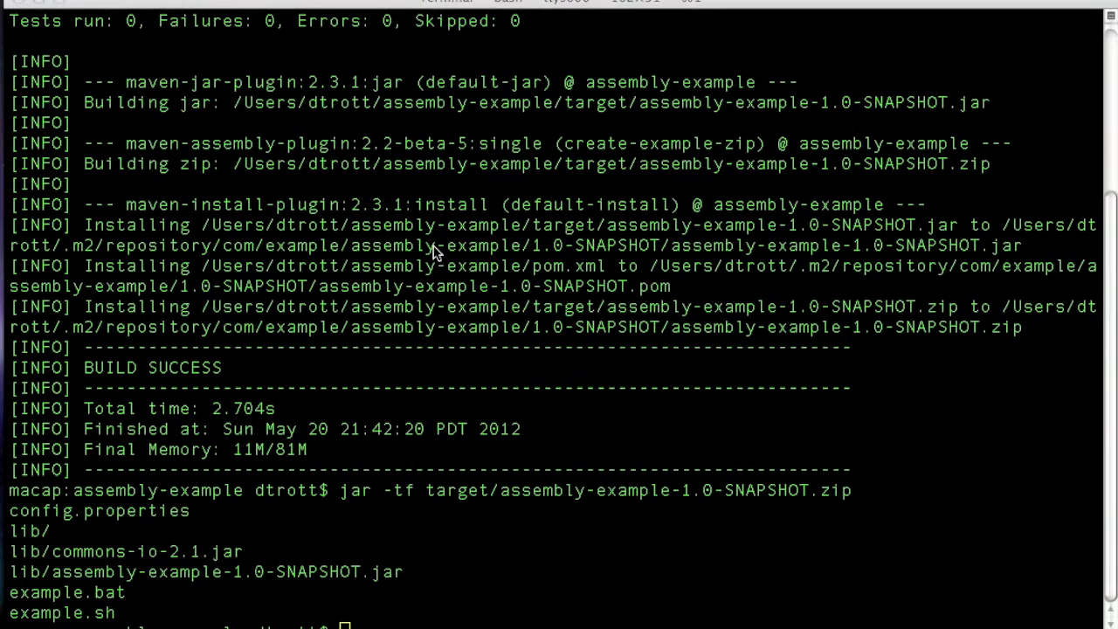
pyautogui.moveTo(441, 293)
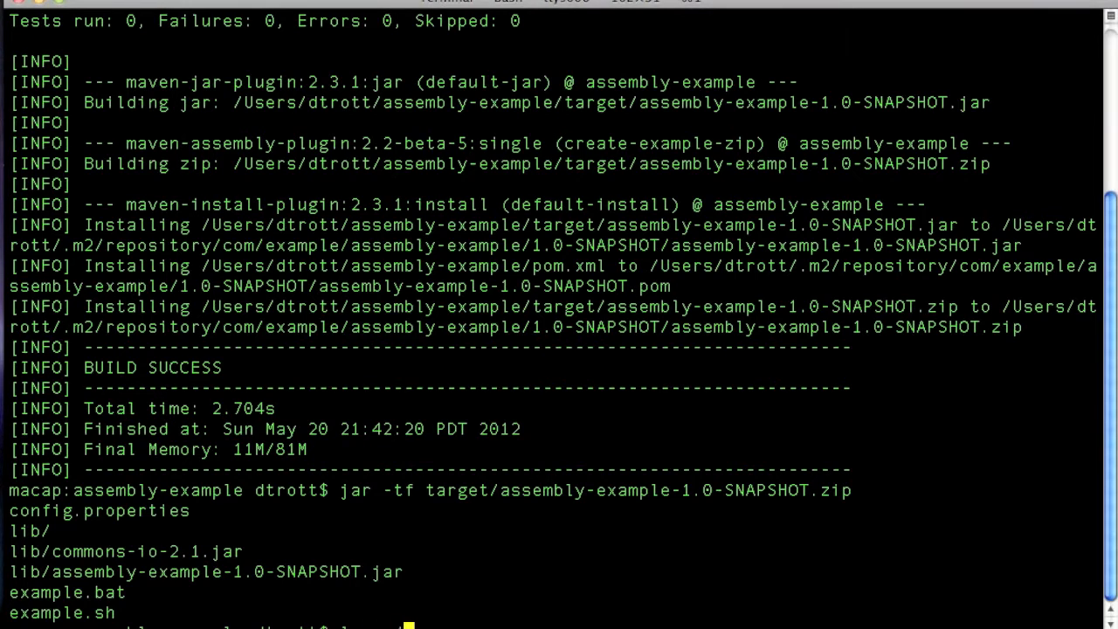
pyautogui.write('ls ../')
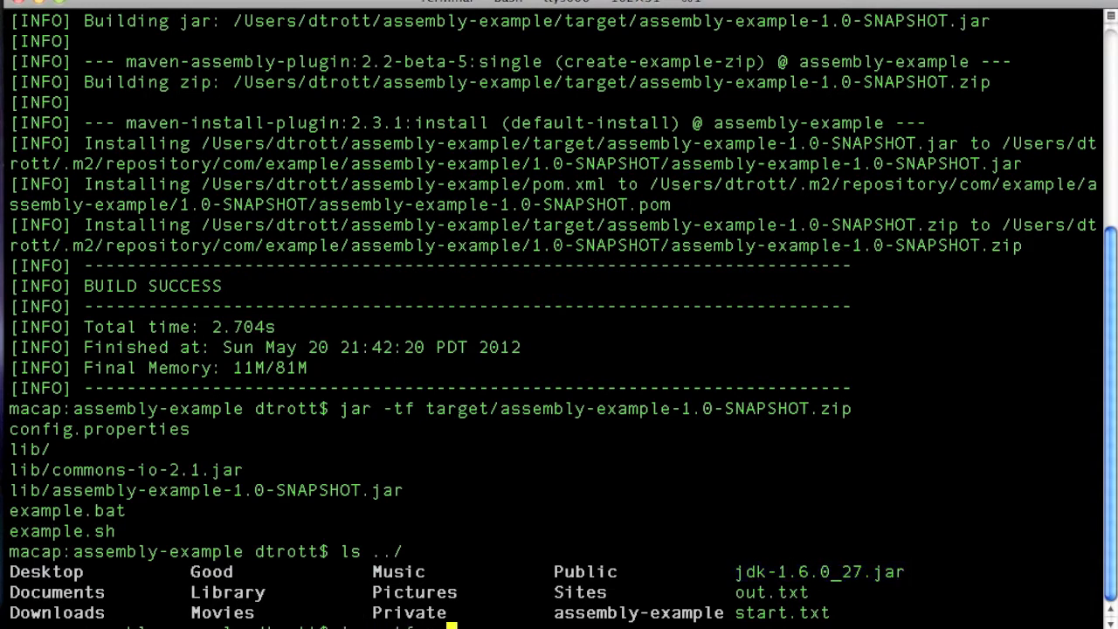
# List the contents of ../jdk-1.6.0_27.jar with jar -tf to see its sample directories.
pyautogui.write('jar -tf ../jdk-1.6.0_27.jar')
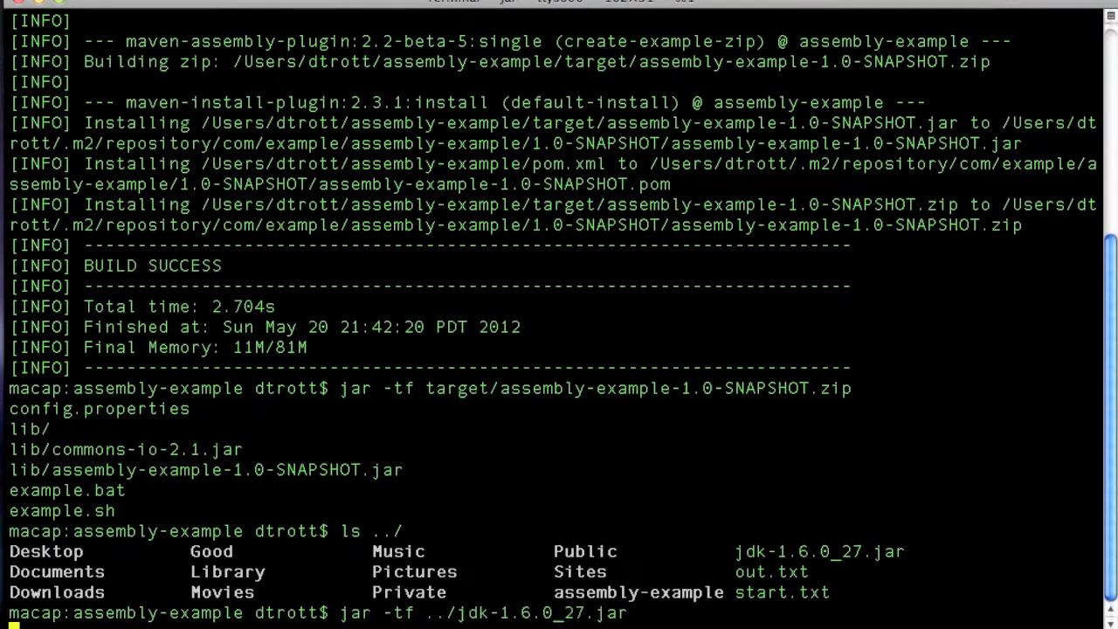
pyautogui.press('Return')
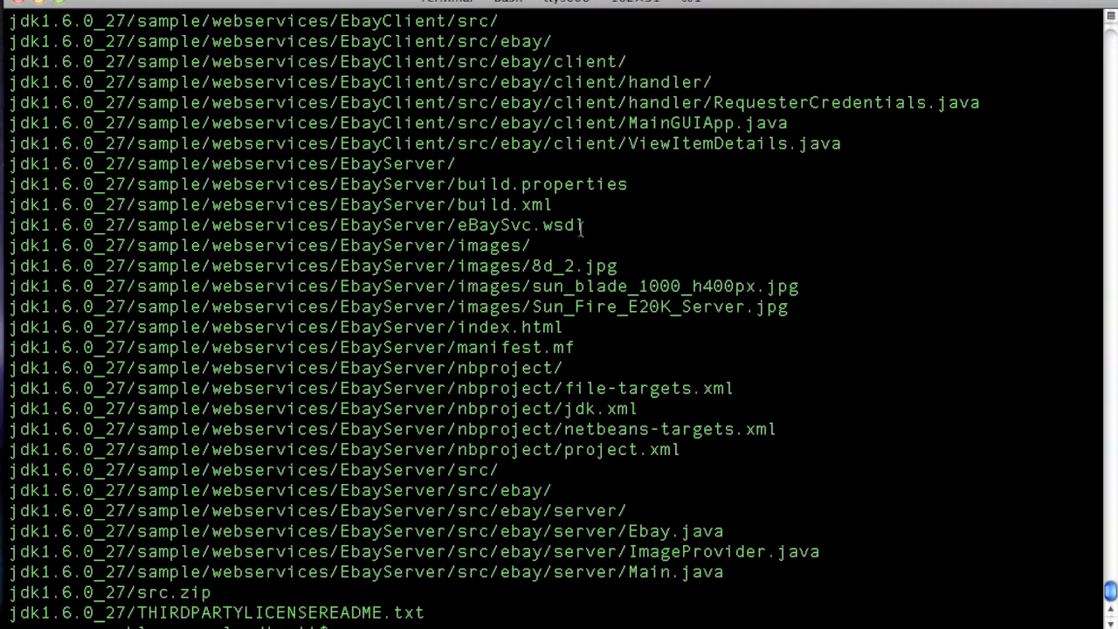
pyautogui.moveTo(542, 321)
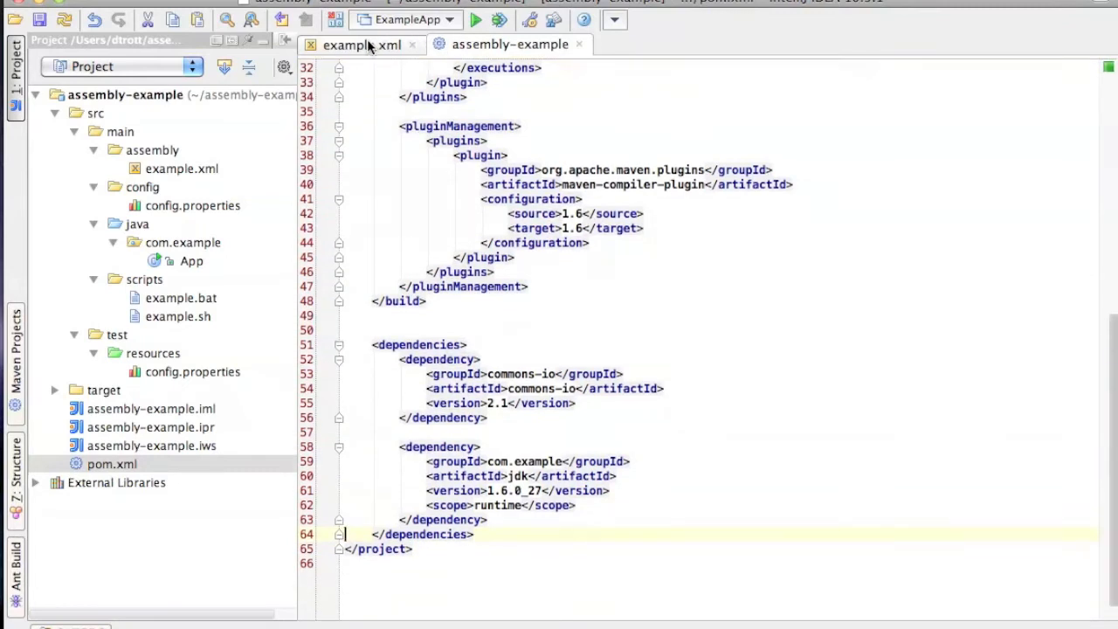
# Add <excludes><exclude>com.example:jdk:jar:*</exclude></excludes> under the lib dependencySet in example.xml.
pyautogui.click(360, 45)
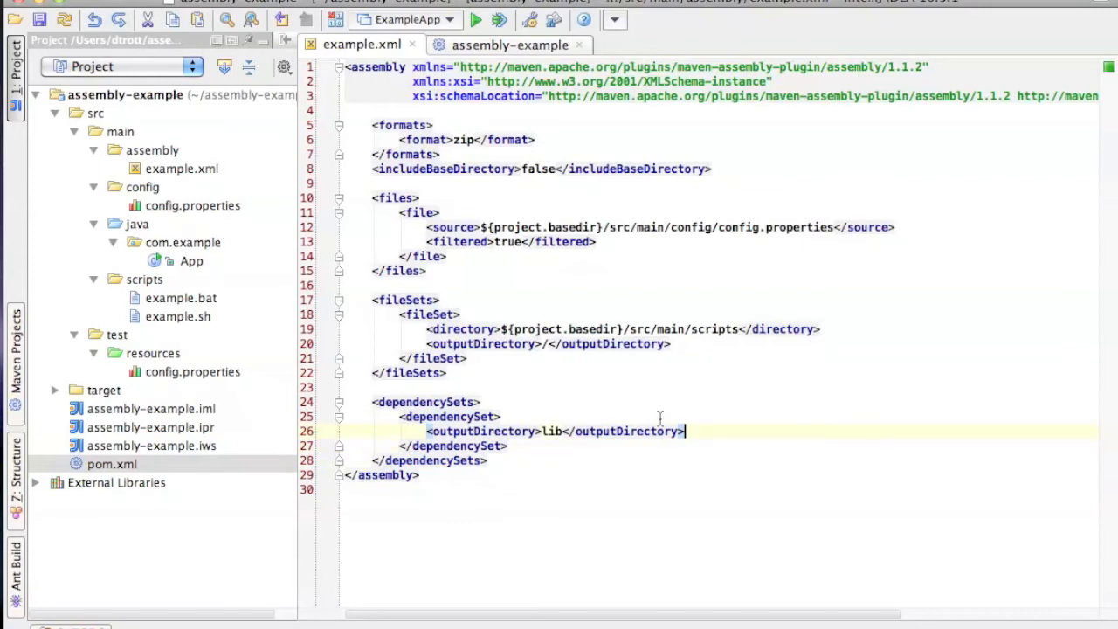
pyautogui.press('enter')
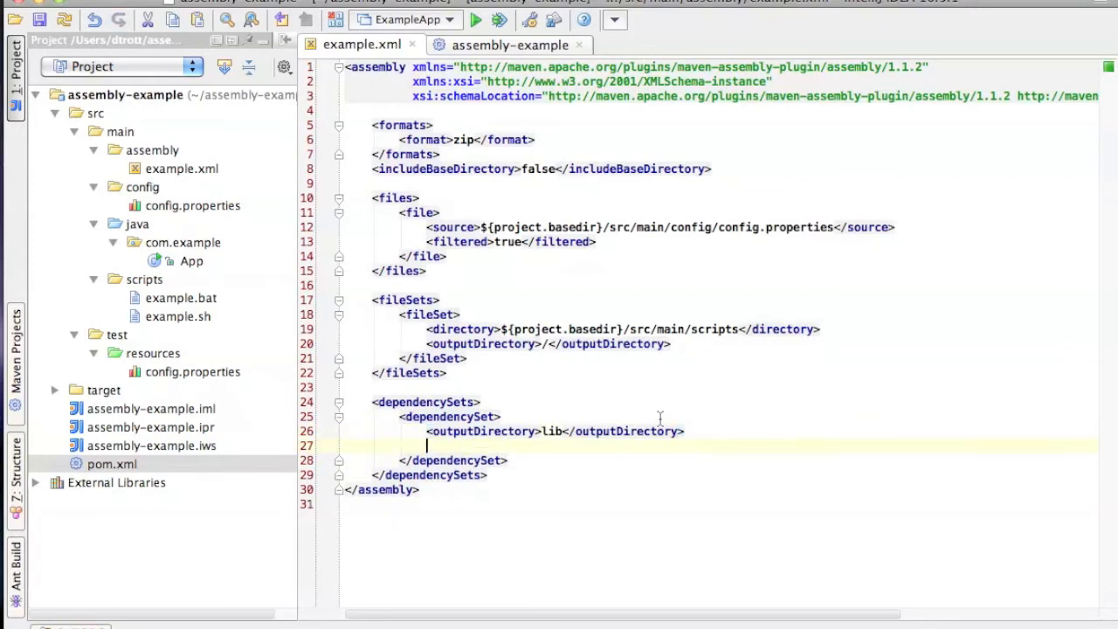
pyautogui.write('<excludes></excludes>')
pyautogui.write('<exclude></exclude>')
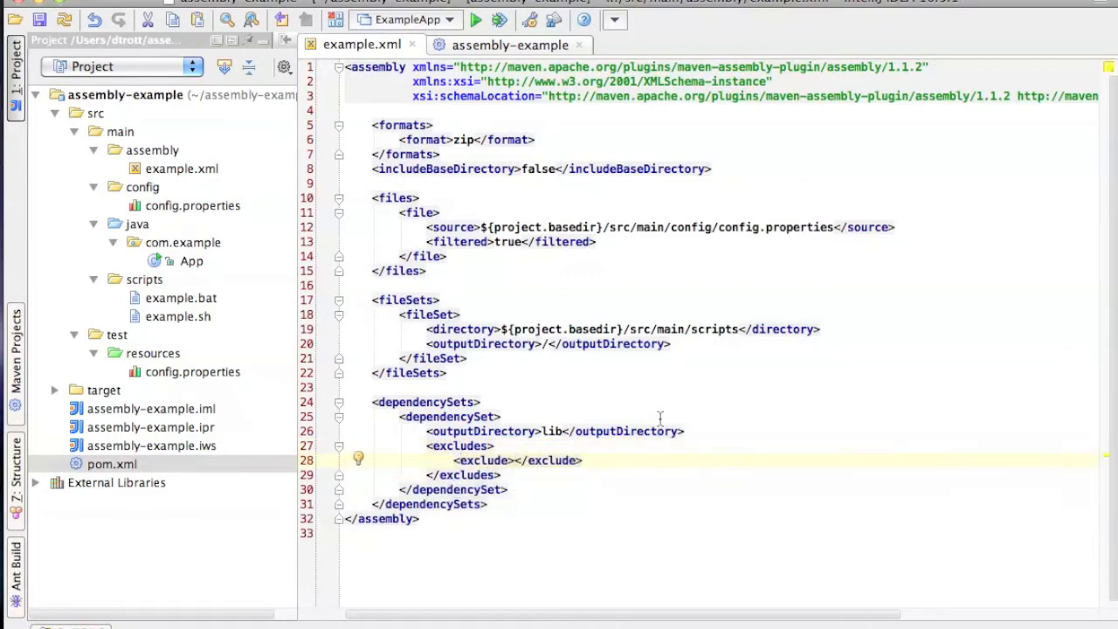
pyautogui.write('com.example:')
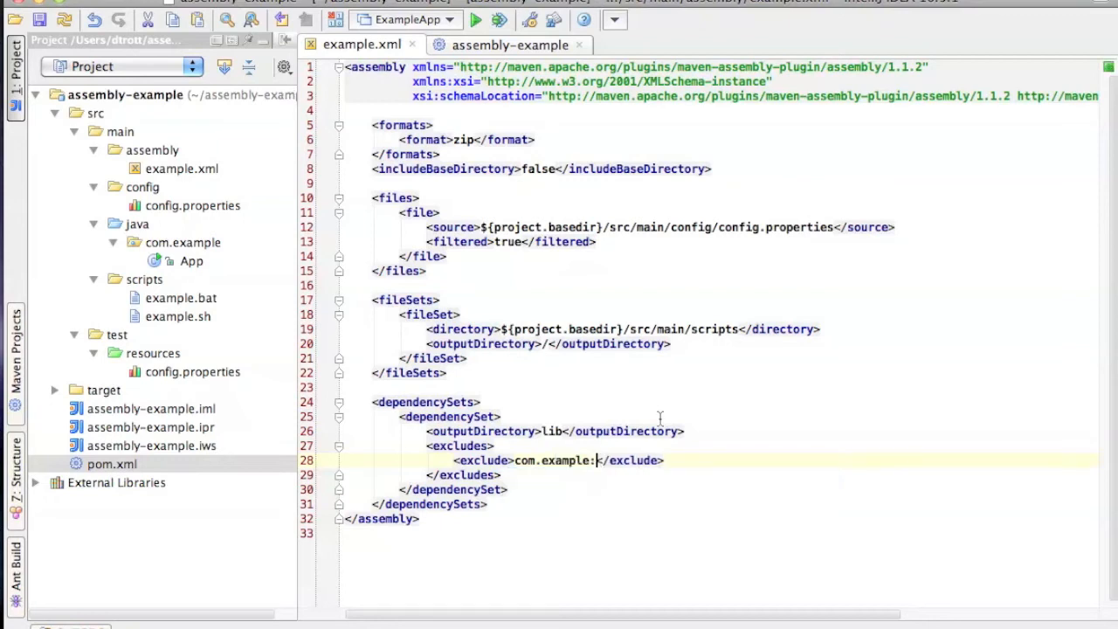
pyautogui.write('jdk:')
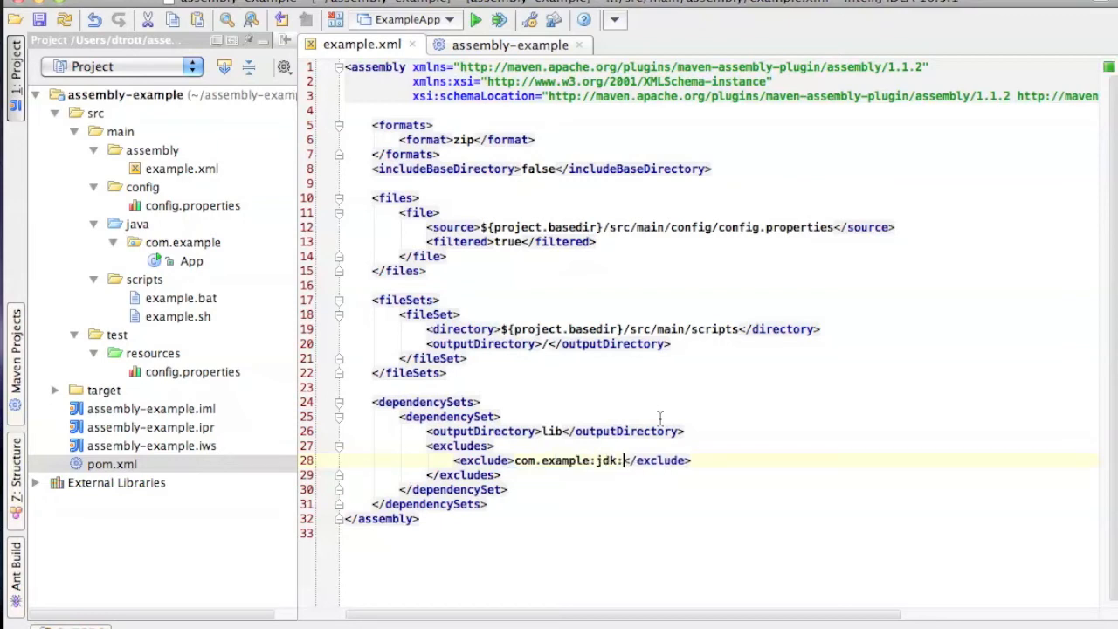
pyautogui.write('jar:')
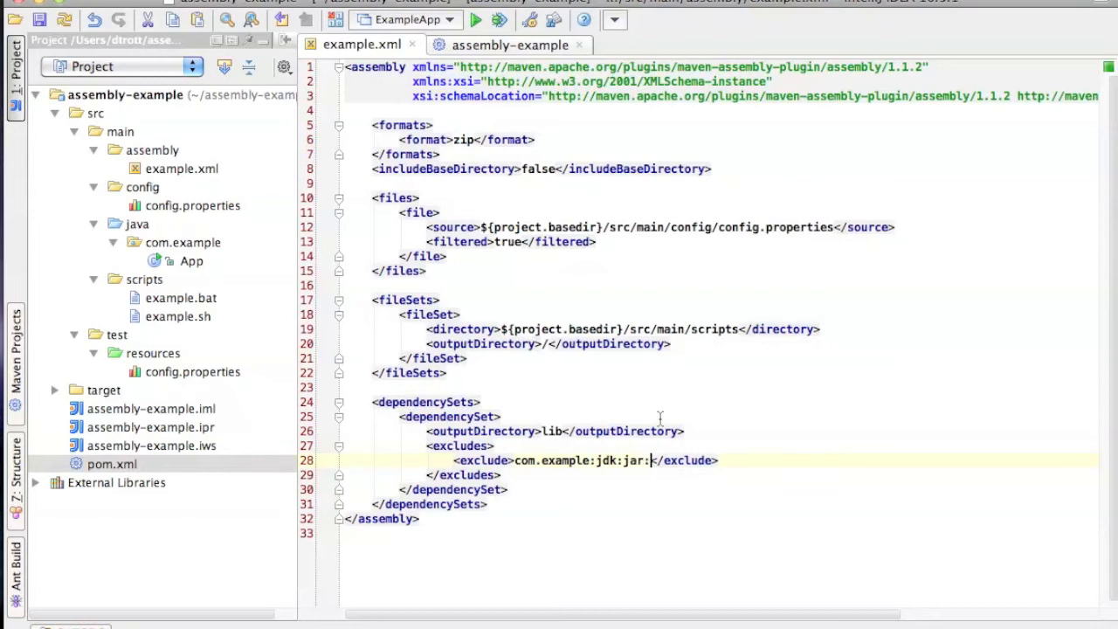
pyautogui.write('*')
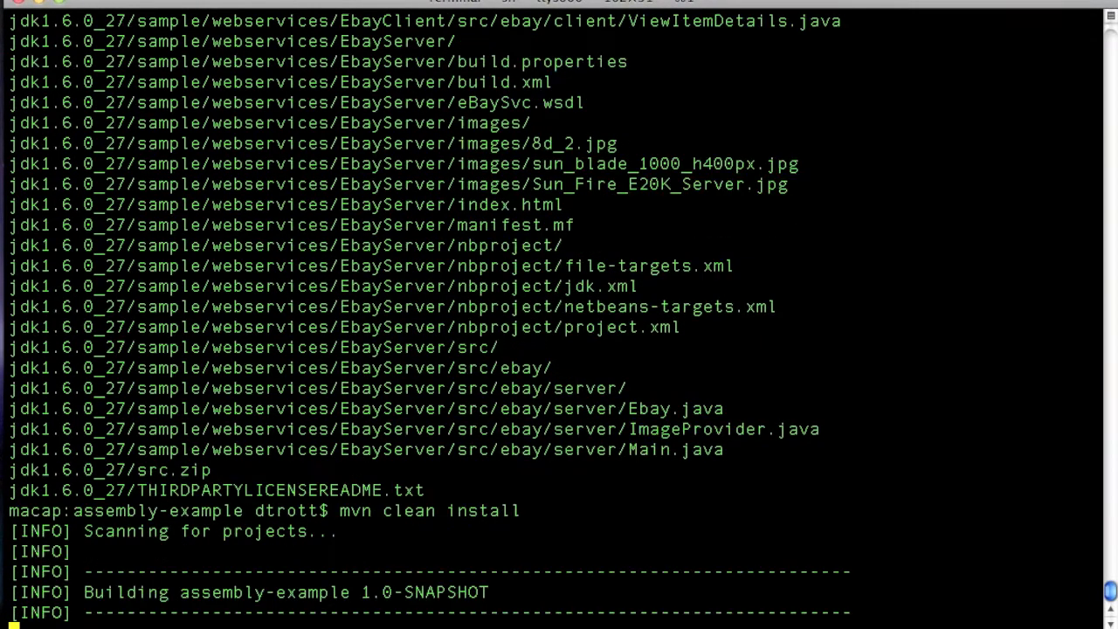
# Scroll through the mvn clean install output of the rebuild without the JDK jar.
pyautogui.scroll(-3)
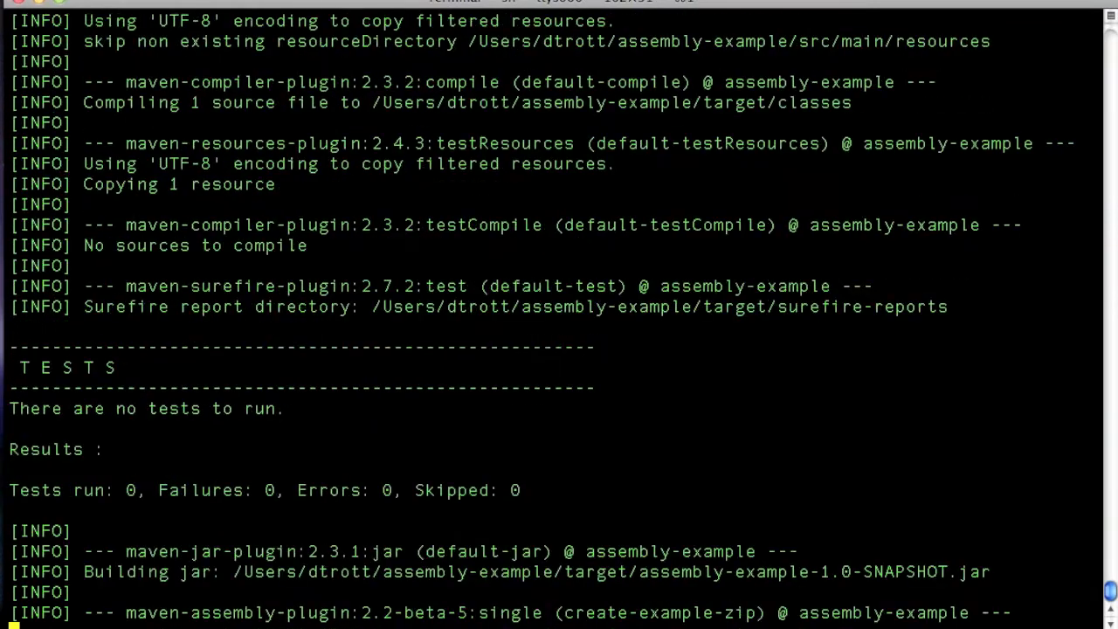
pyautogui.scroll(-3)
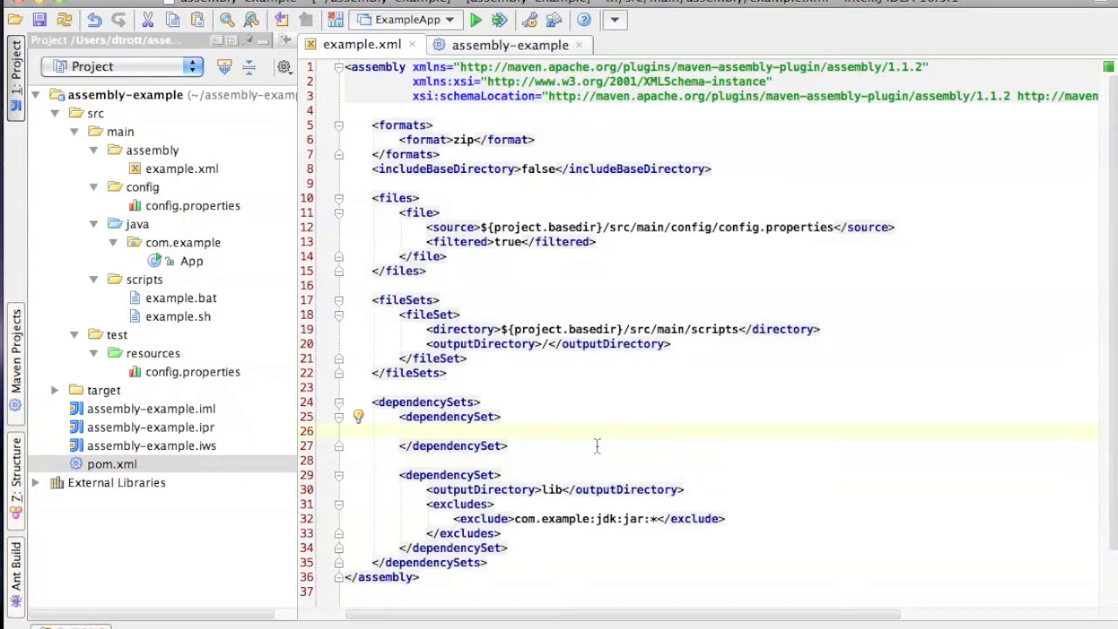
# Start an <includes> element in the new dependencySet for the JDK jar.
pyautogui.write('install')
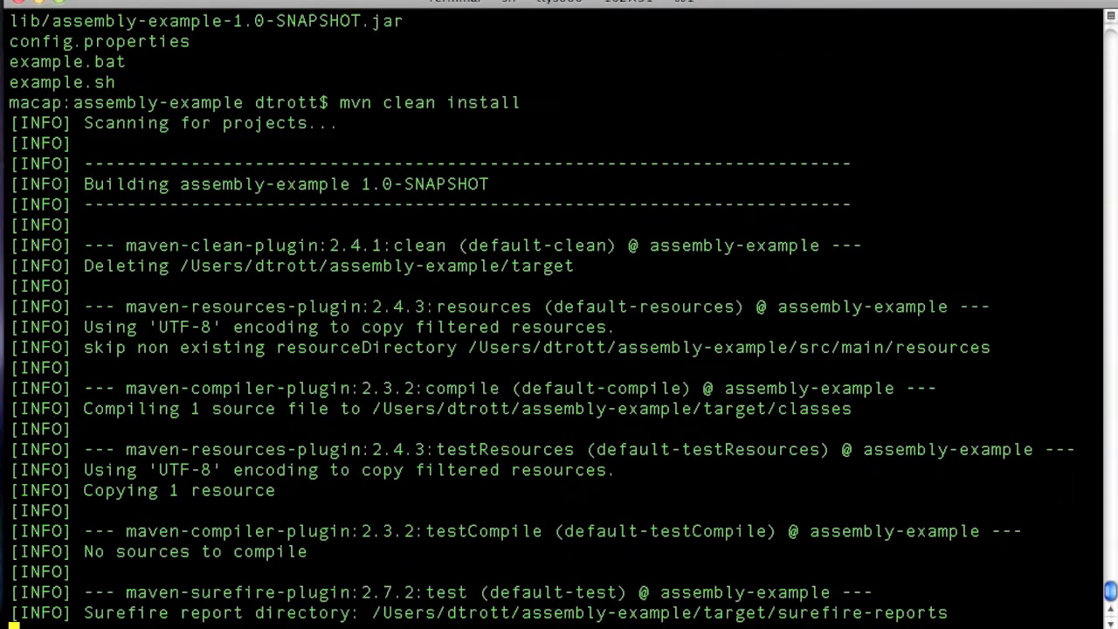
# Scroll the zip listing and highlight the jdk-1.6.0_27.jar entry at the zip root.
pyautogui.scroll(-3)
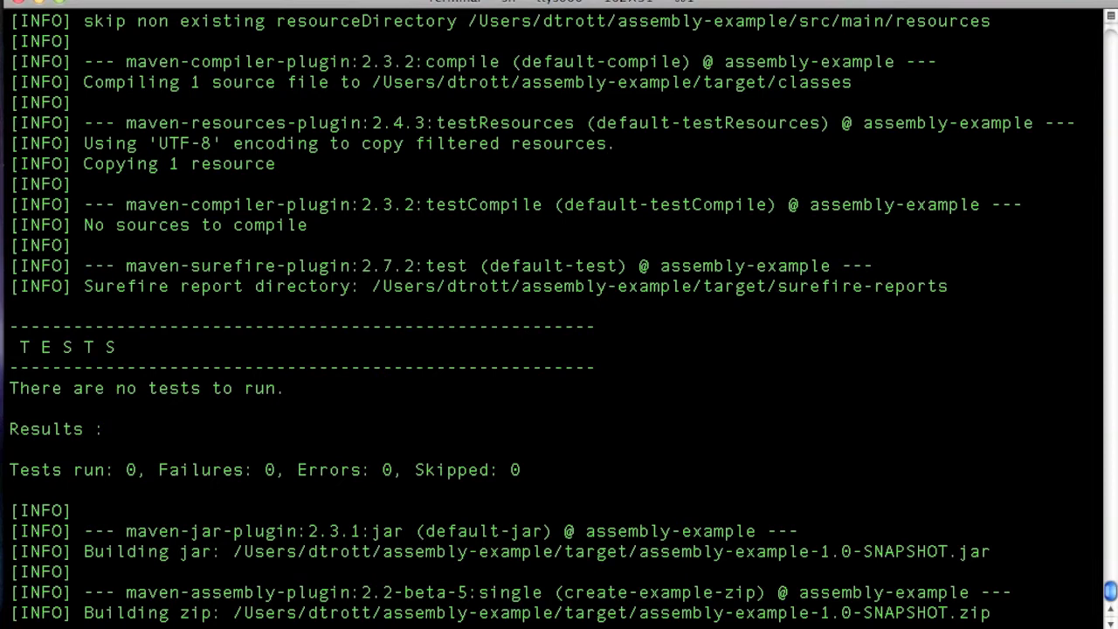
pyautogui.scroll(-3)
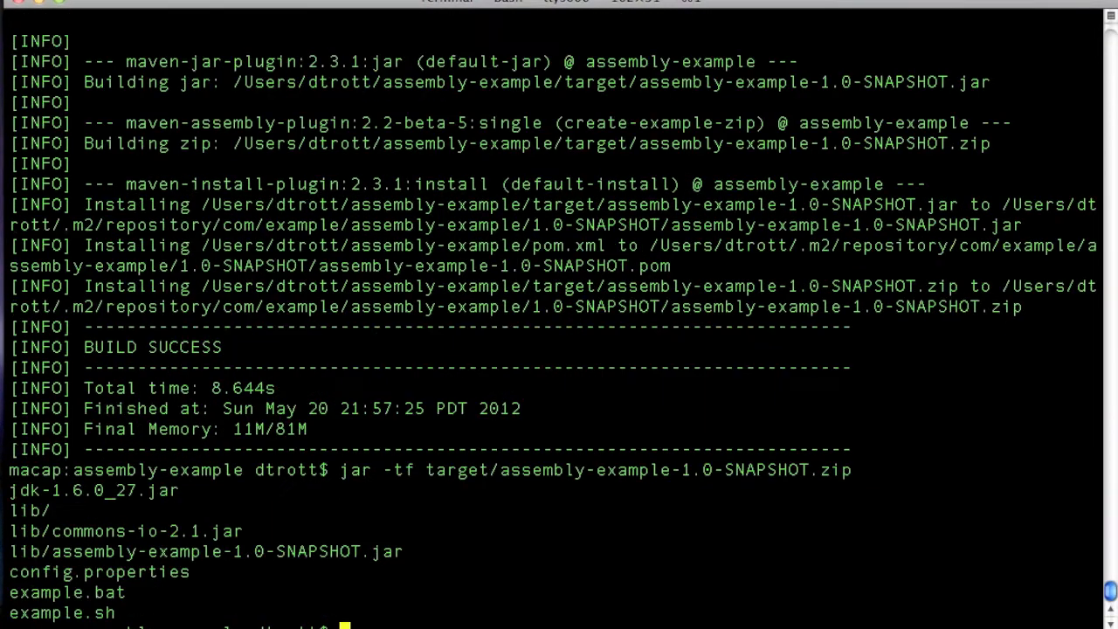
pyautogui.doubleClick(91, 489)
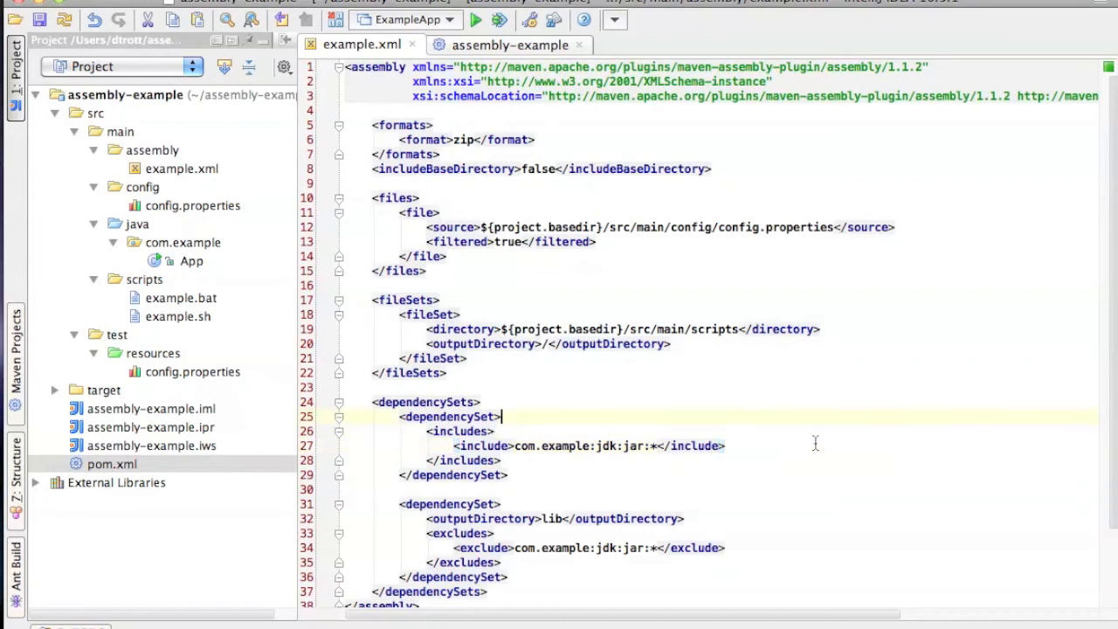
# Add an unpack setting to the JDK dependencySet, then run mvn clean install in Terminal.
pyautogui.write('<u')
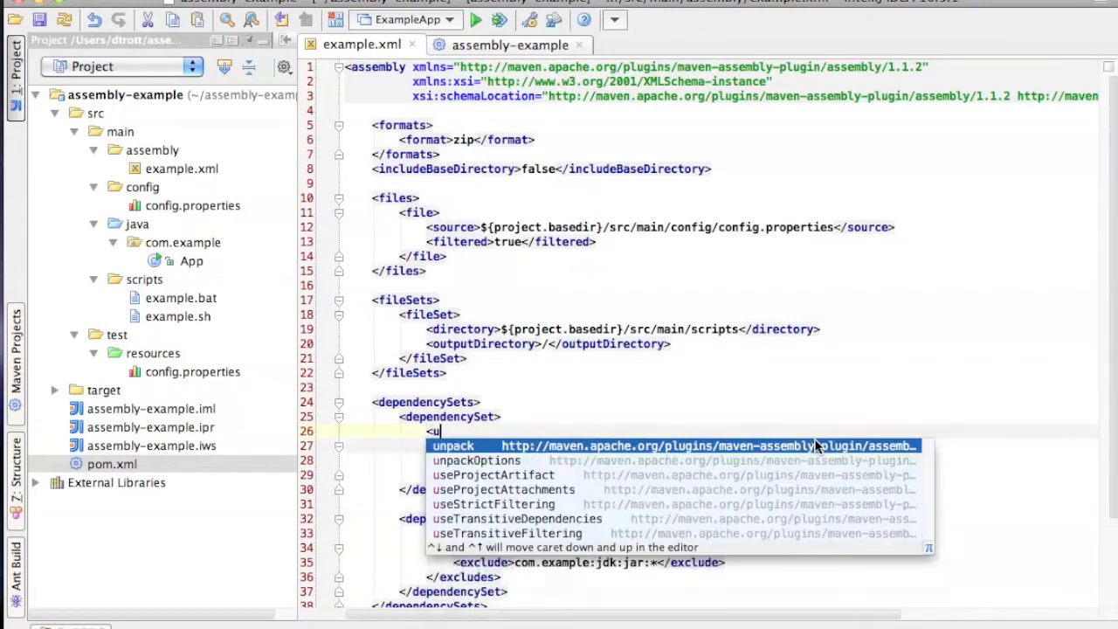
pyautogui.click(453, 445)
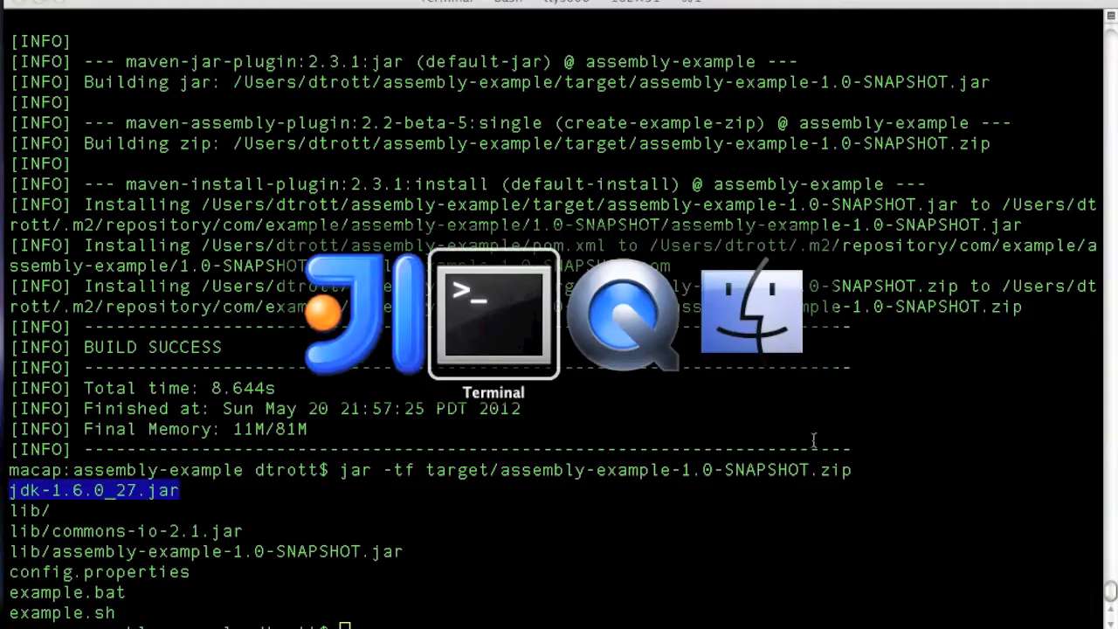
pyautogui.write('mvn clean install')
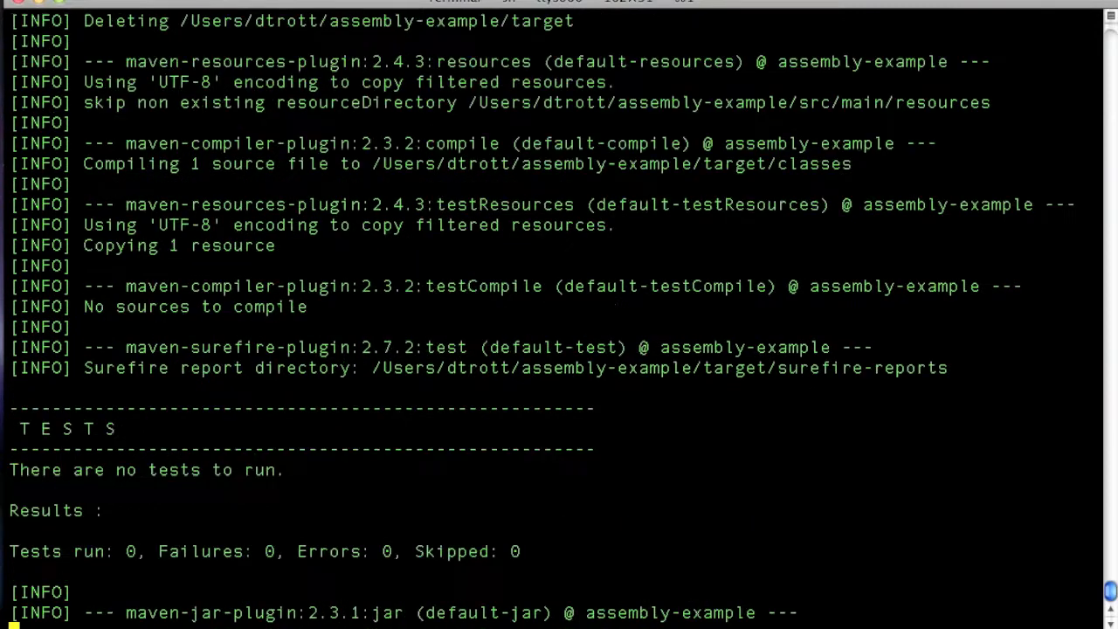
pyautogui.scroll(-3)
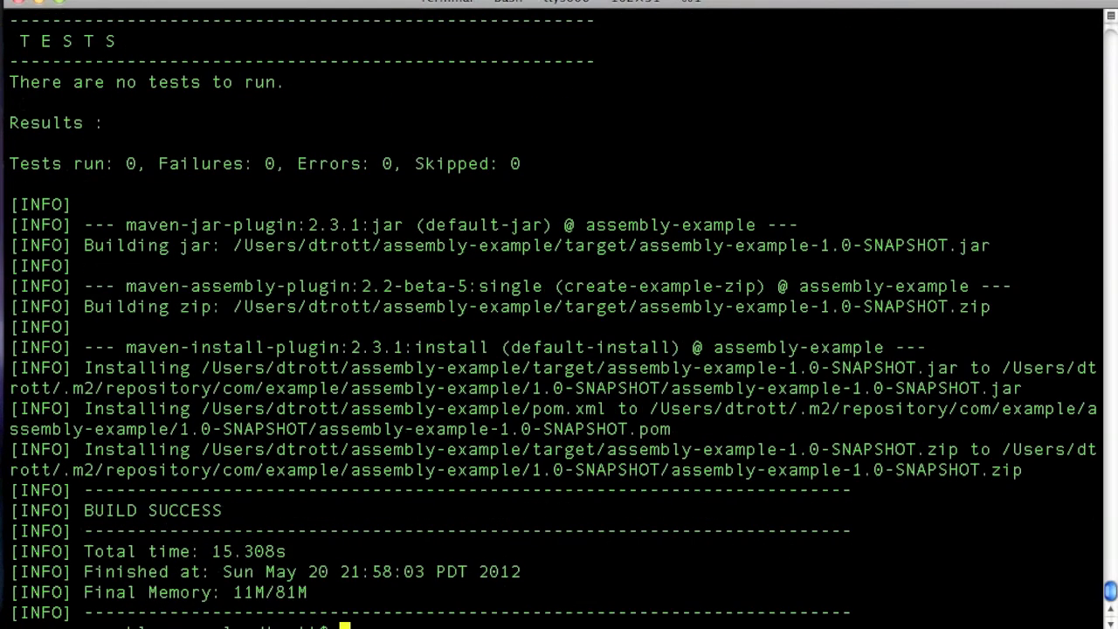
# List target/assembly-example-1.0-SNAPSHOT.zip with jar -tf and scroll to the jdk1.6.0_27 demo and sample folders.
pyautogui.write('jar -tf target/assembly-example-1.0-SNAPSHOT.zip')
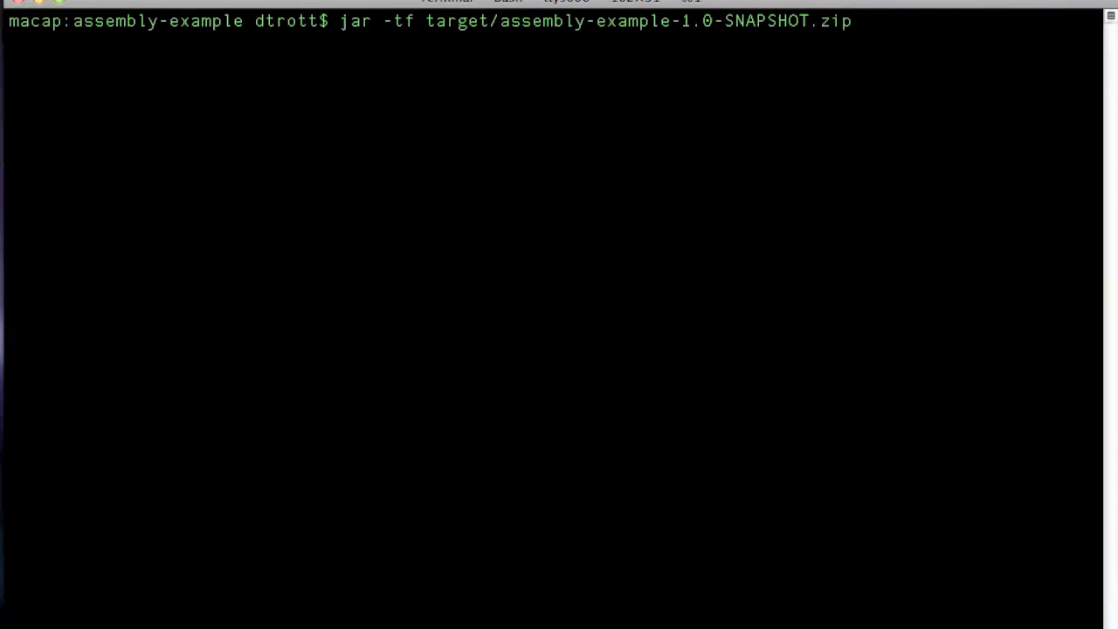
pyautogui.press('Return')
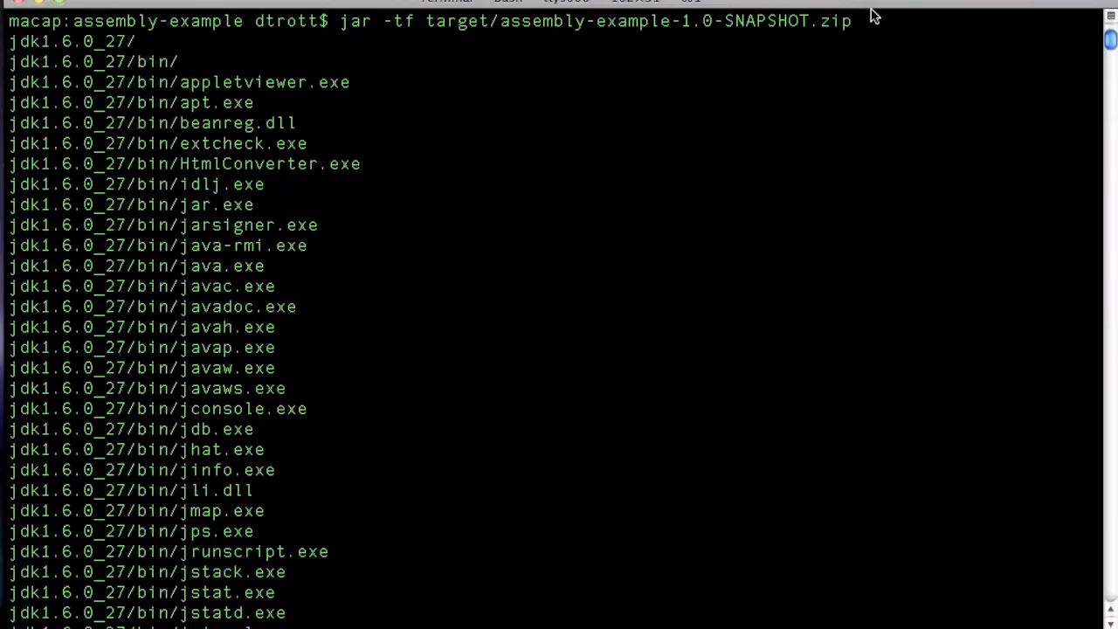
pyautogui.scroll(-3)
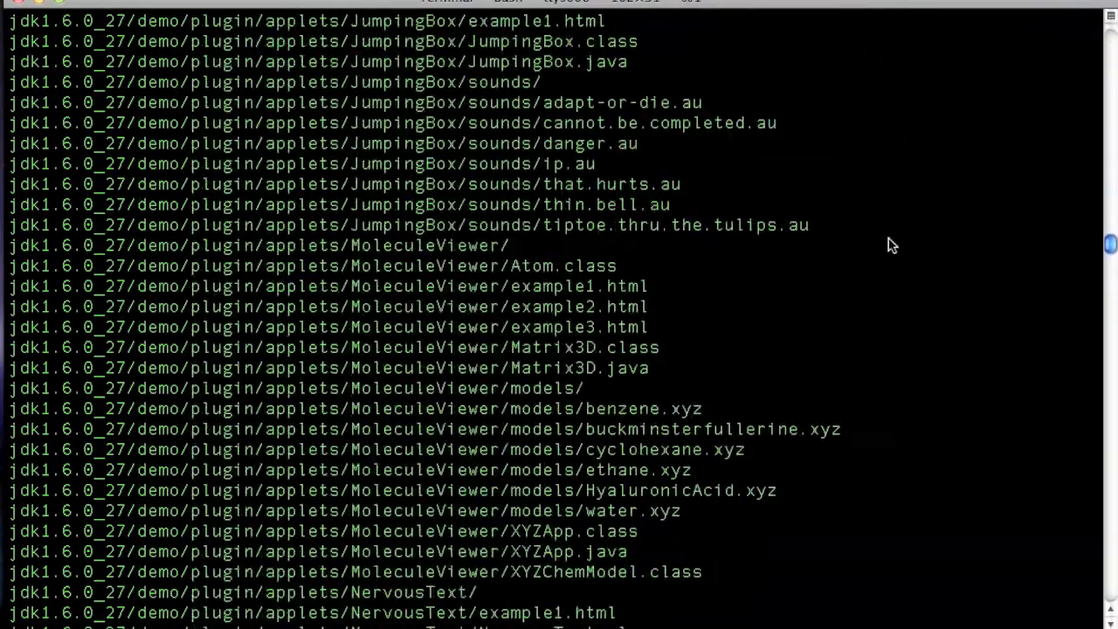
pyautogui.scroll(-3)
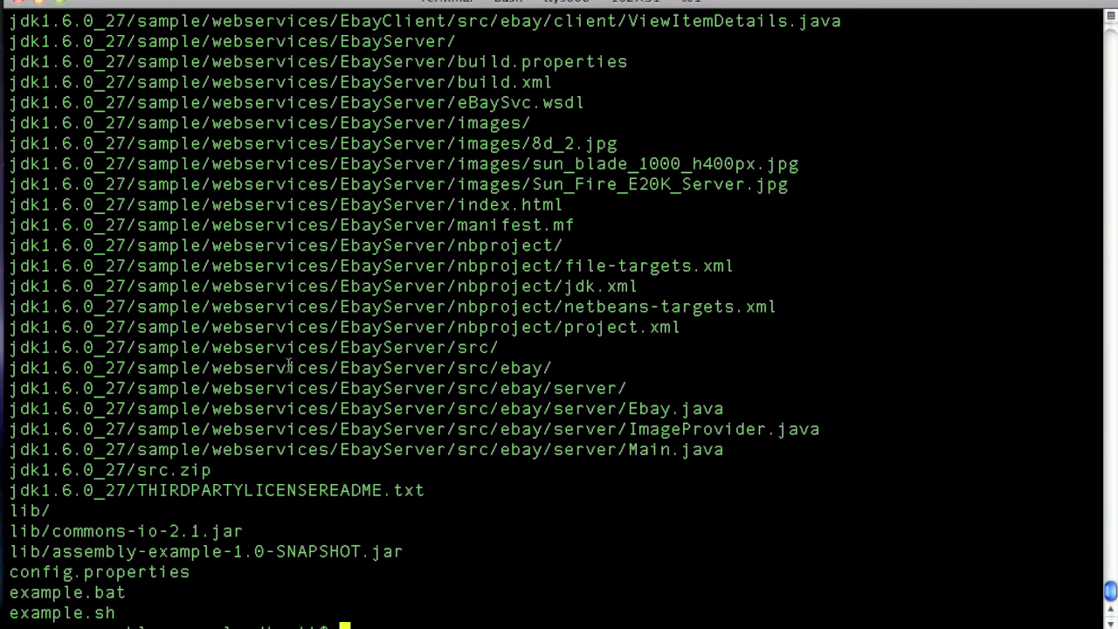
pyautogui.scroll(-3)
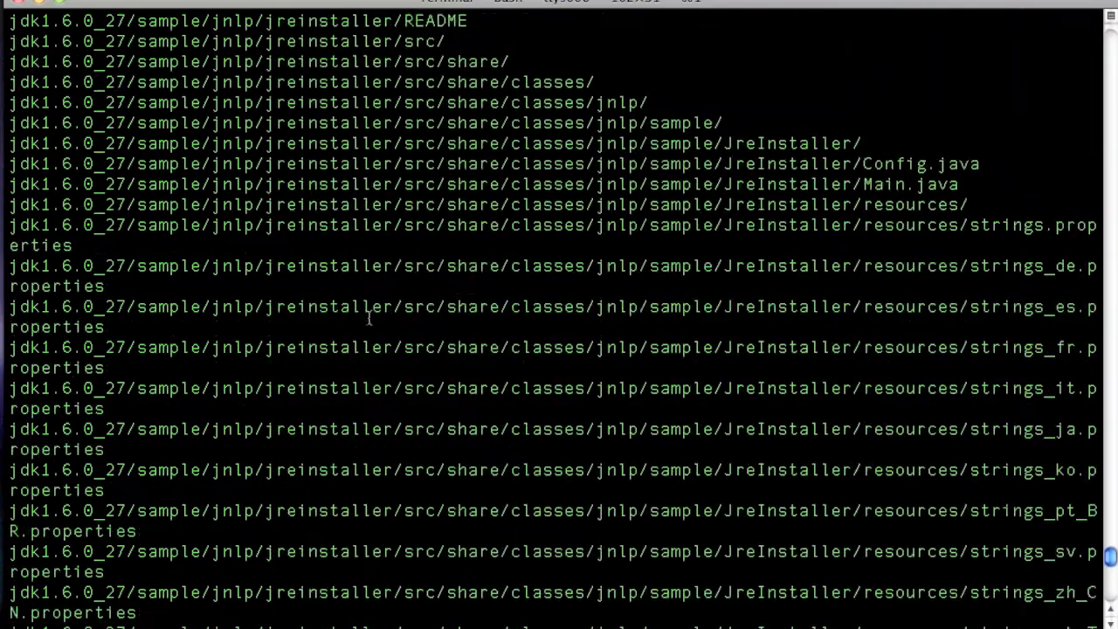
pyautogui.scroll(-3)
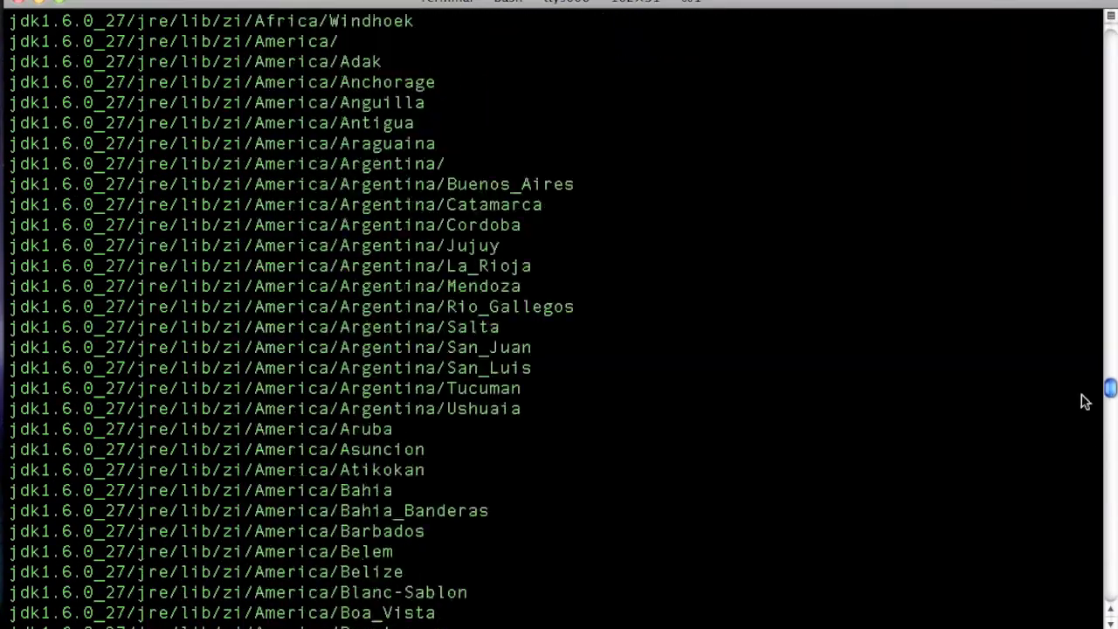
pyautogui.scroll(-3)
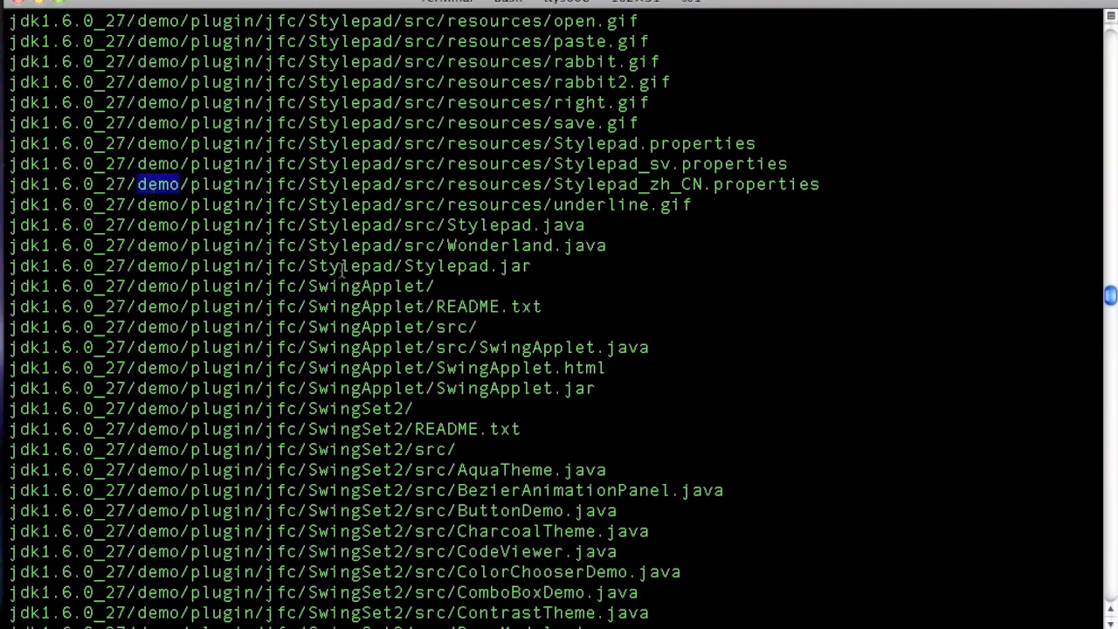
pyautogui.moveTo(580, 346)
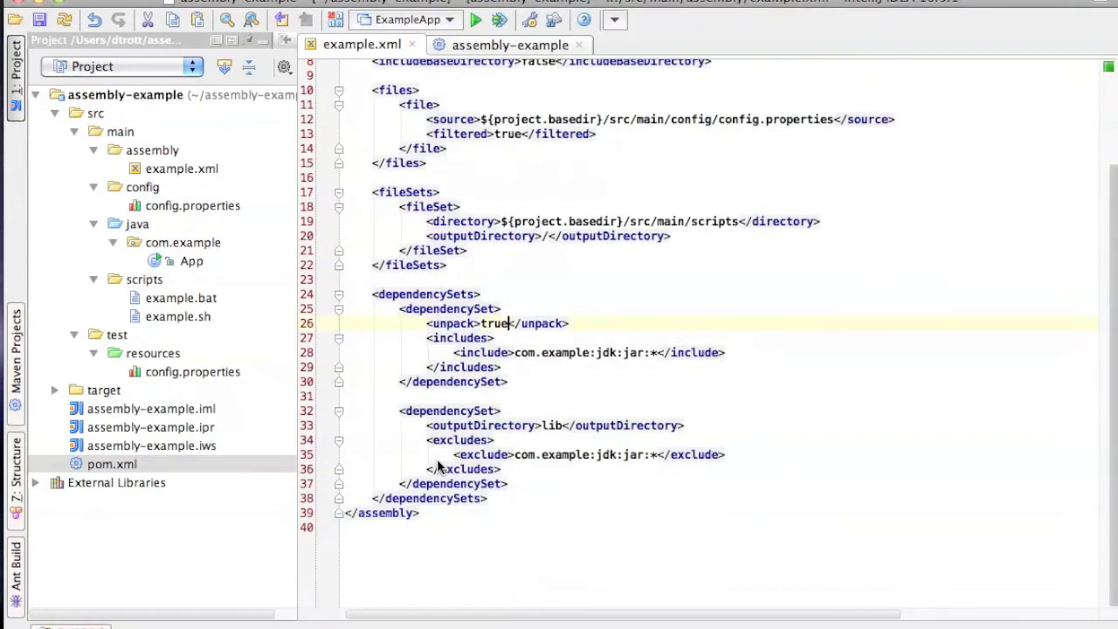
pyautogui.moveTo(549, 353)
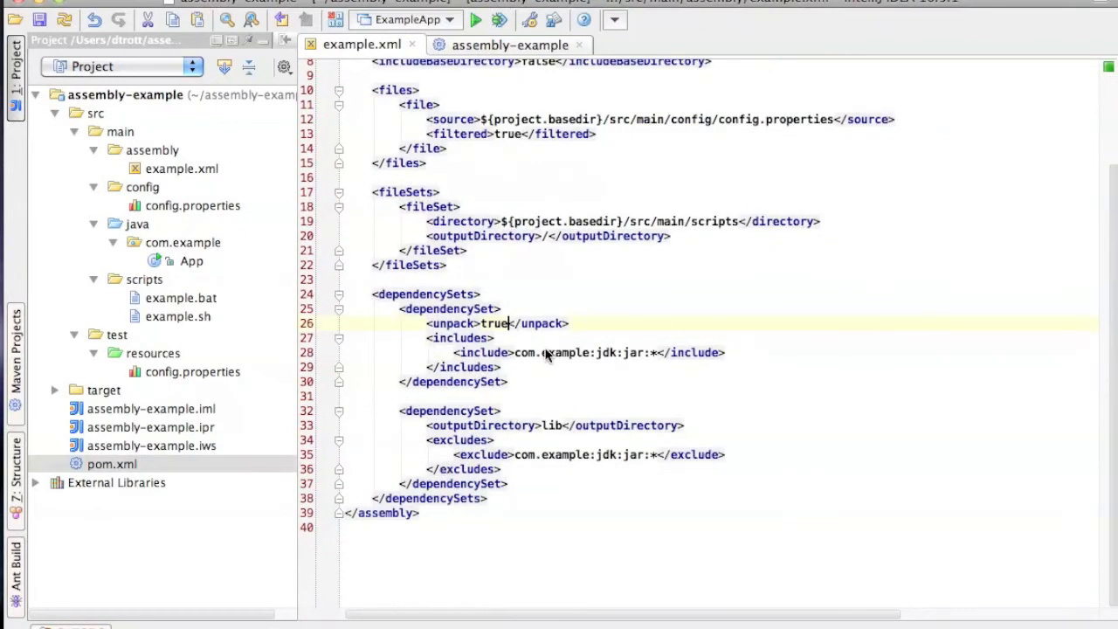
pyautogui.moveTo(536, 367)
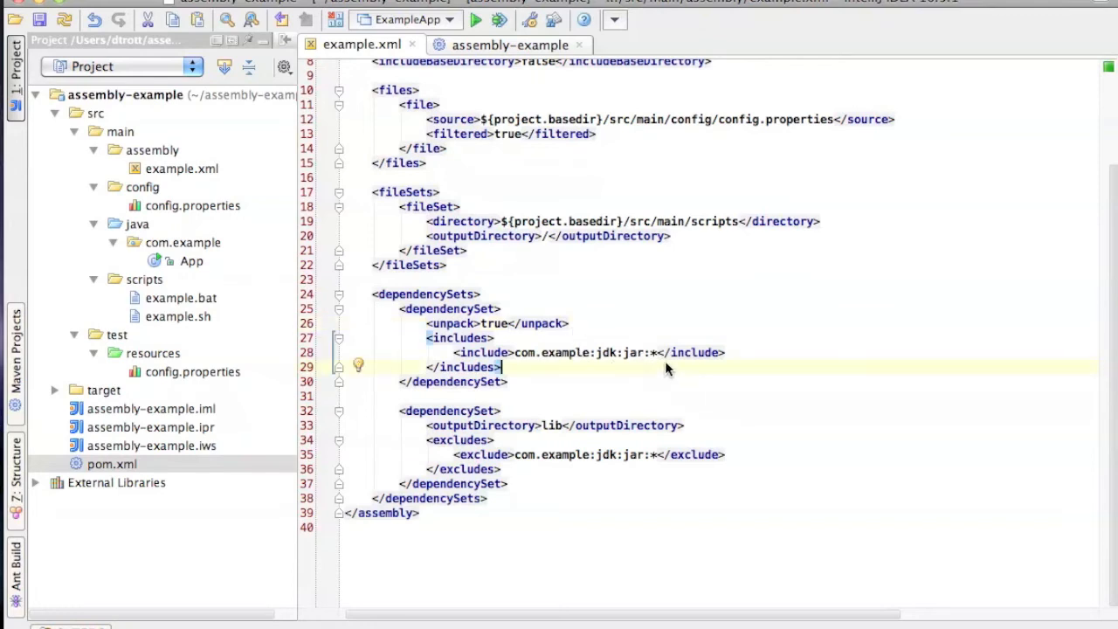
# Add unpackOptions excludes for jdk1.6.0_27/demo/** and jdk1.6.0_27/sample/** to the JDK dependencySet.
pyautogui.write('<unpackOptions></unpackOptions>')
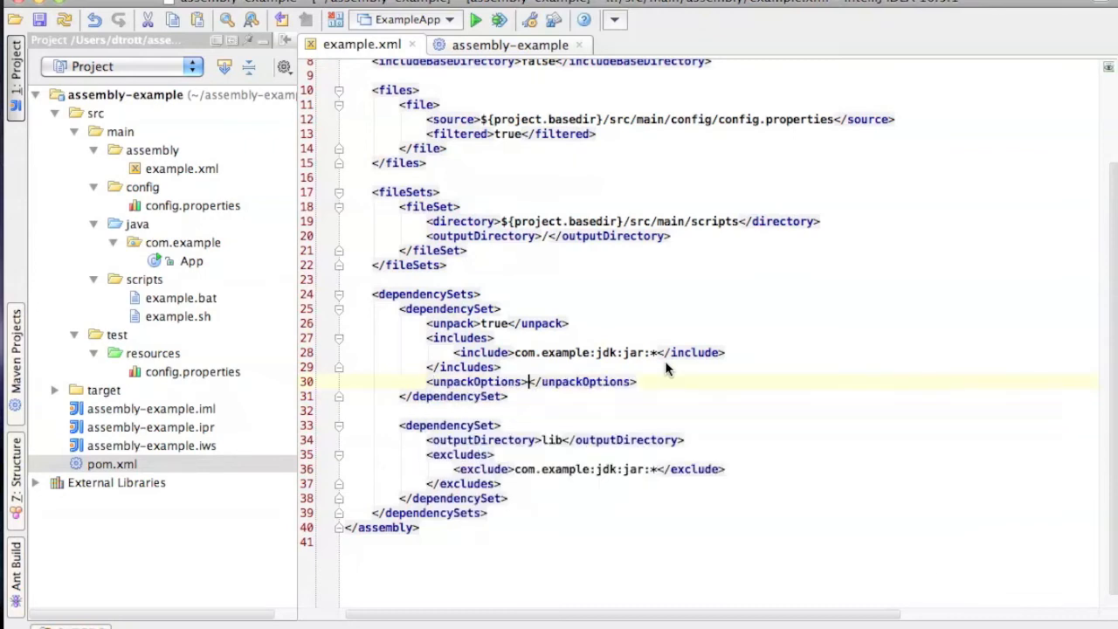
pyautogui.press('Return')
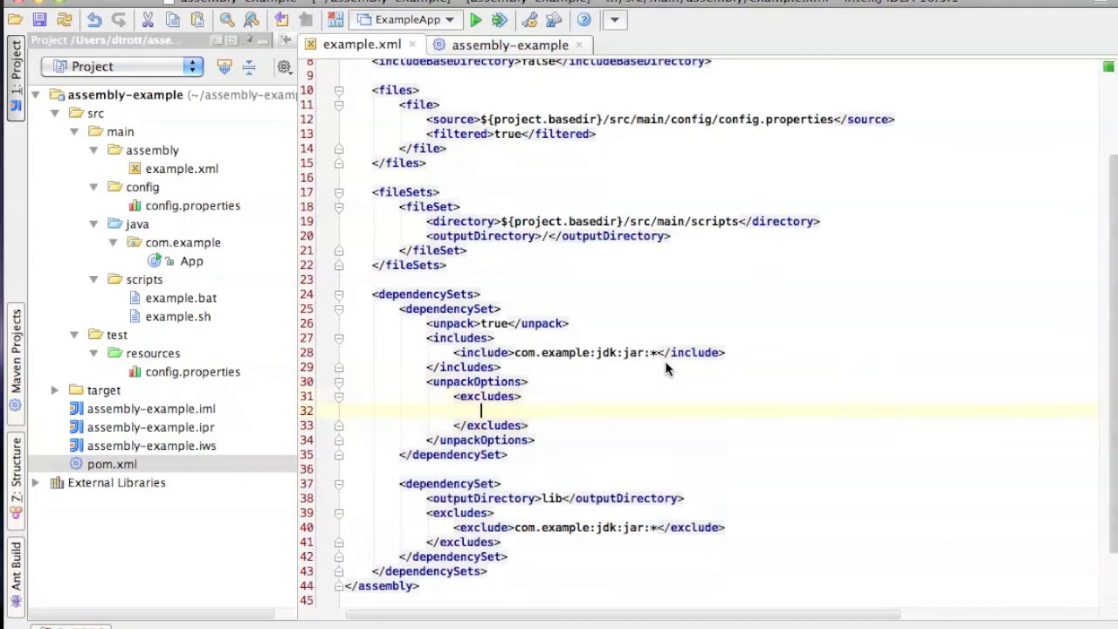
pyautogui.write('<exclude></exclude>')
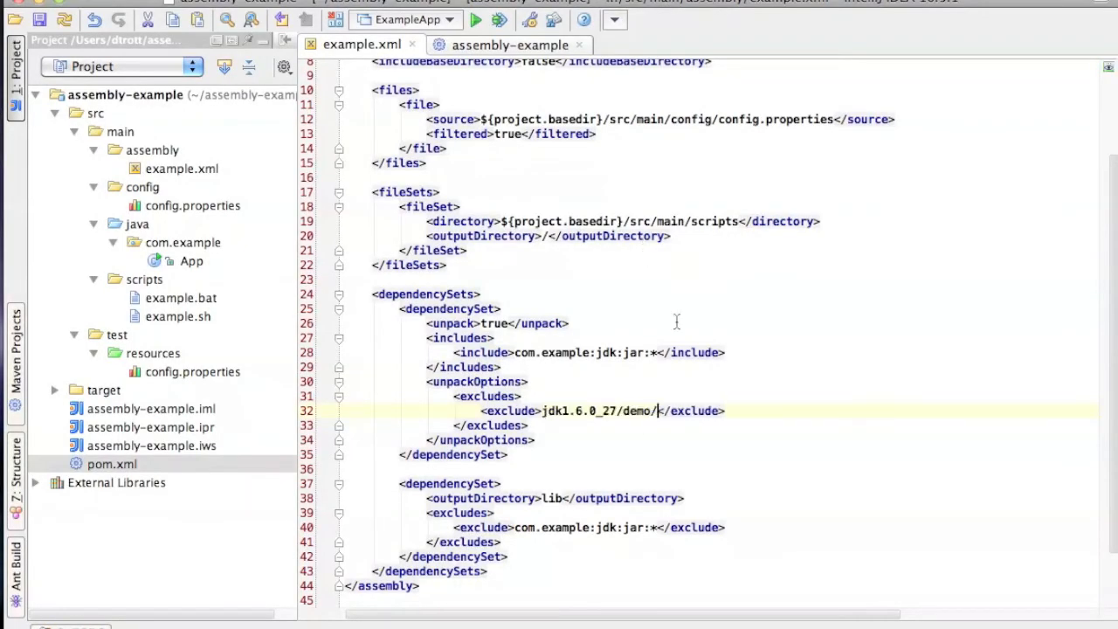
pyautogui.write('**')
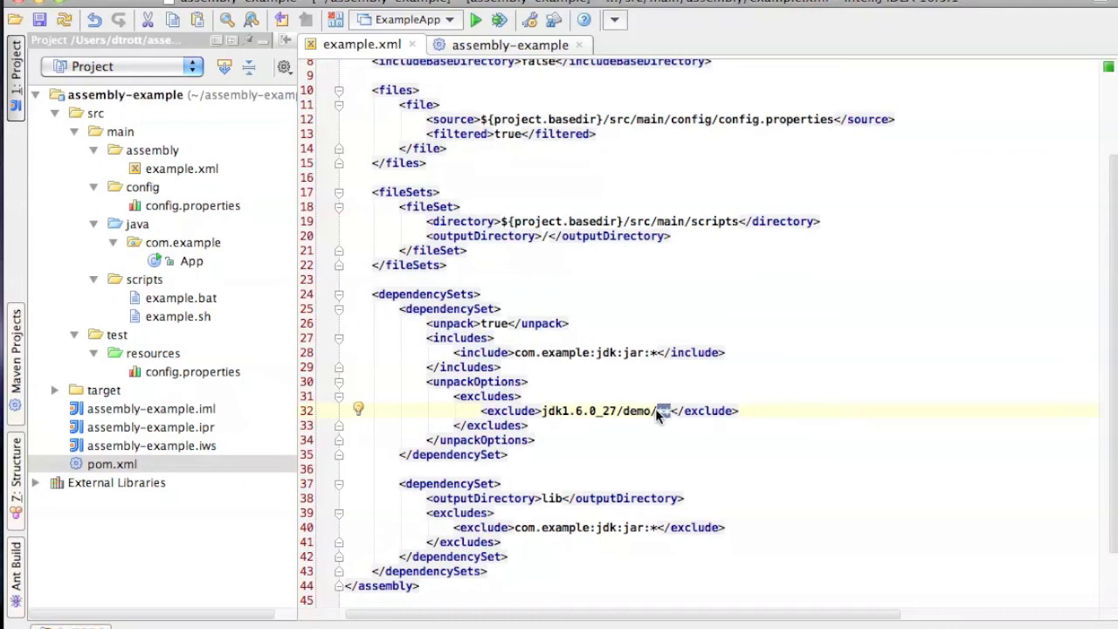
pyautogui.write('**')
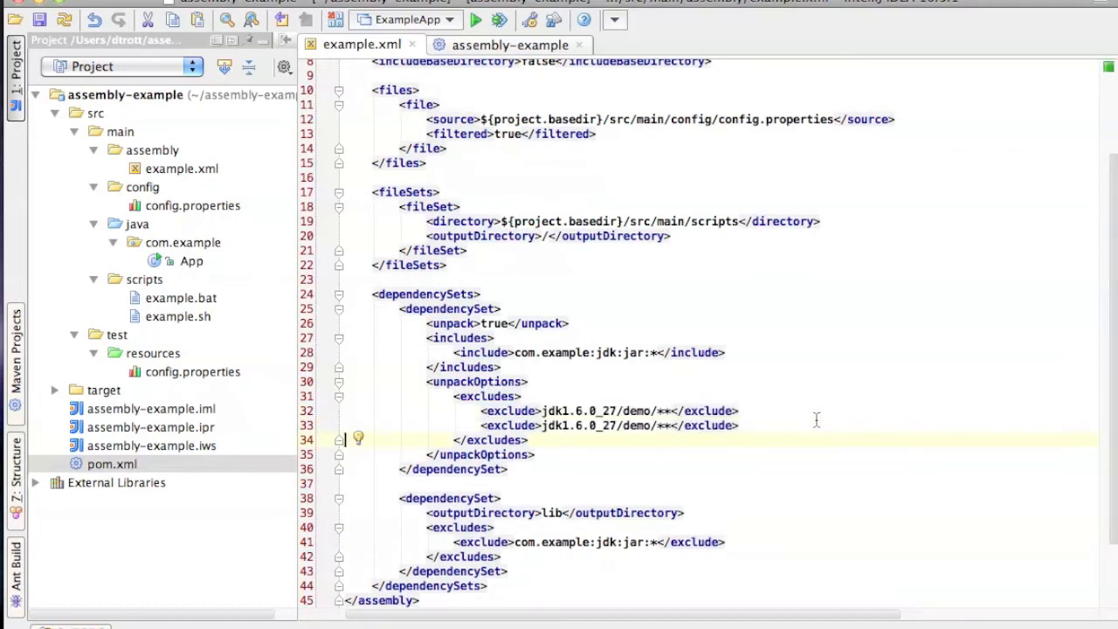
pyautogui.write('sample')
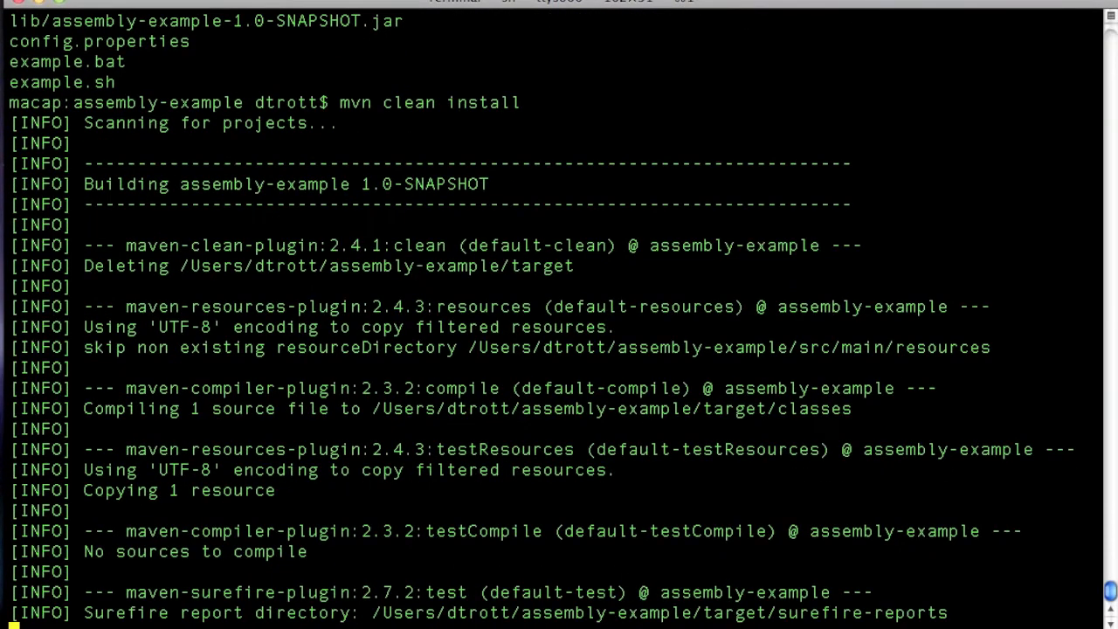
# Follow the mvn clean install output to BUILD SUCCESS and prepare the jar -tf listing of the new zip.
pyautogui.scroll(-3)
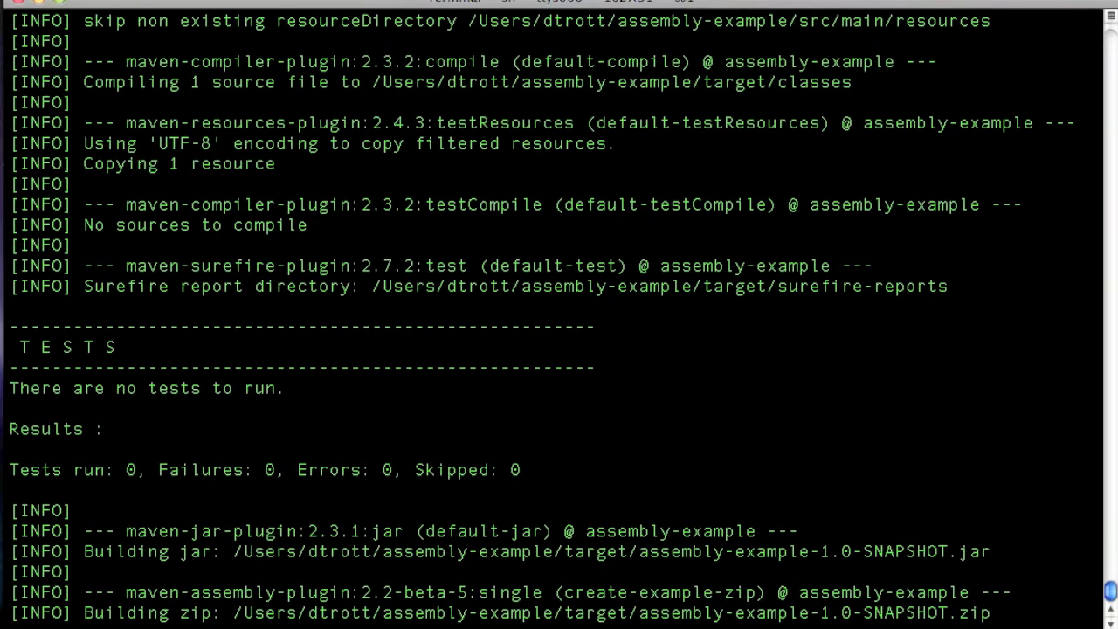
pyautogui.scroll(-3)
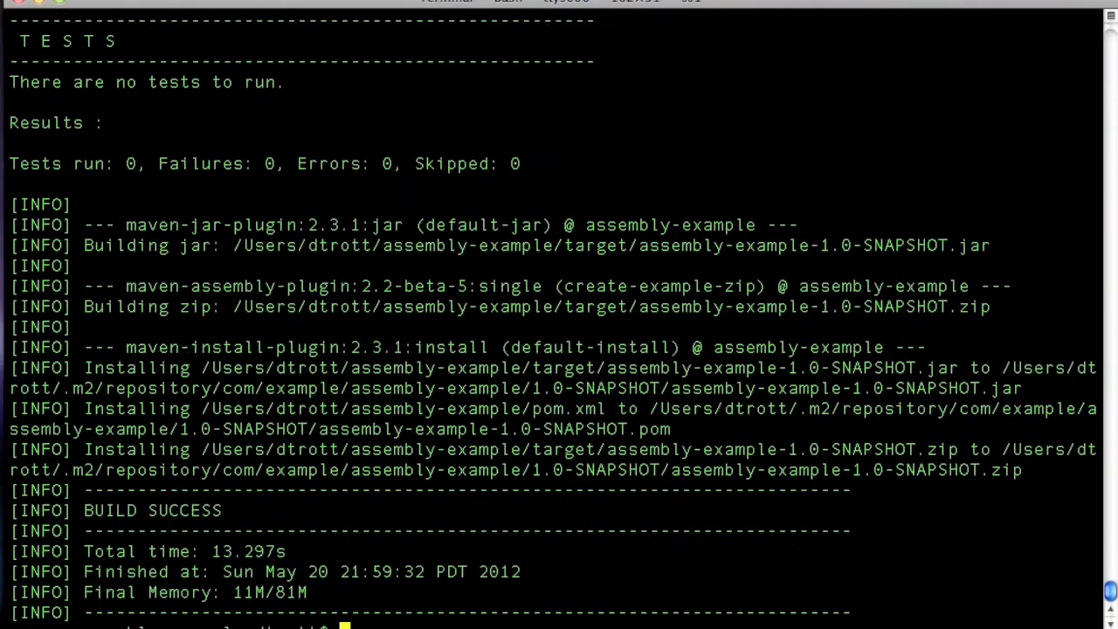
pyautogui.write('jar -tf target/assembly-example-1.0-SNAPSHOT.zip')
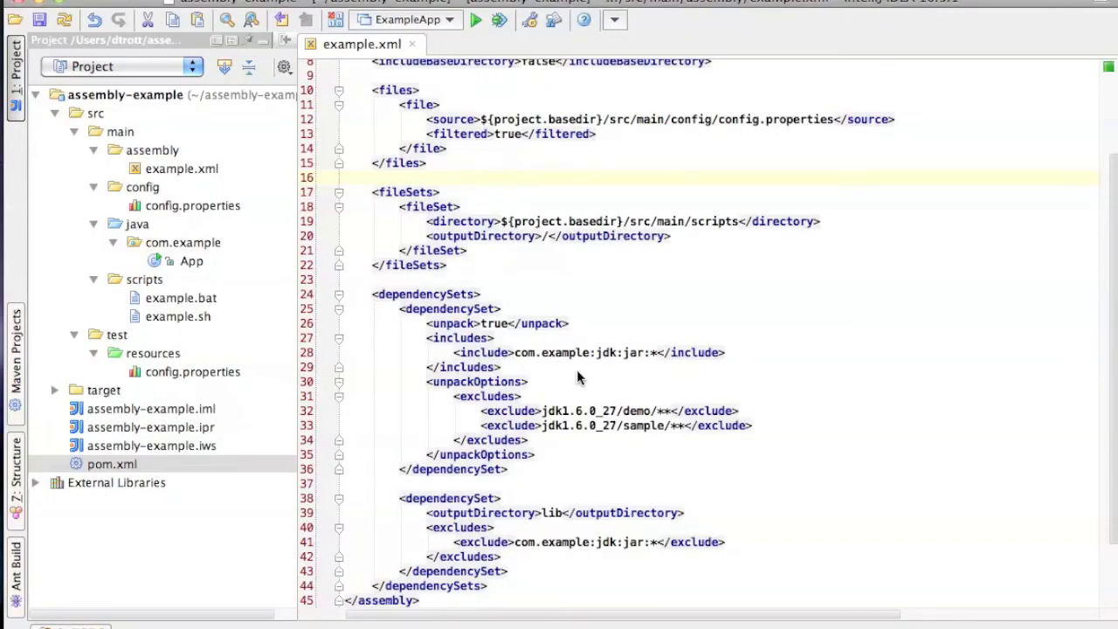
pyautogui.moveTo(433, 105)
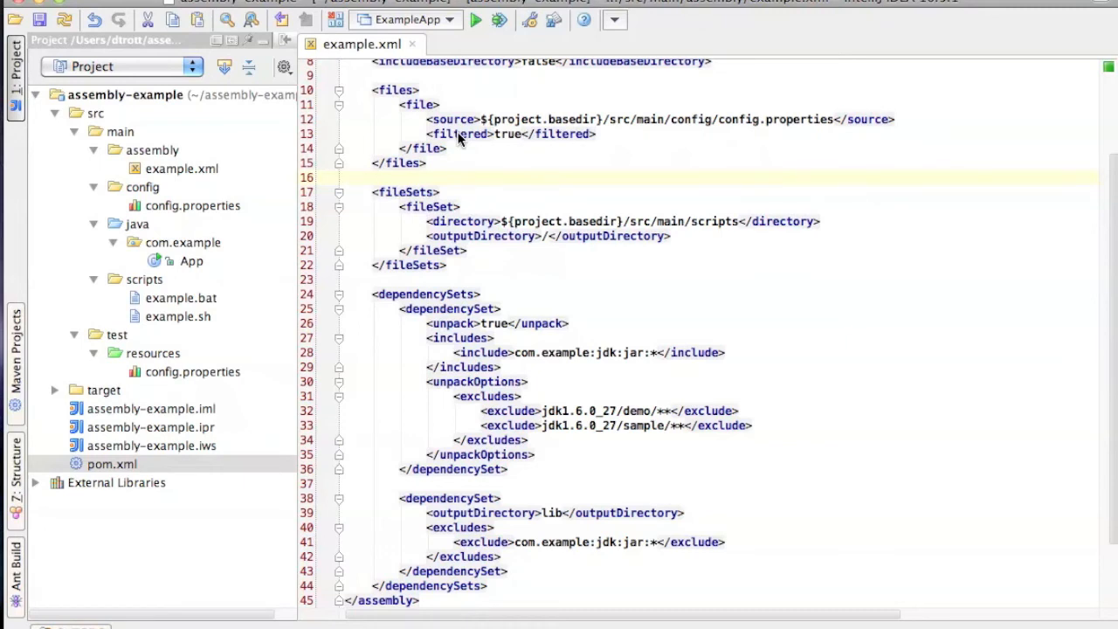
pyautogui.moveTo(461, 186)
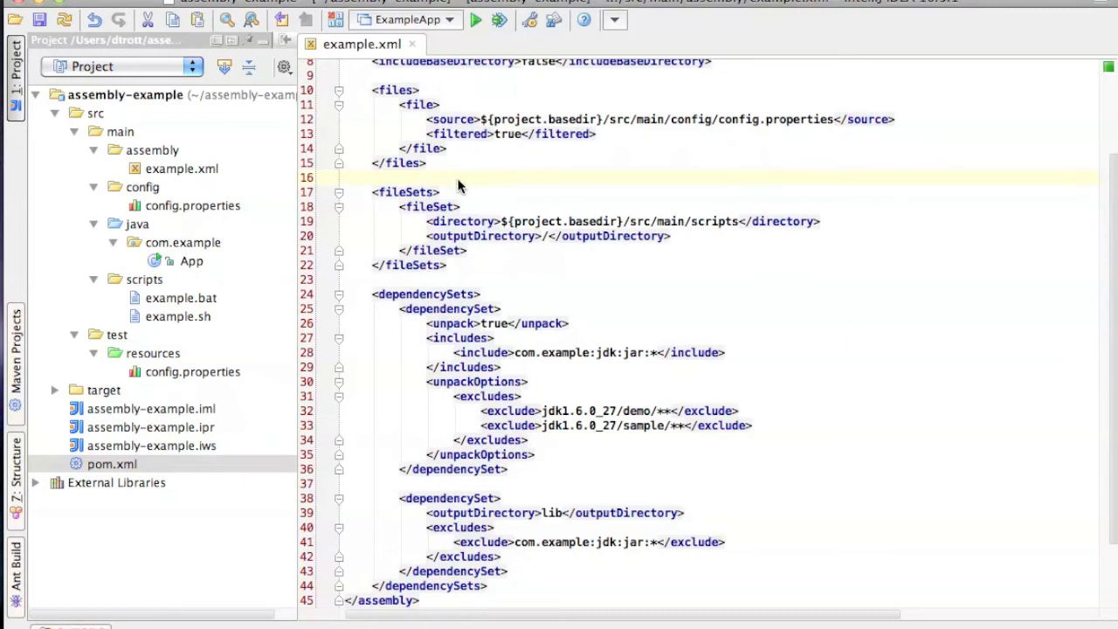
pyautogui.moveTo(505, 220)
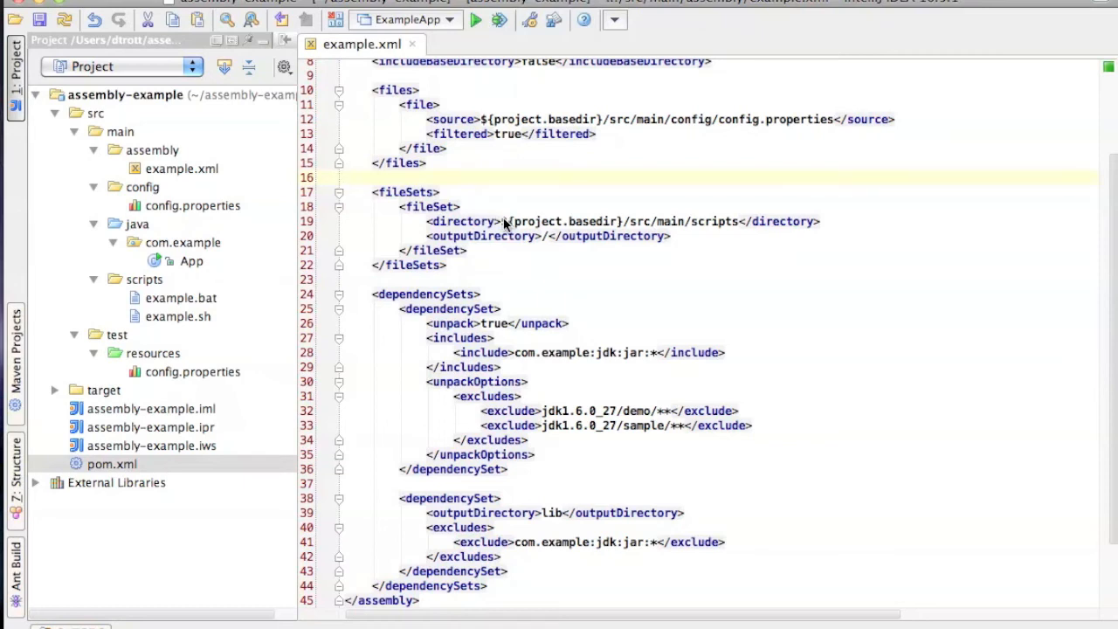
pyautogui.moveTo(486, 236)
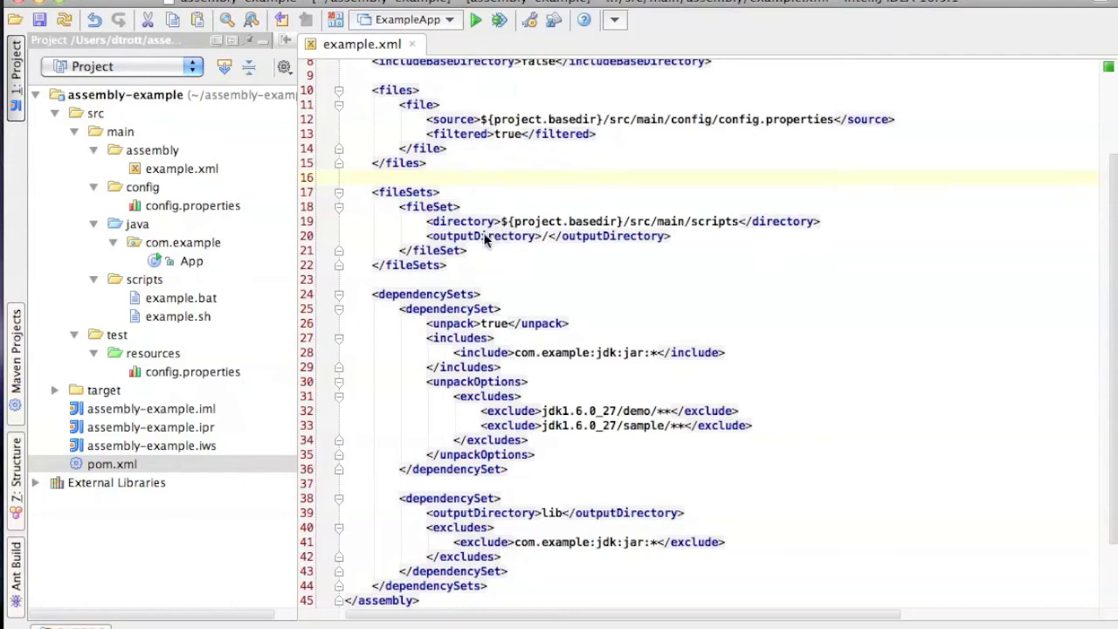
pyautogui.moveTo(493, 241)
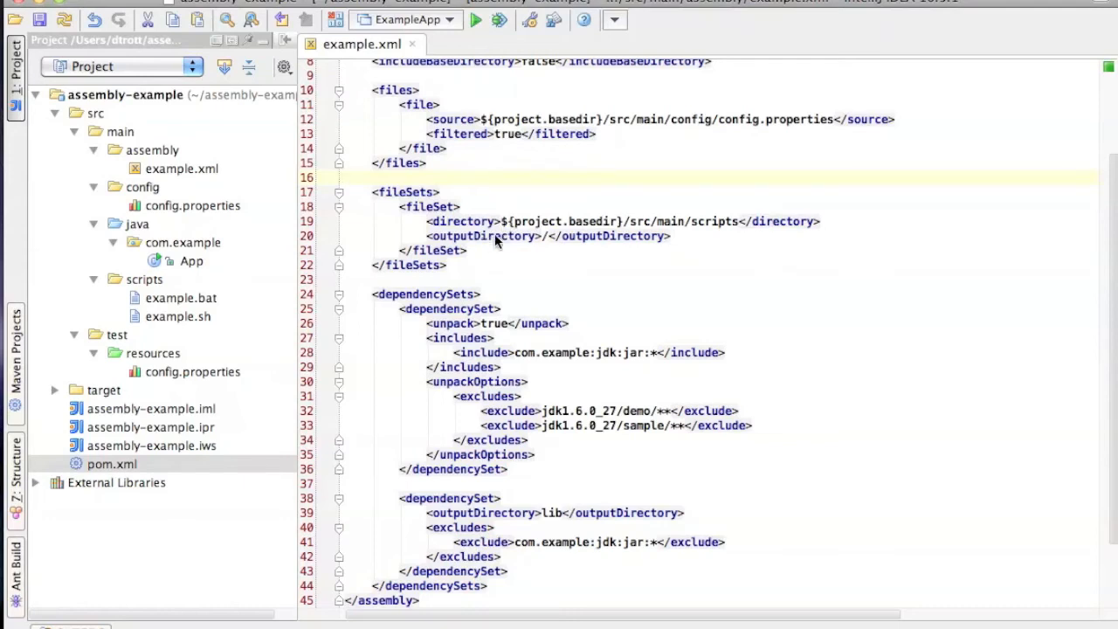
pyautogui.moveTo(504, 242)
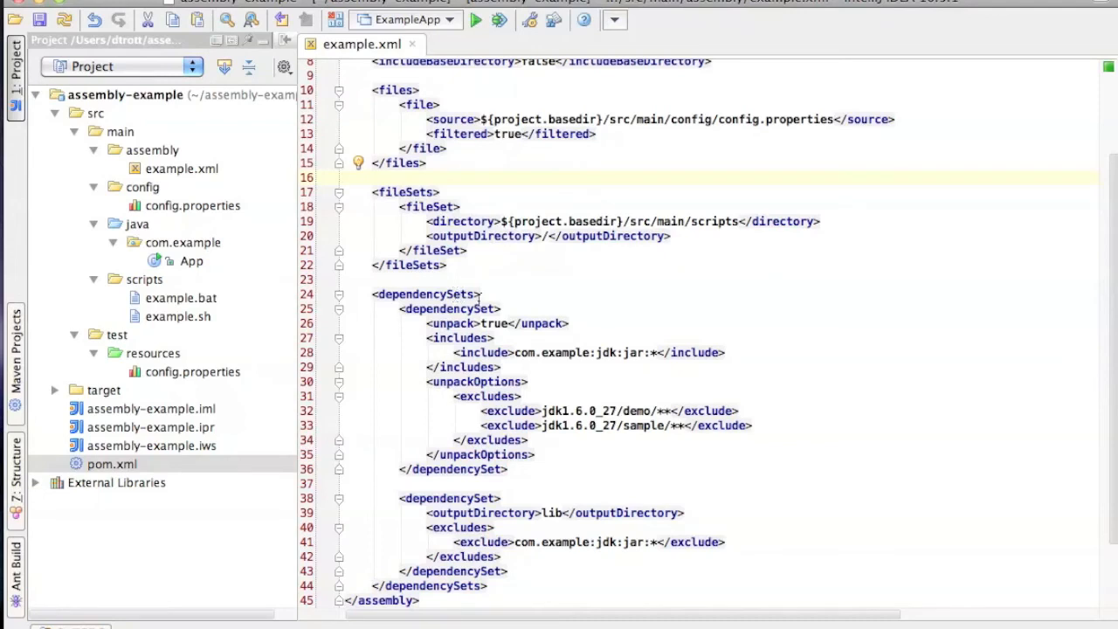
pyautogui.moveTo(524, 489)
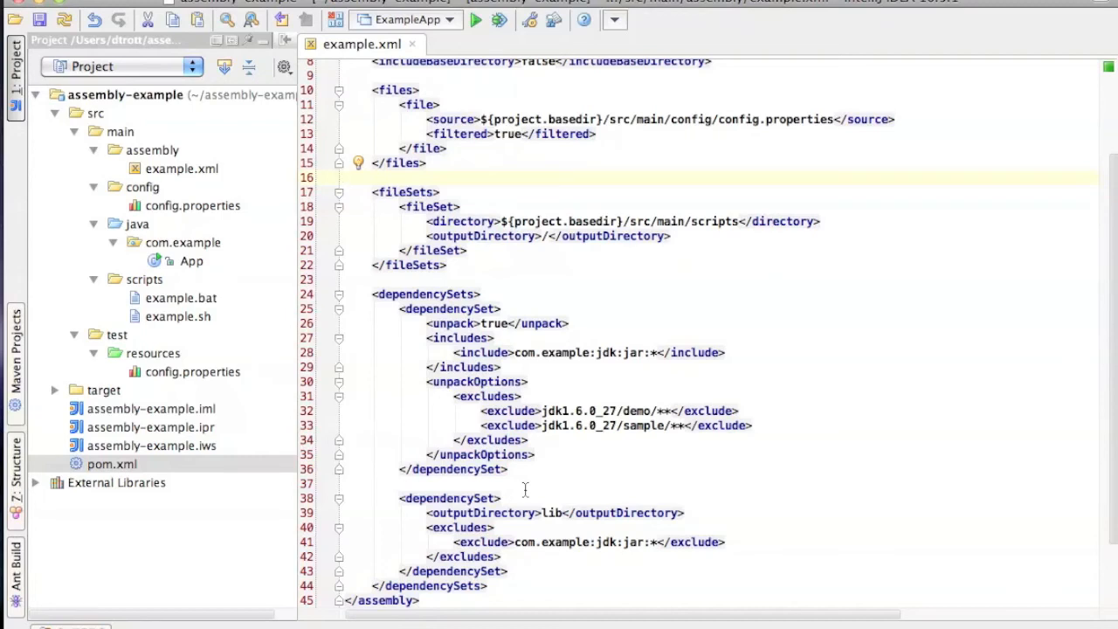
pyautogui.moveTo(570, 531)
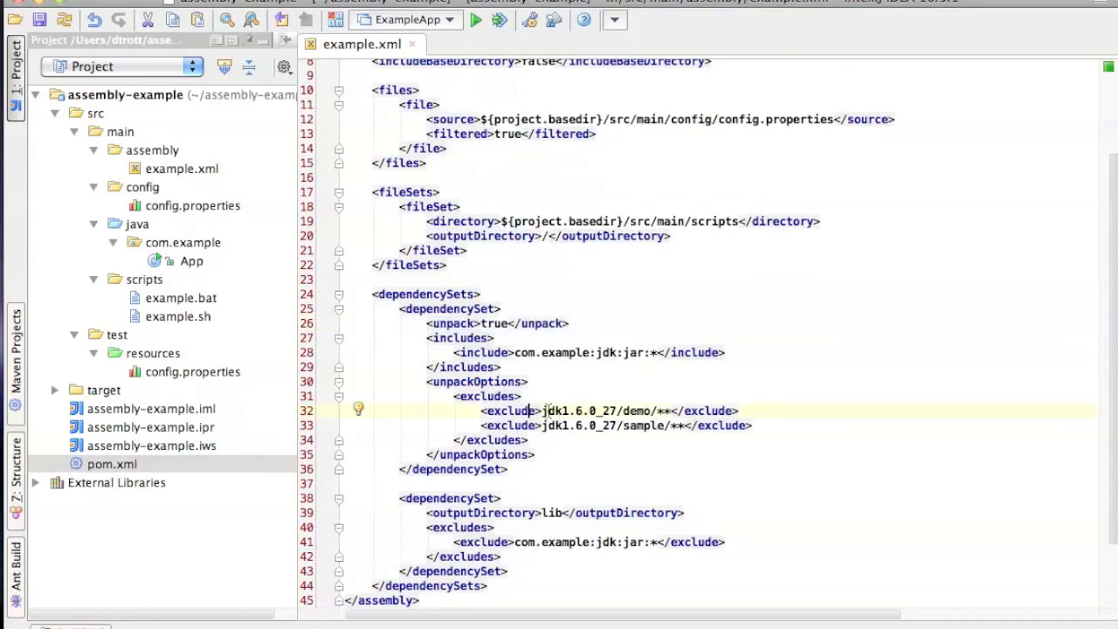
pyautogui.moveTo(613, 440)
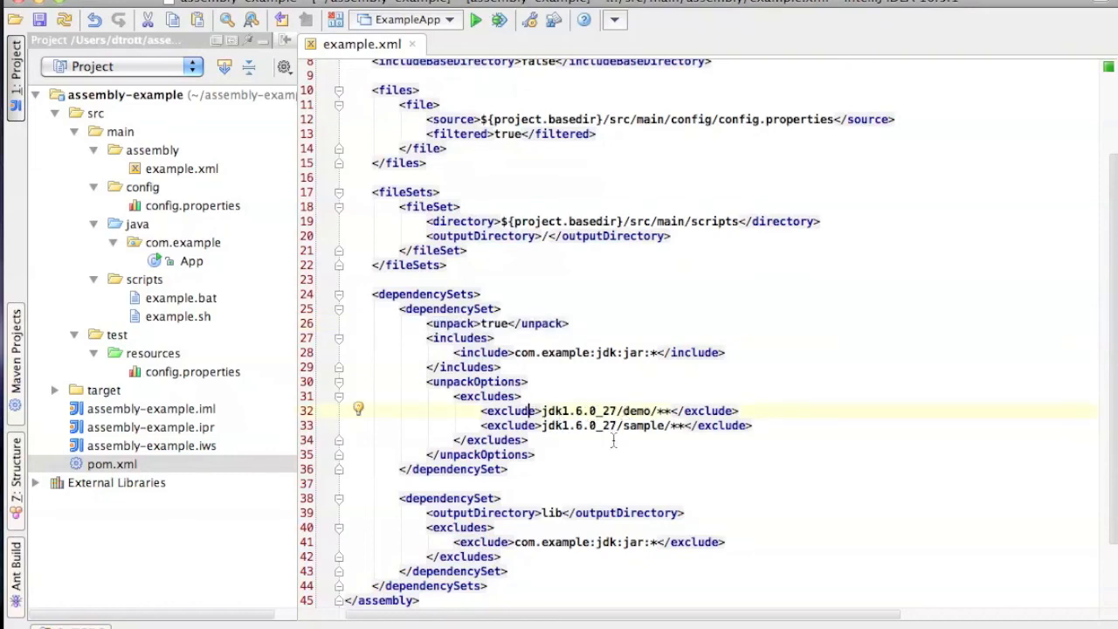